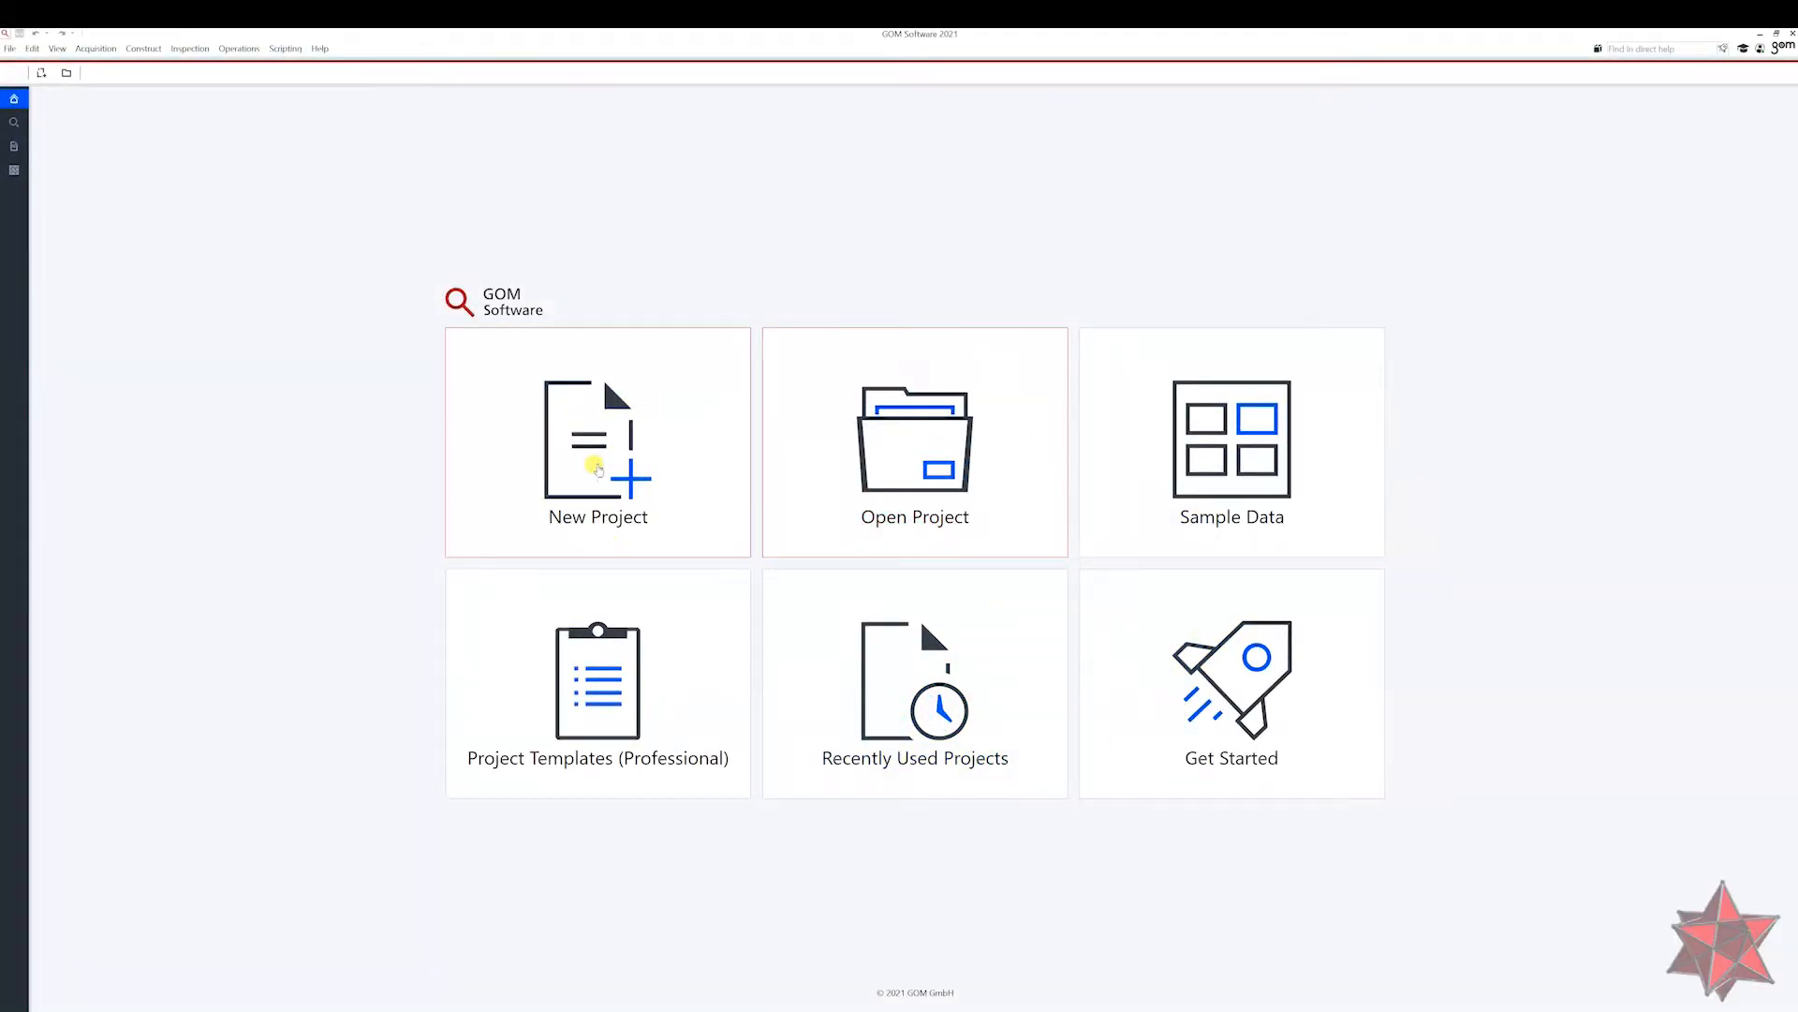
mouse_move(602, 490)
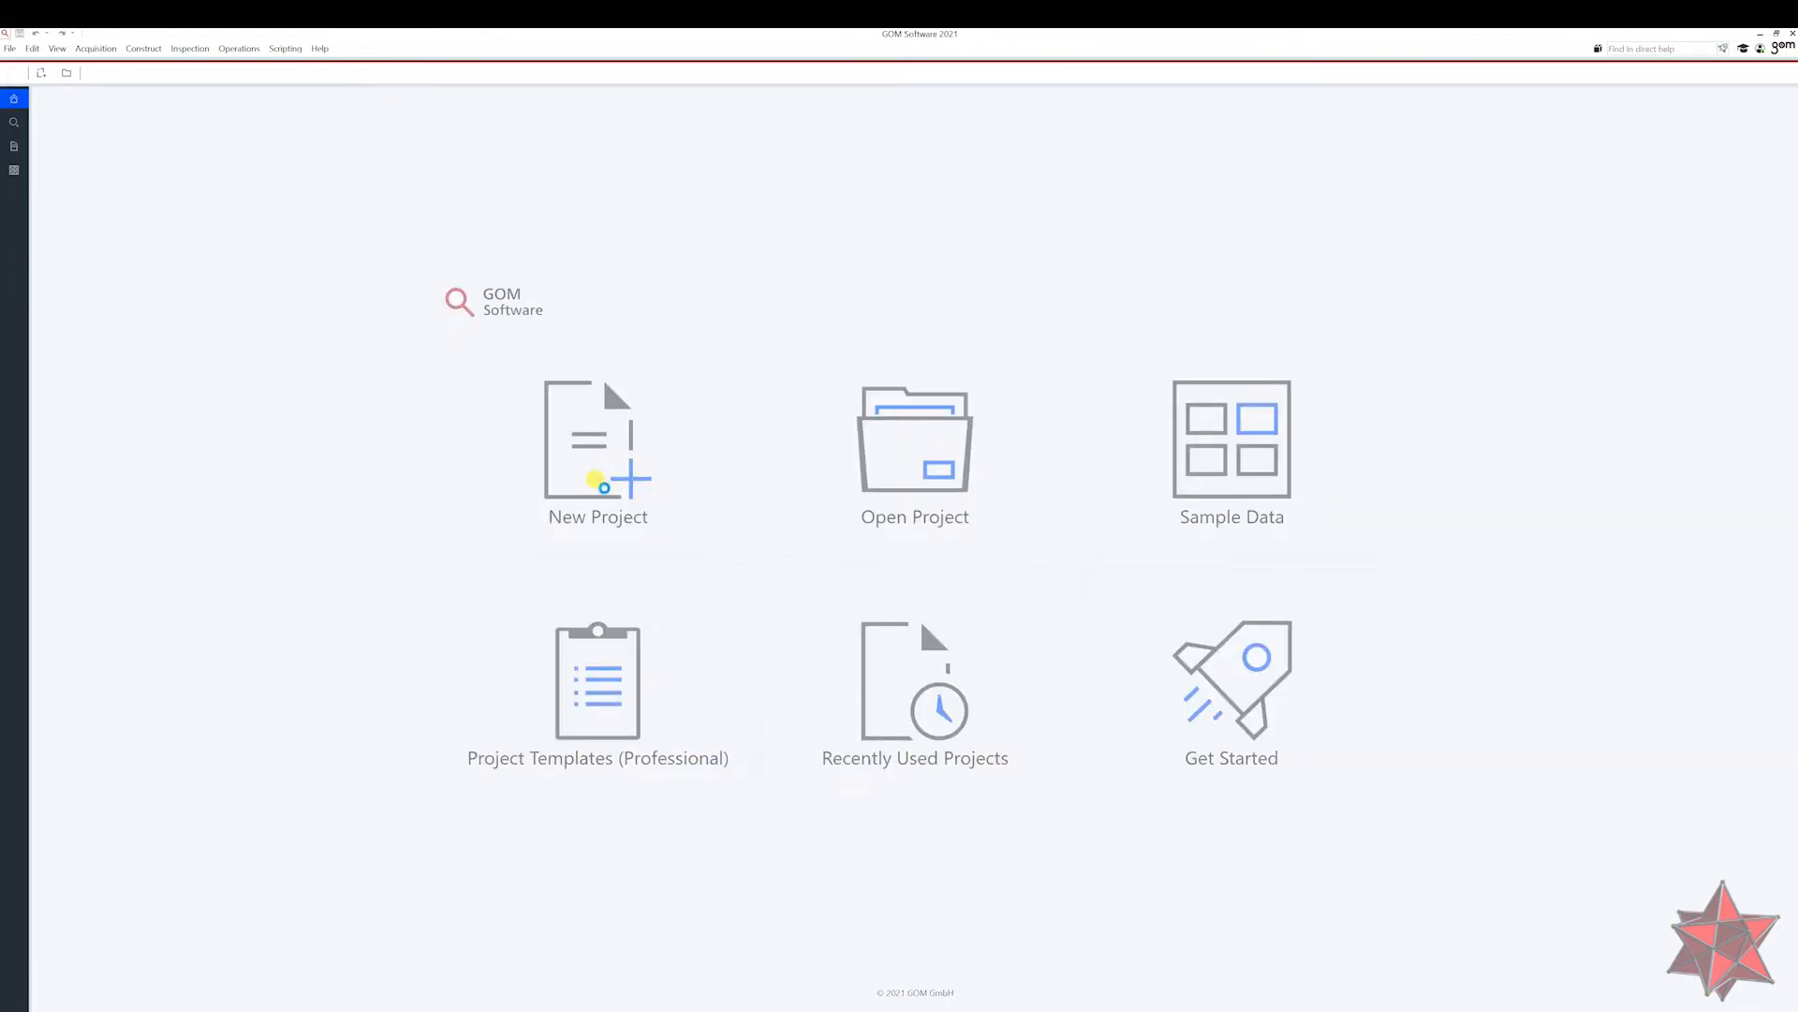
Start a new project from the start page for the gom training plate.
left_click(597, 448)
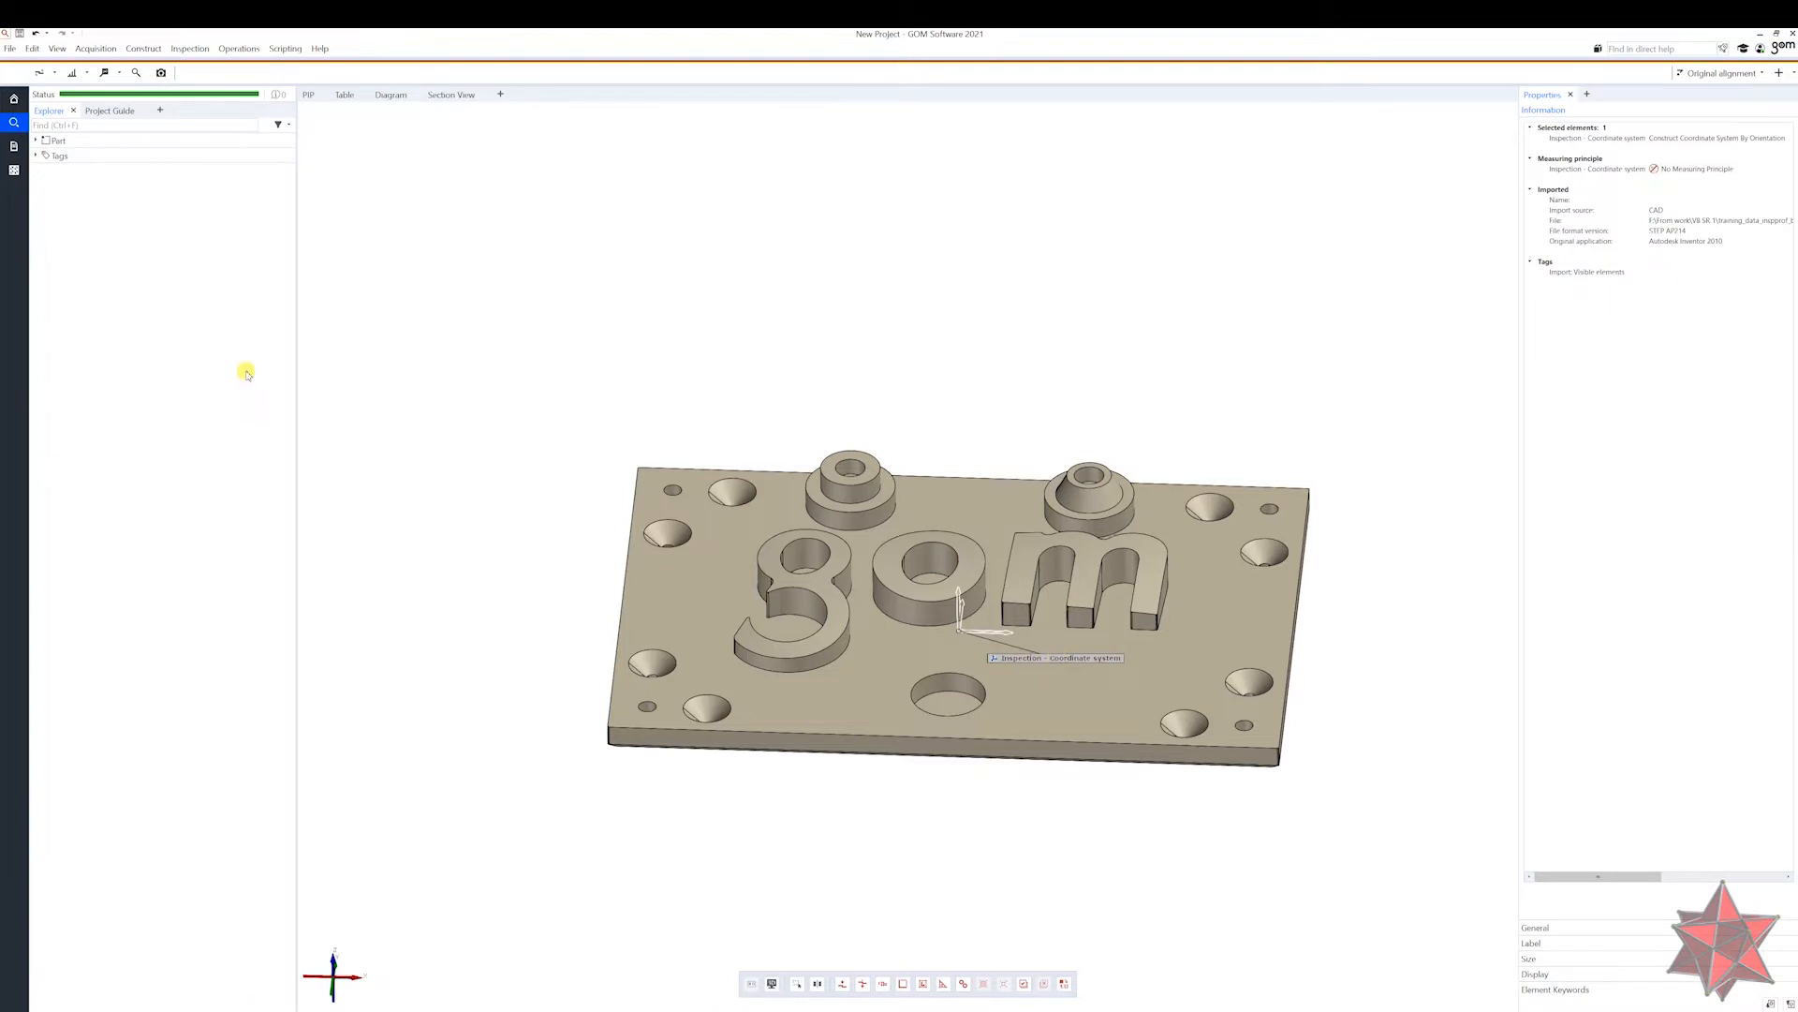
Import the scanned mesh file of the plate into the part via the Explorer.
left_click(38, 141)
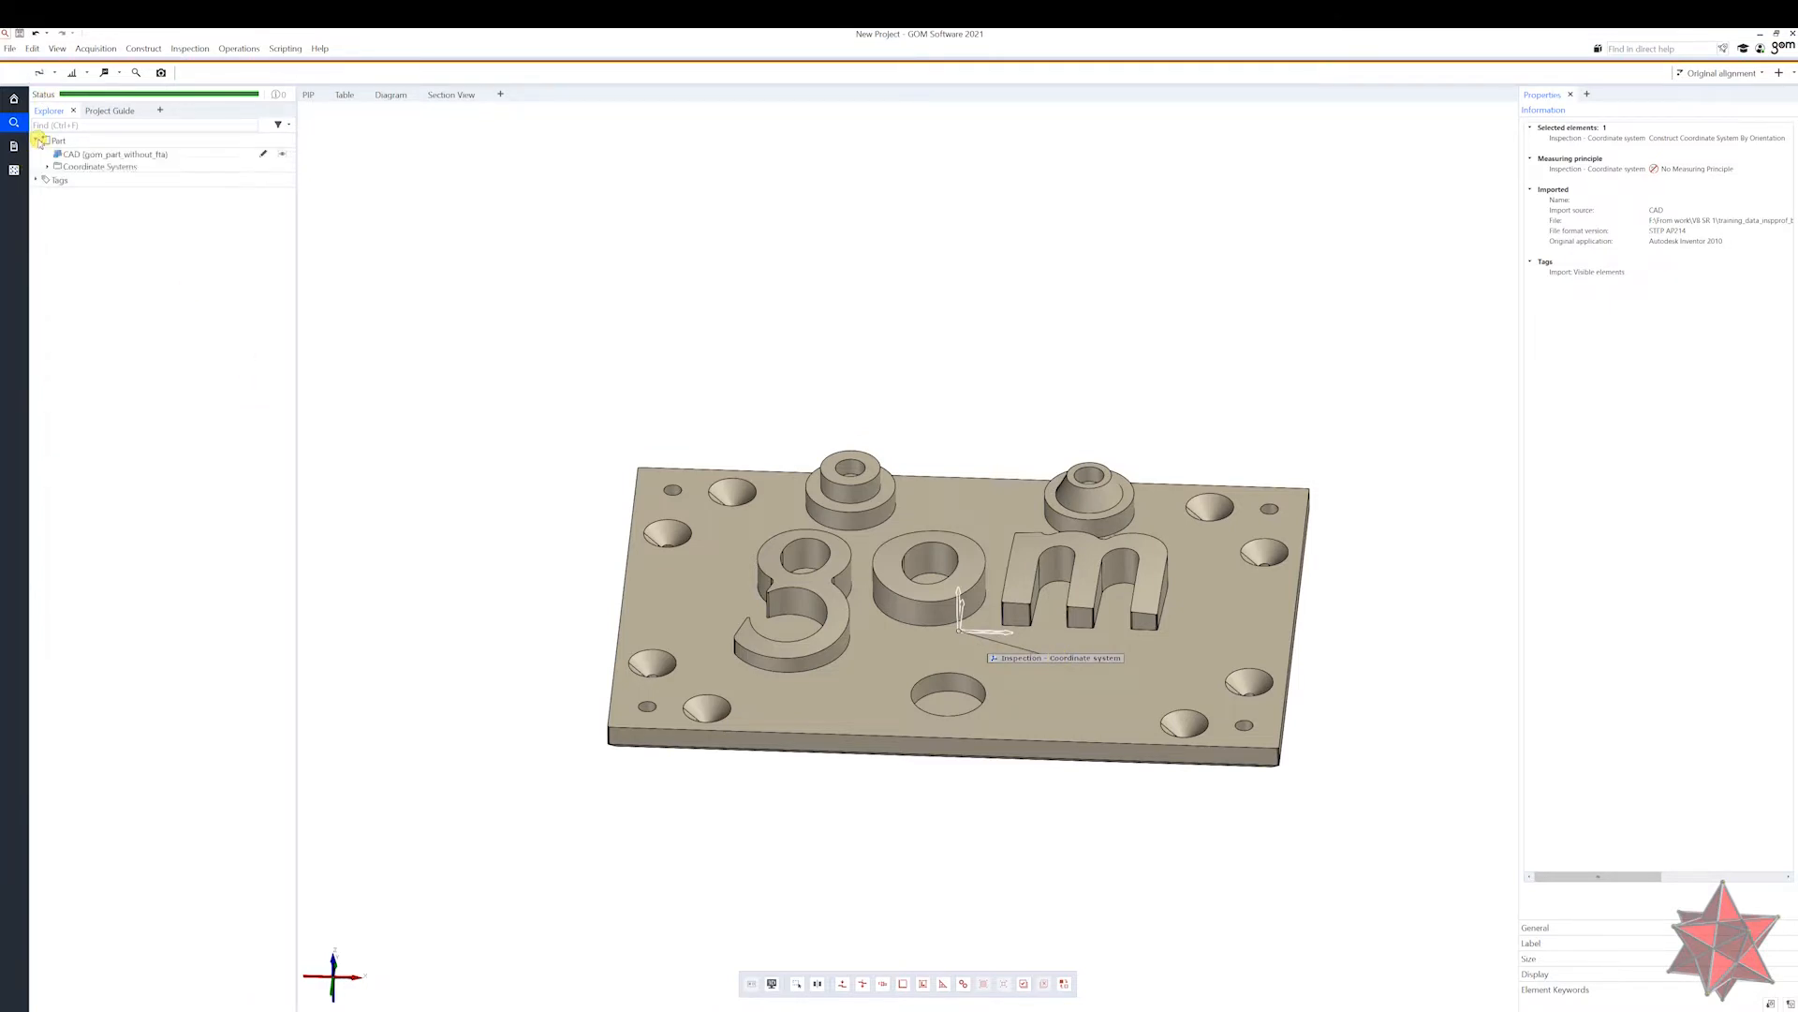
right_click(100, 166)
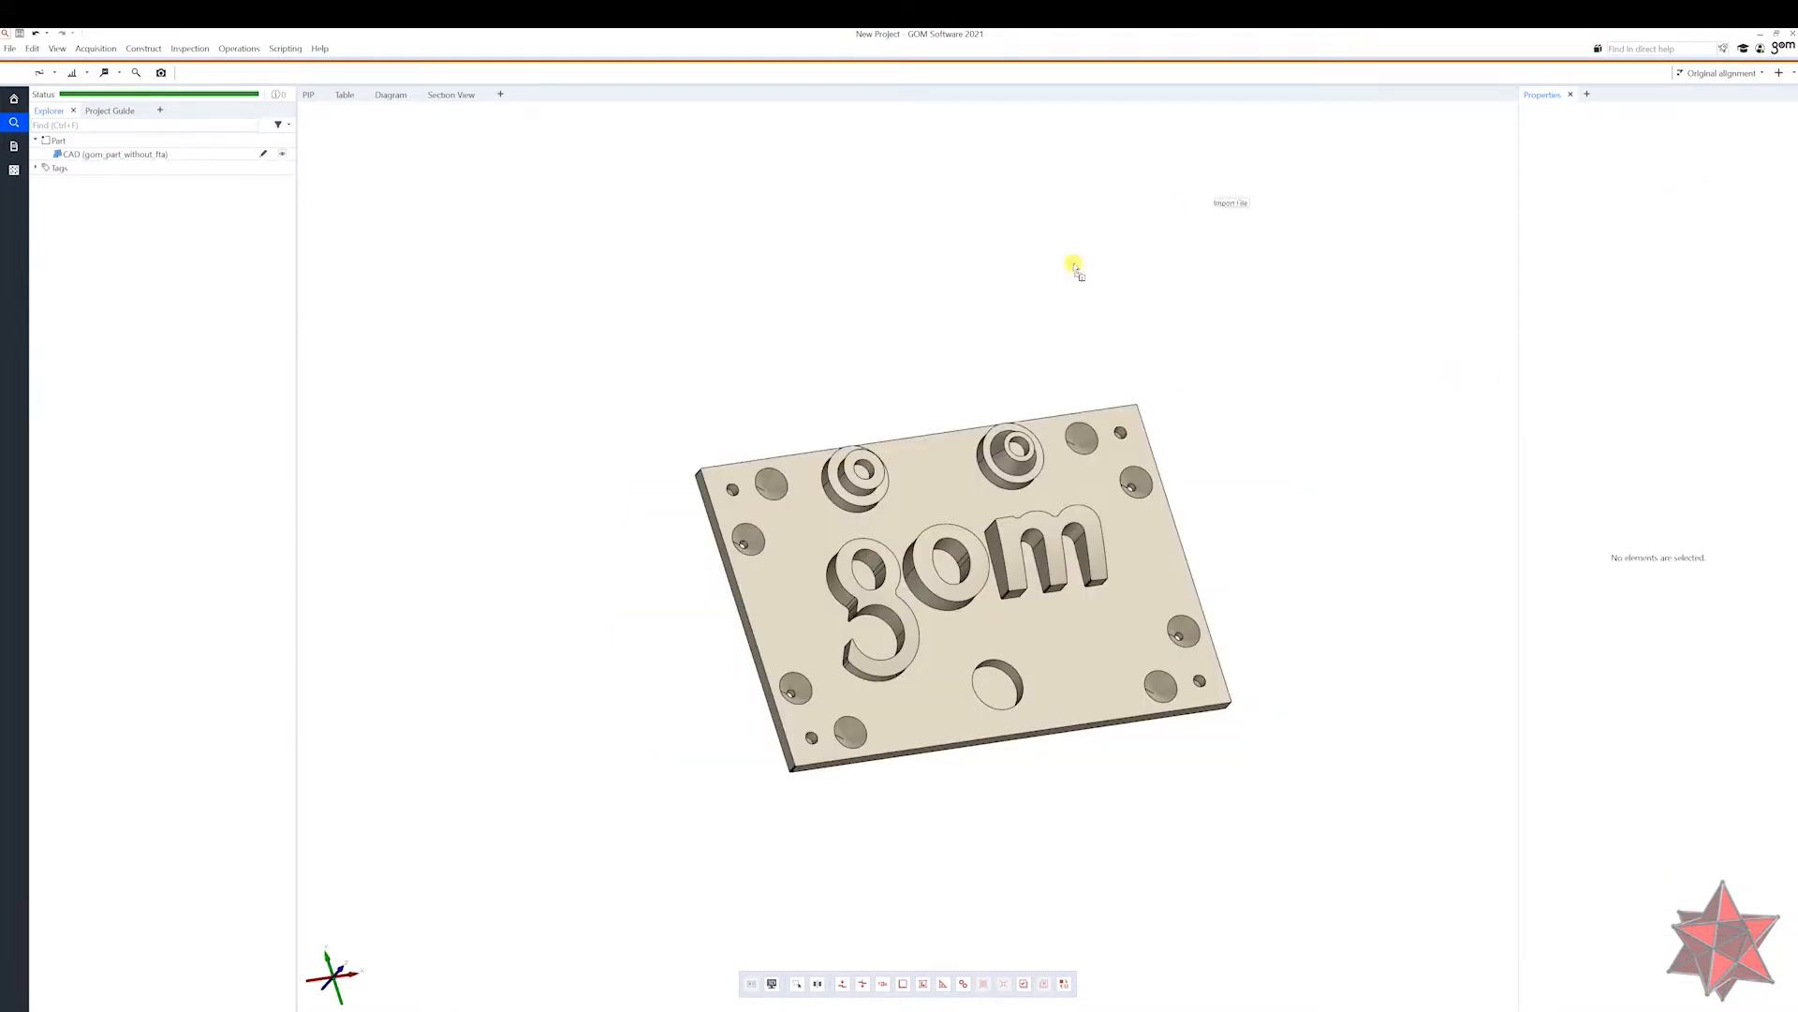
left_click(1229, 203)
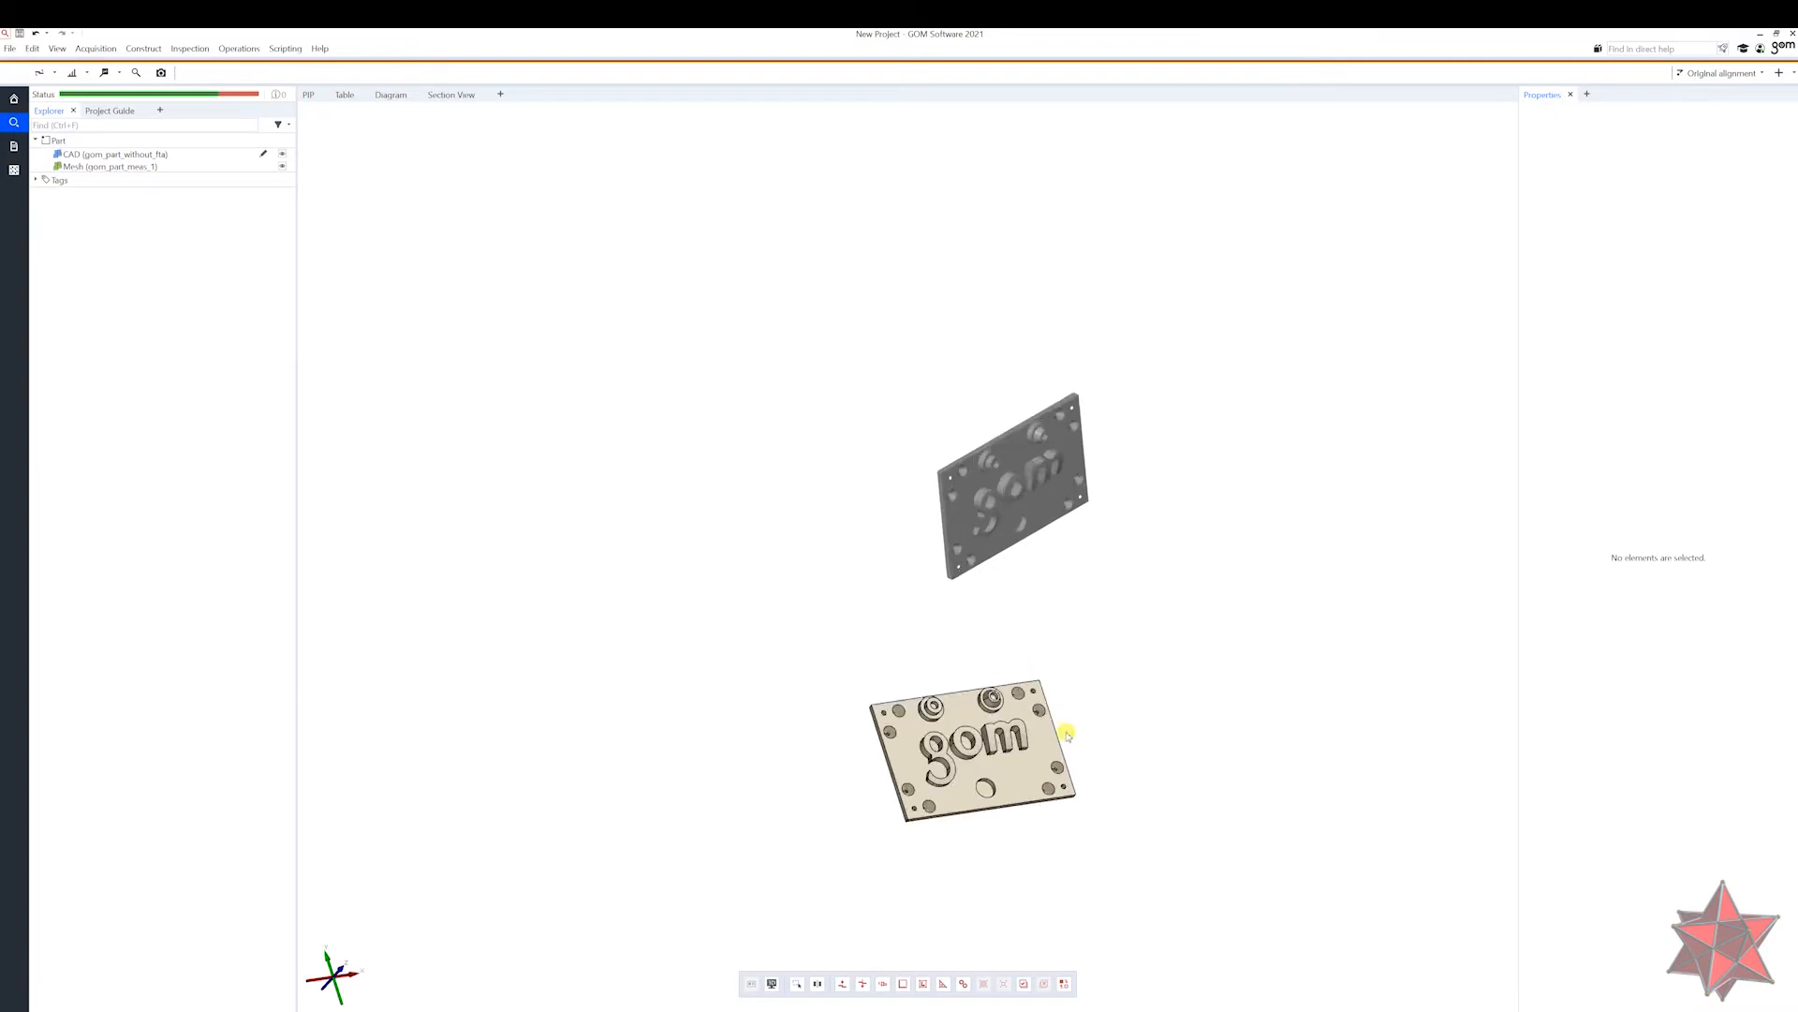
mouse_move(978, 432)
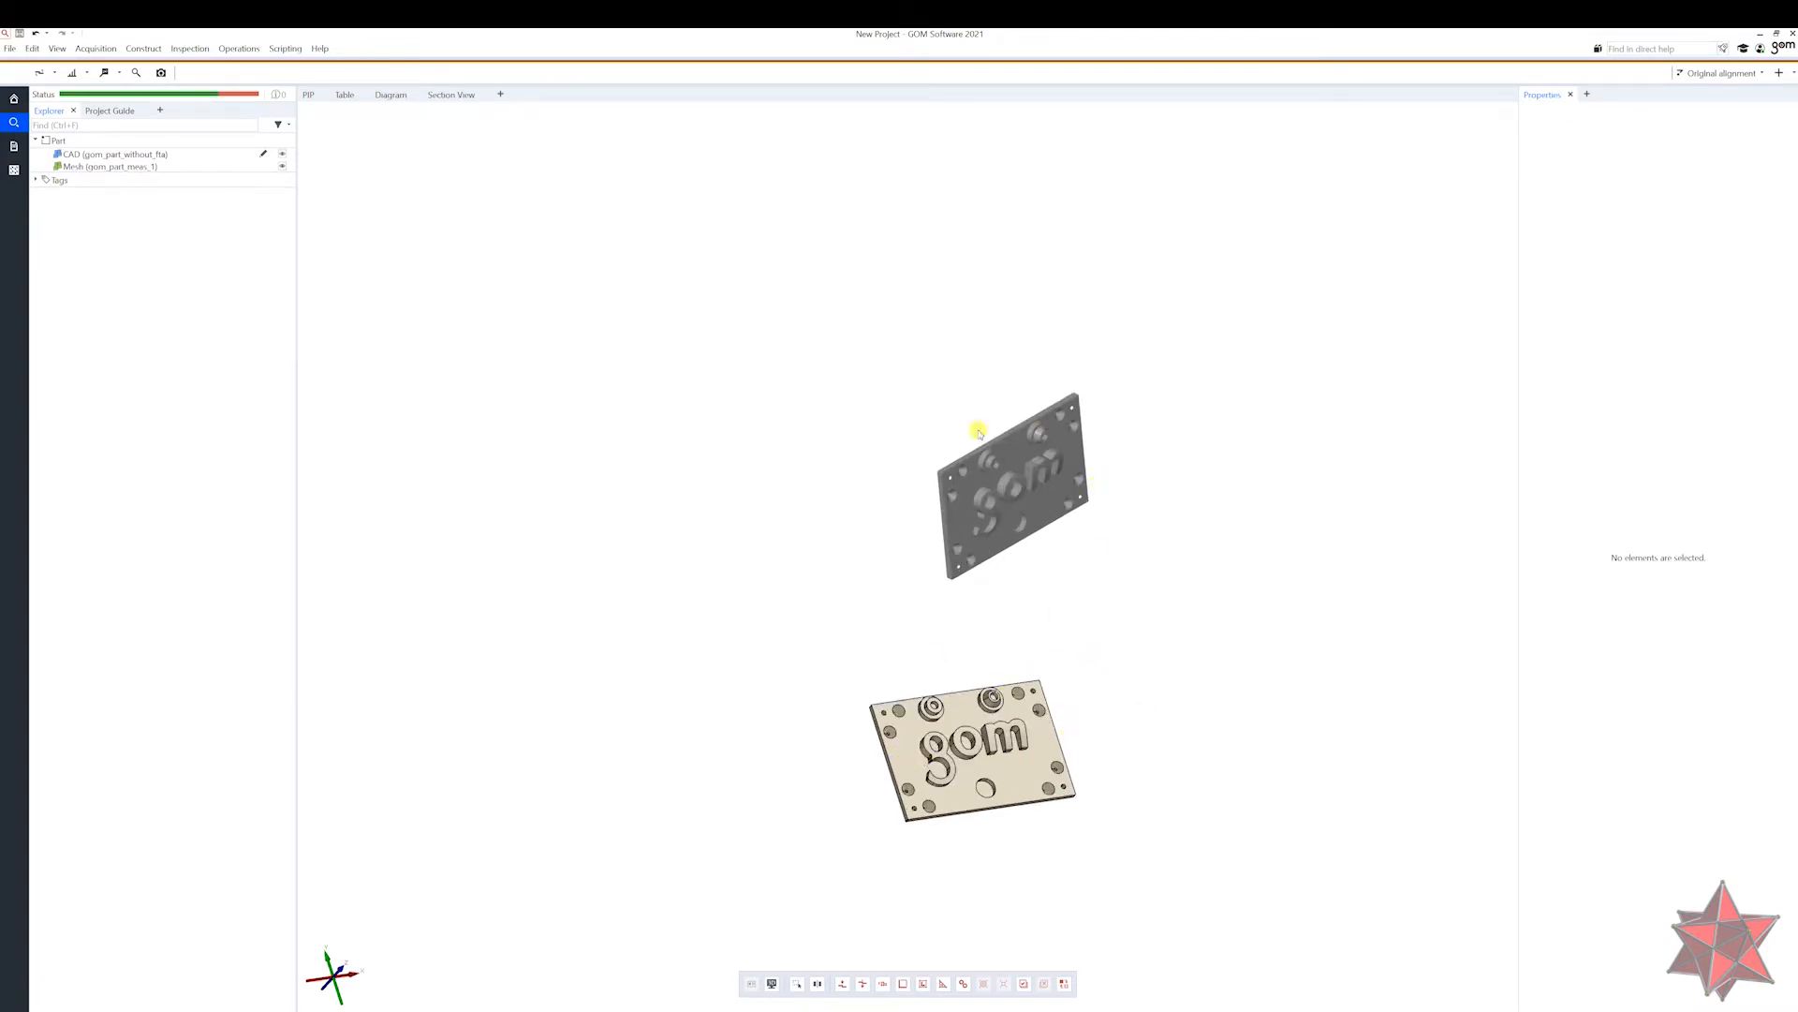
mouse_move(1351, 379)
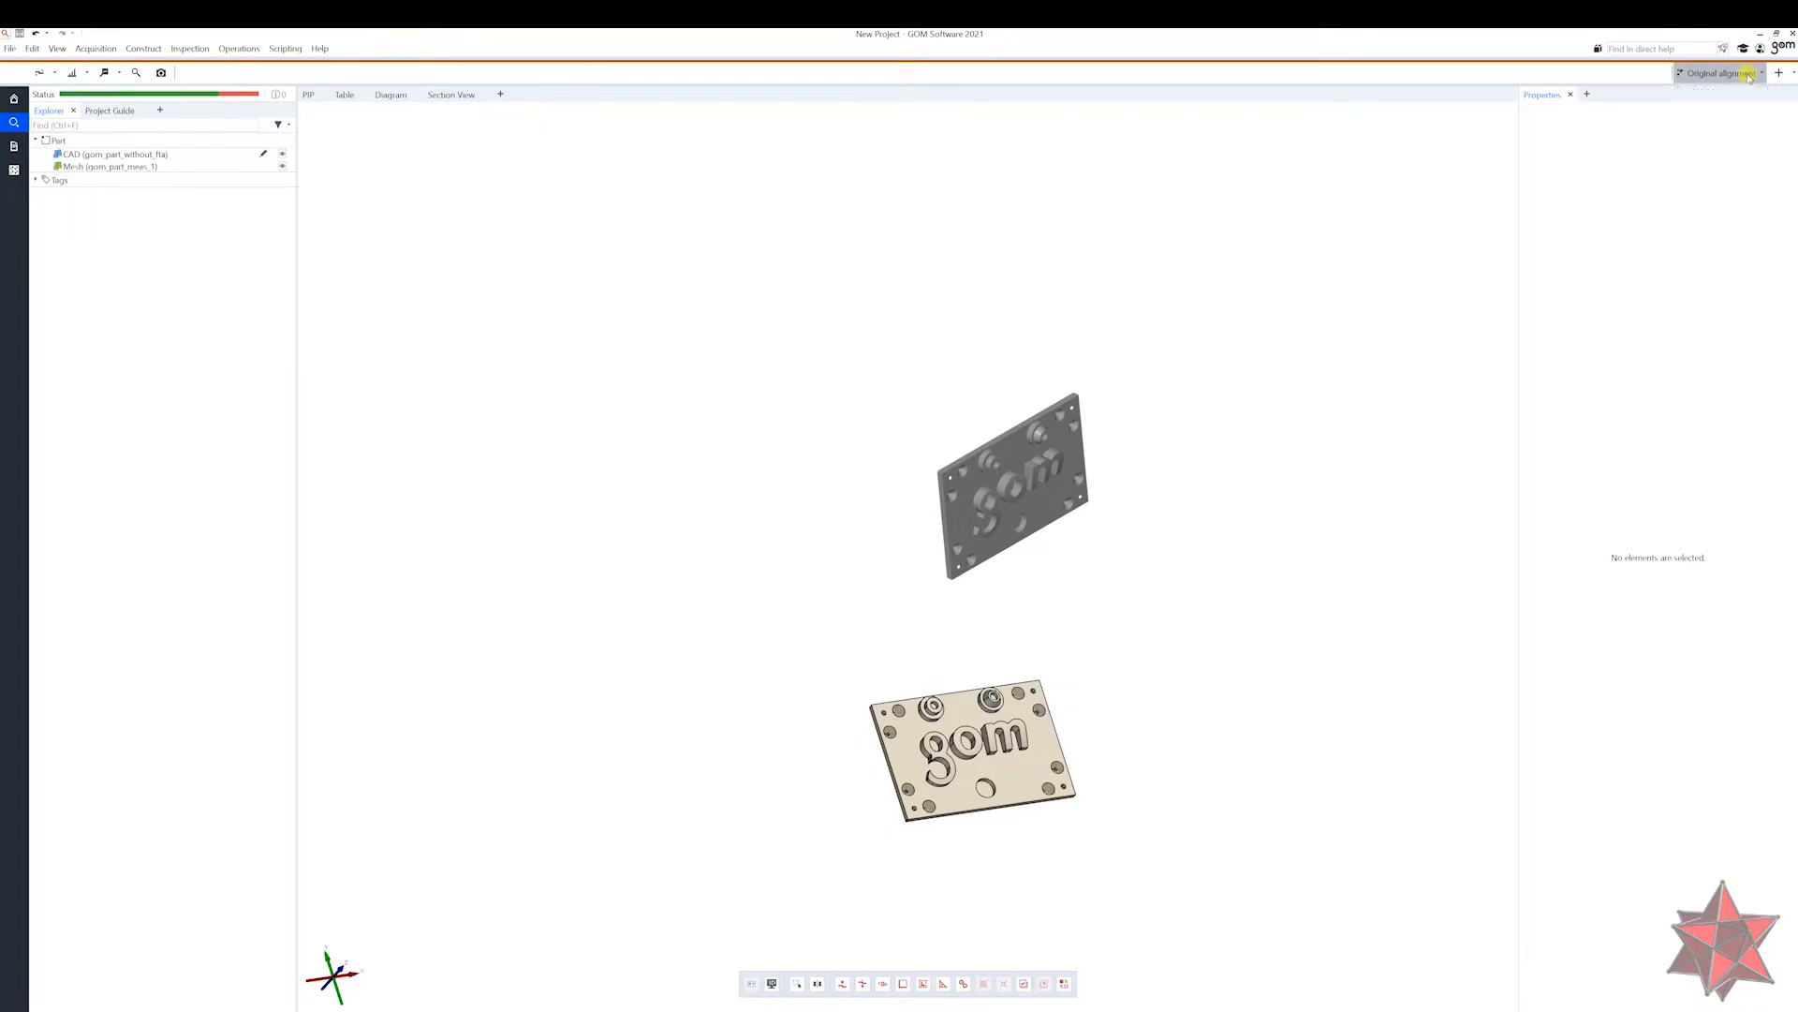
Run a prealignment so the scanned mesh overlays the CAD model, and confirm it.
left_click(1785, 73)
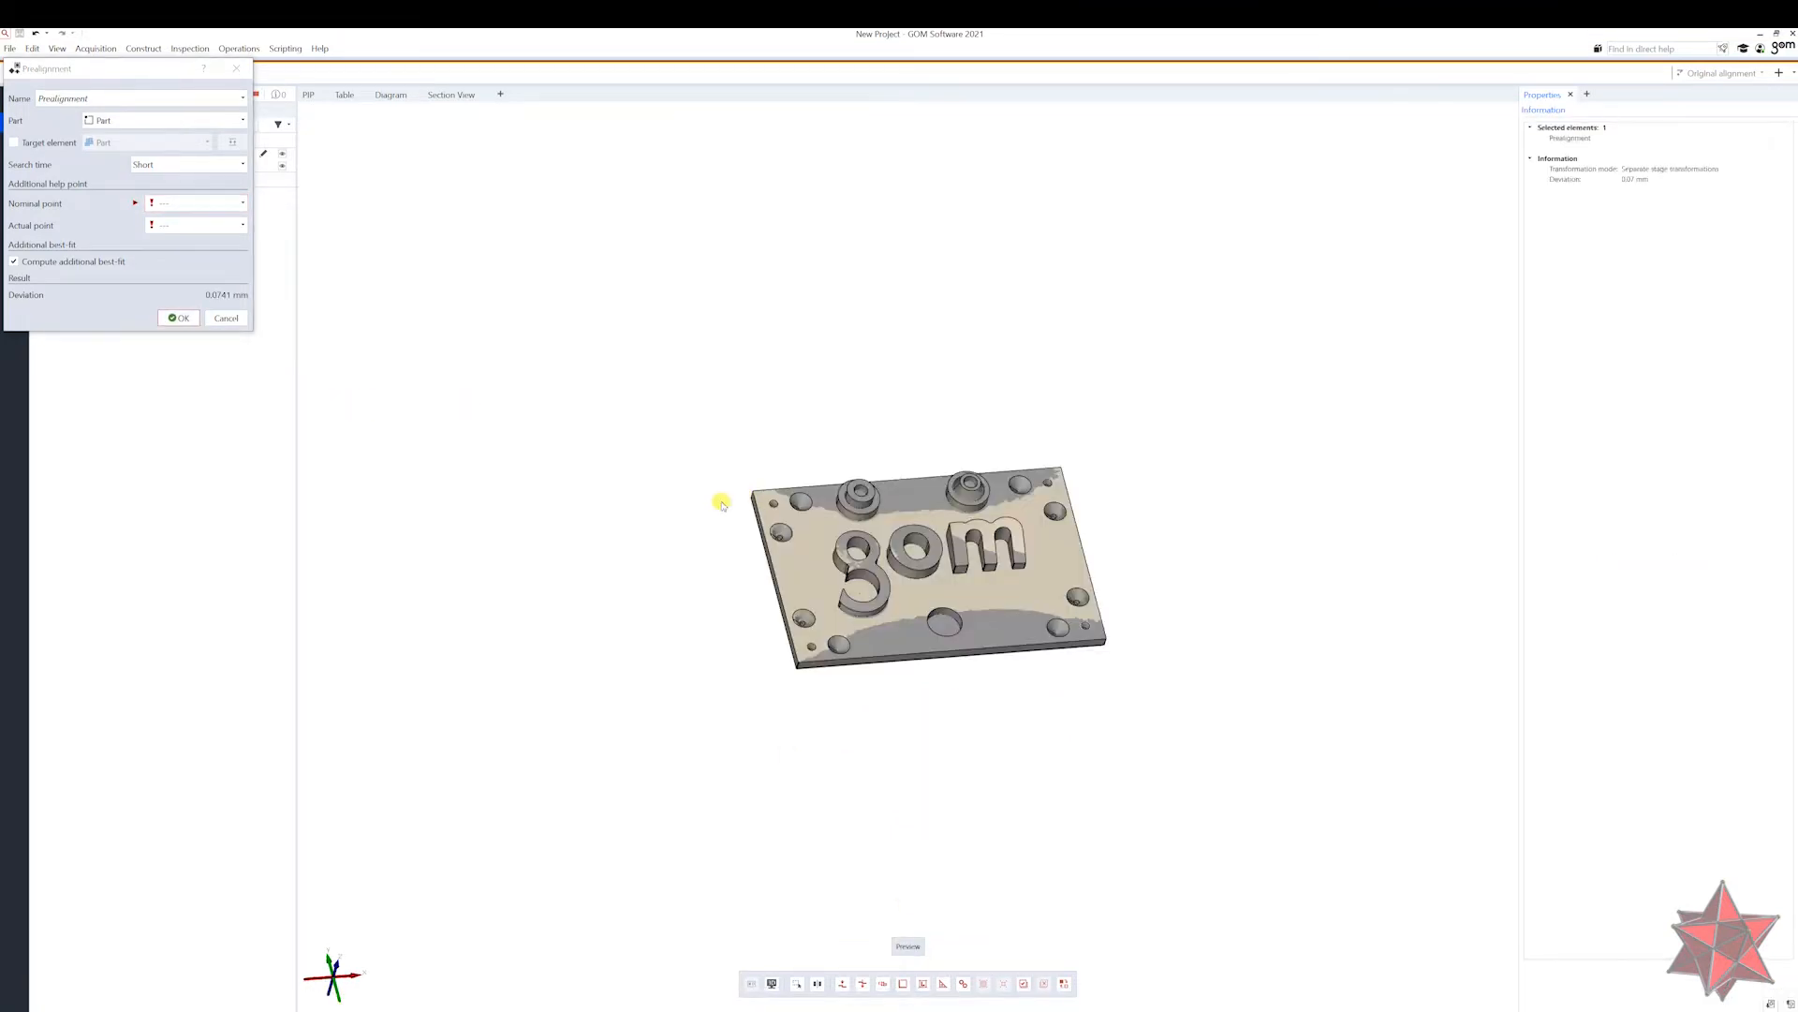
mouse_move(1092, 433)
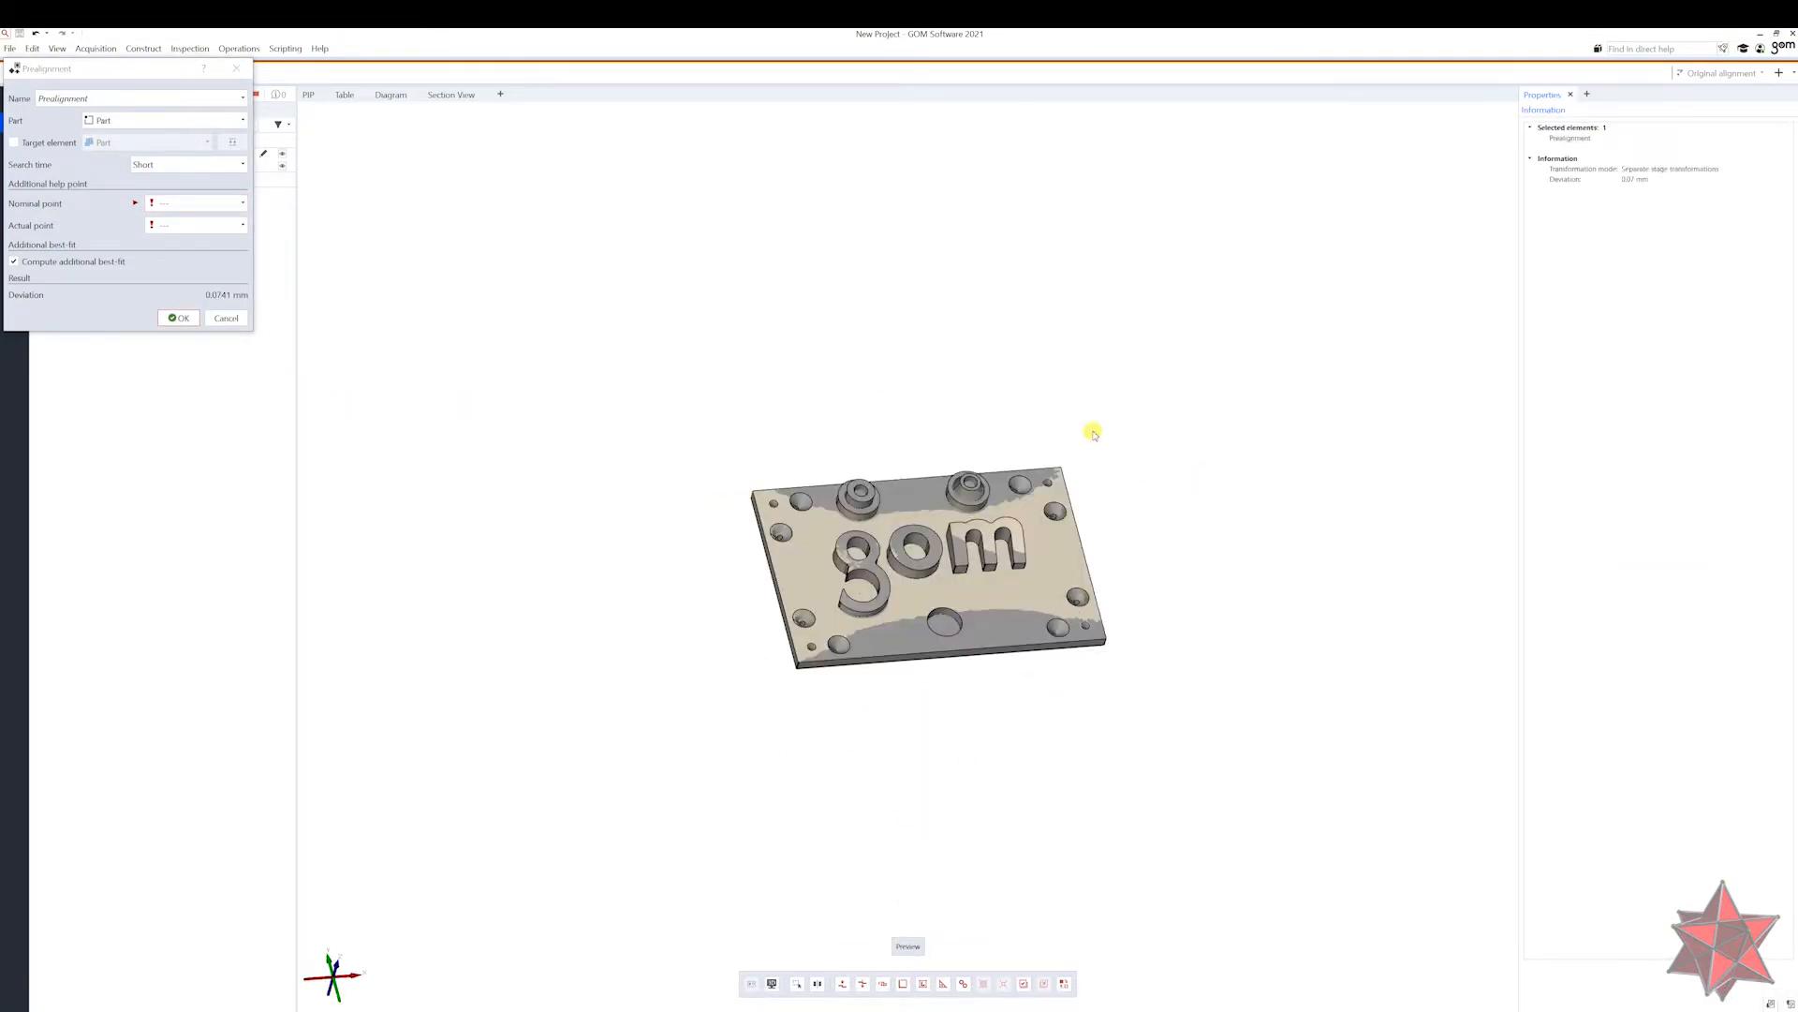
mouse_move(968, 427)
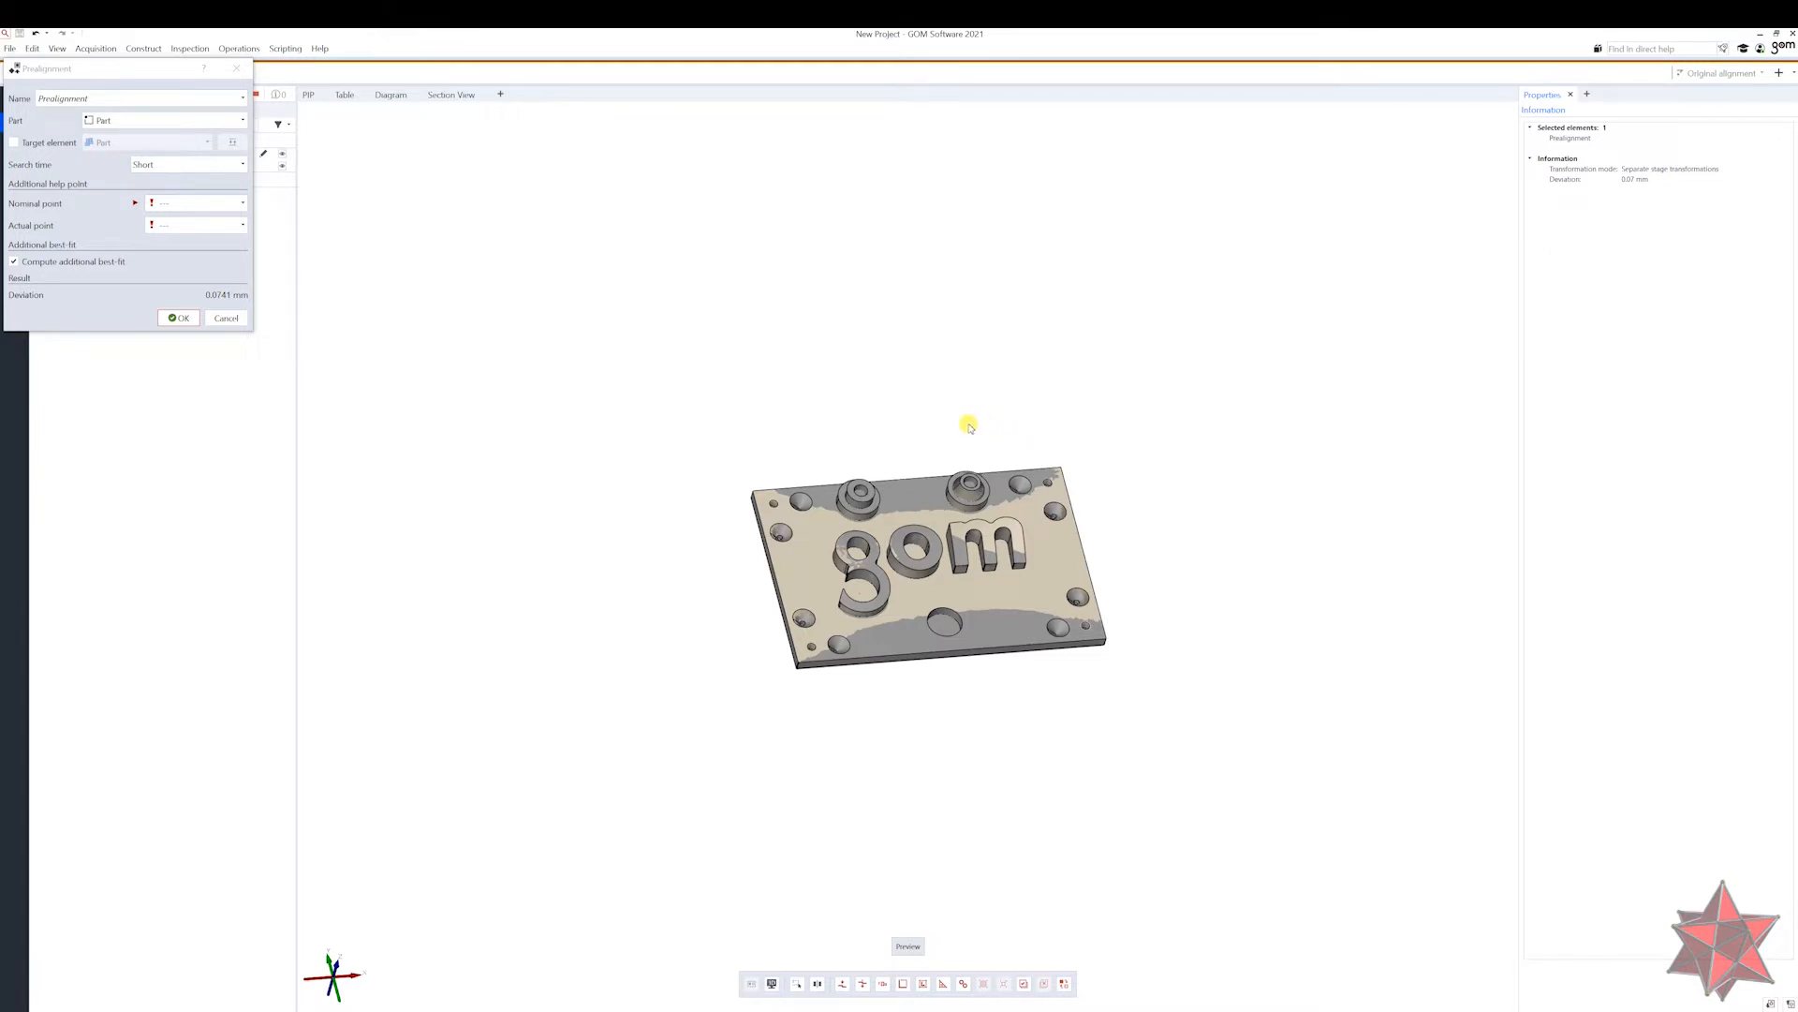
mouse_move(153, 300)
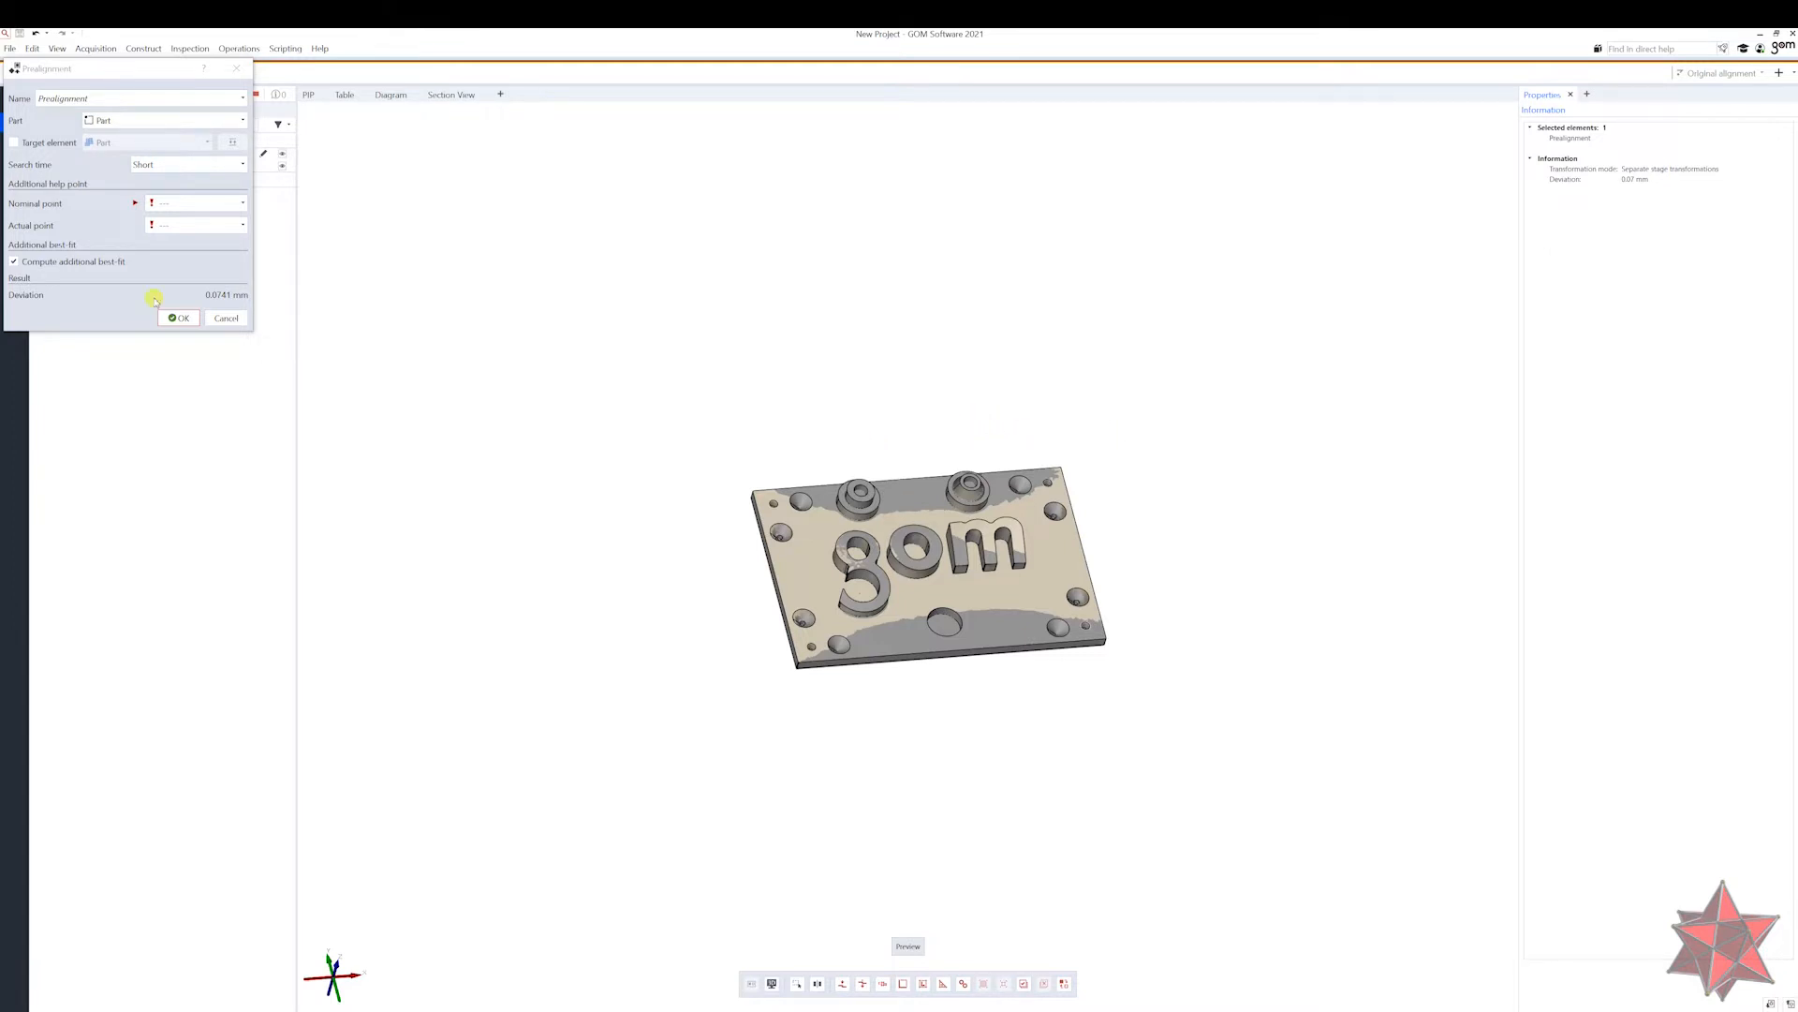
left_click(178, 319)
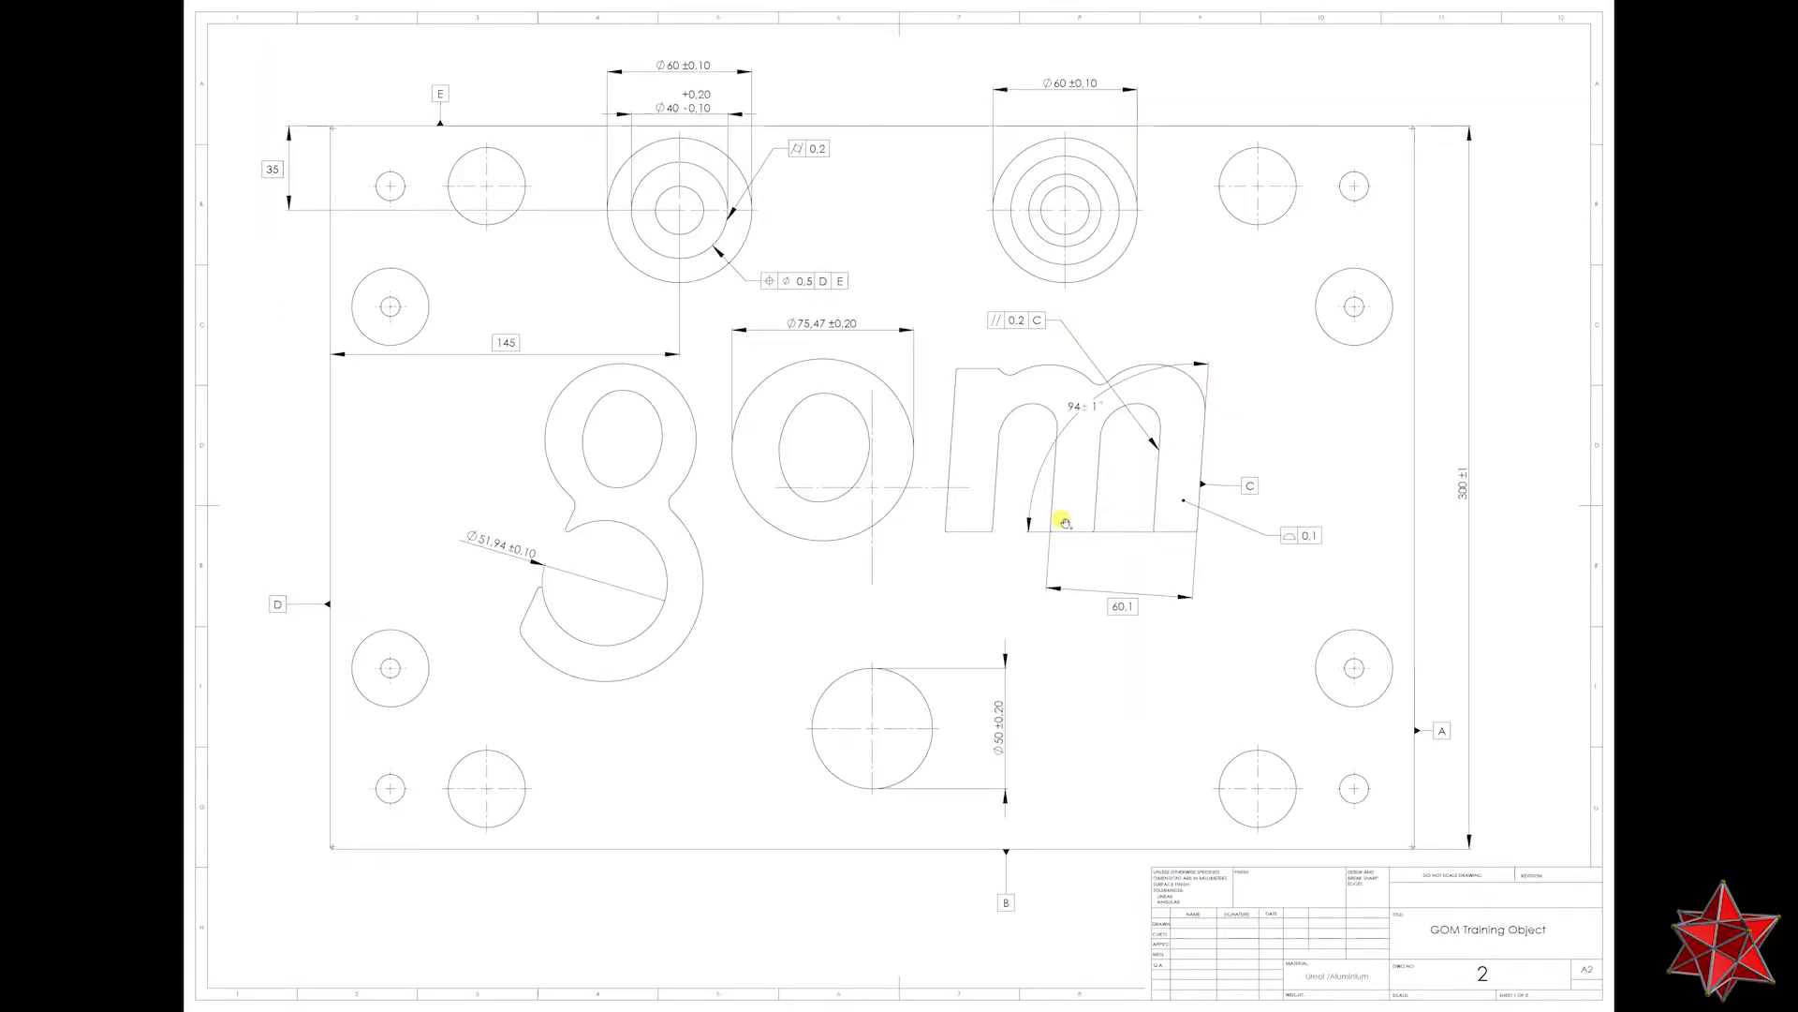
mouse_move(1390, 656)
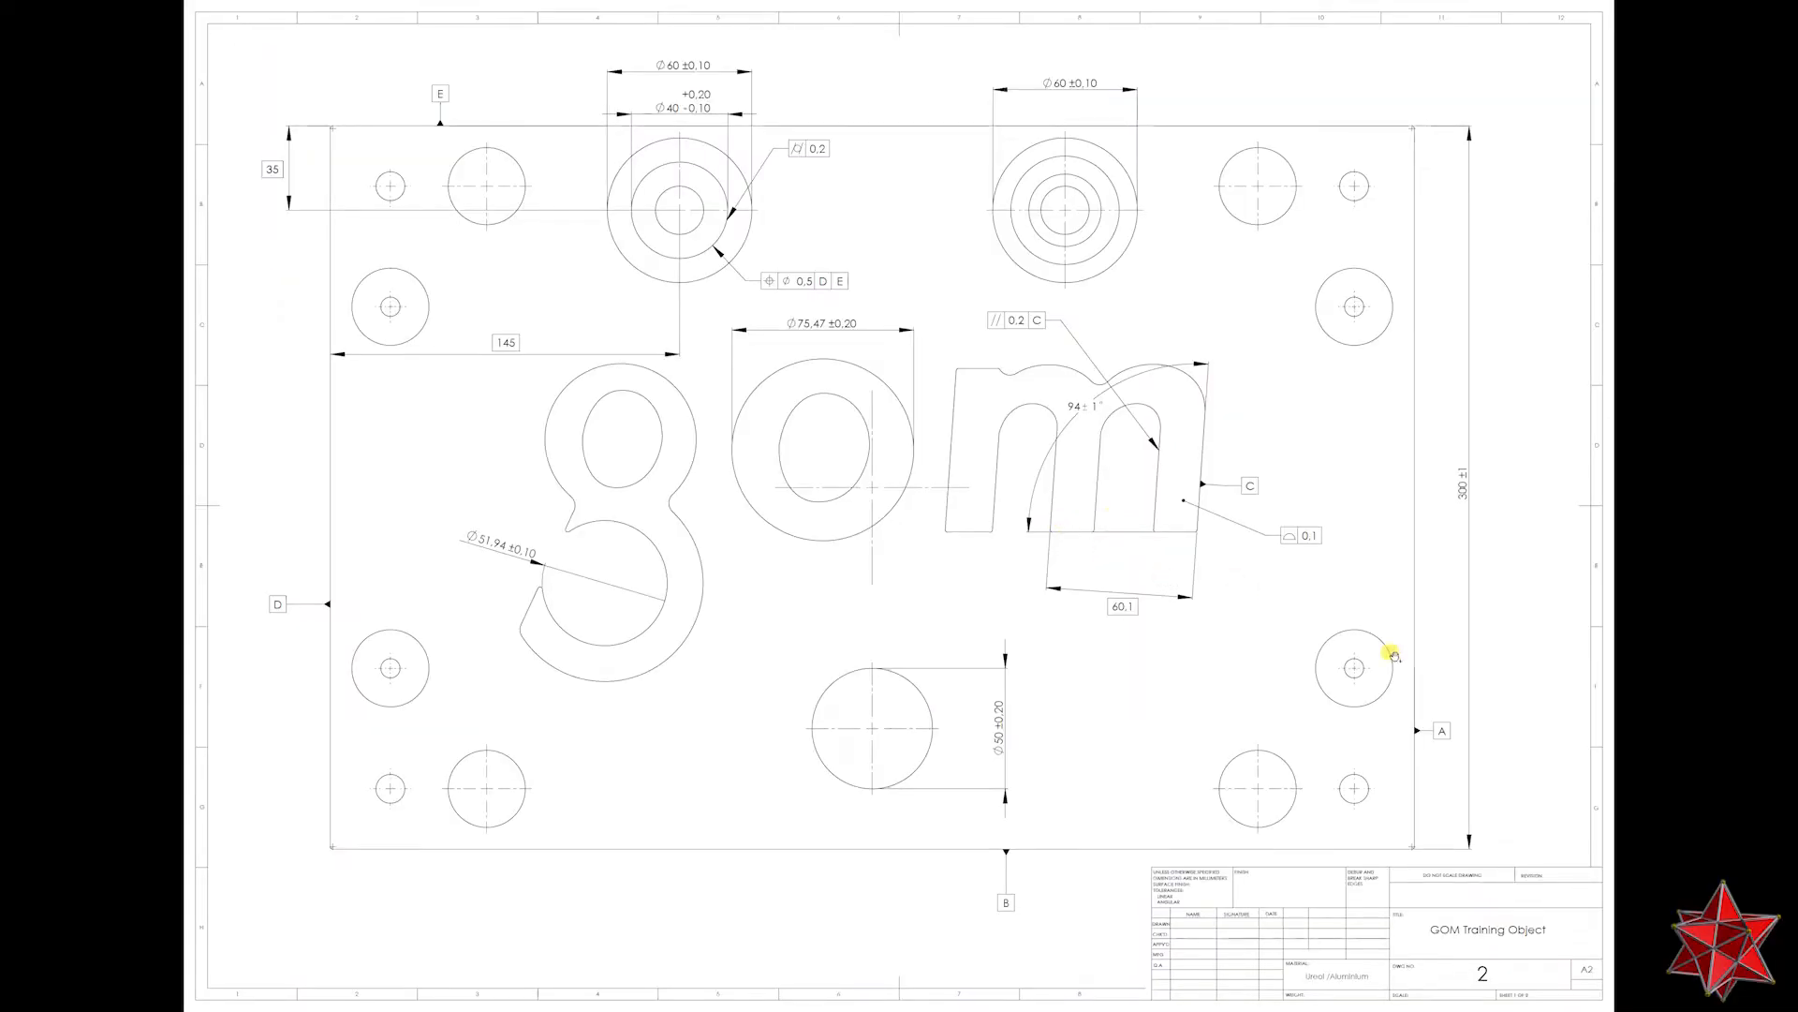
mouse_move(1436, 697)
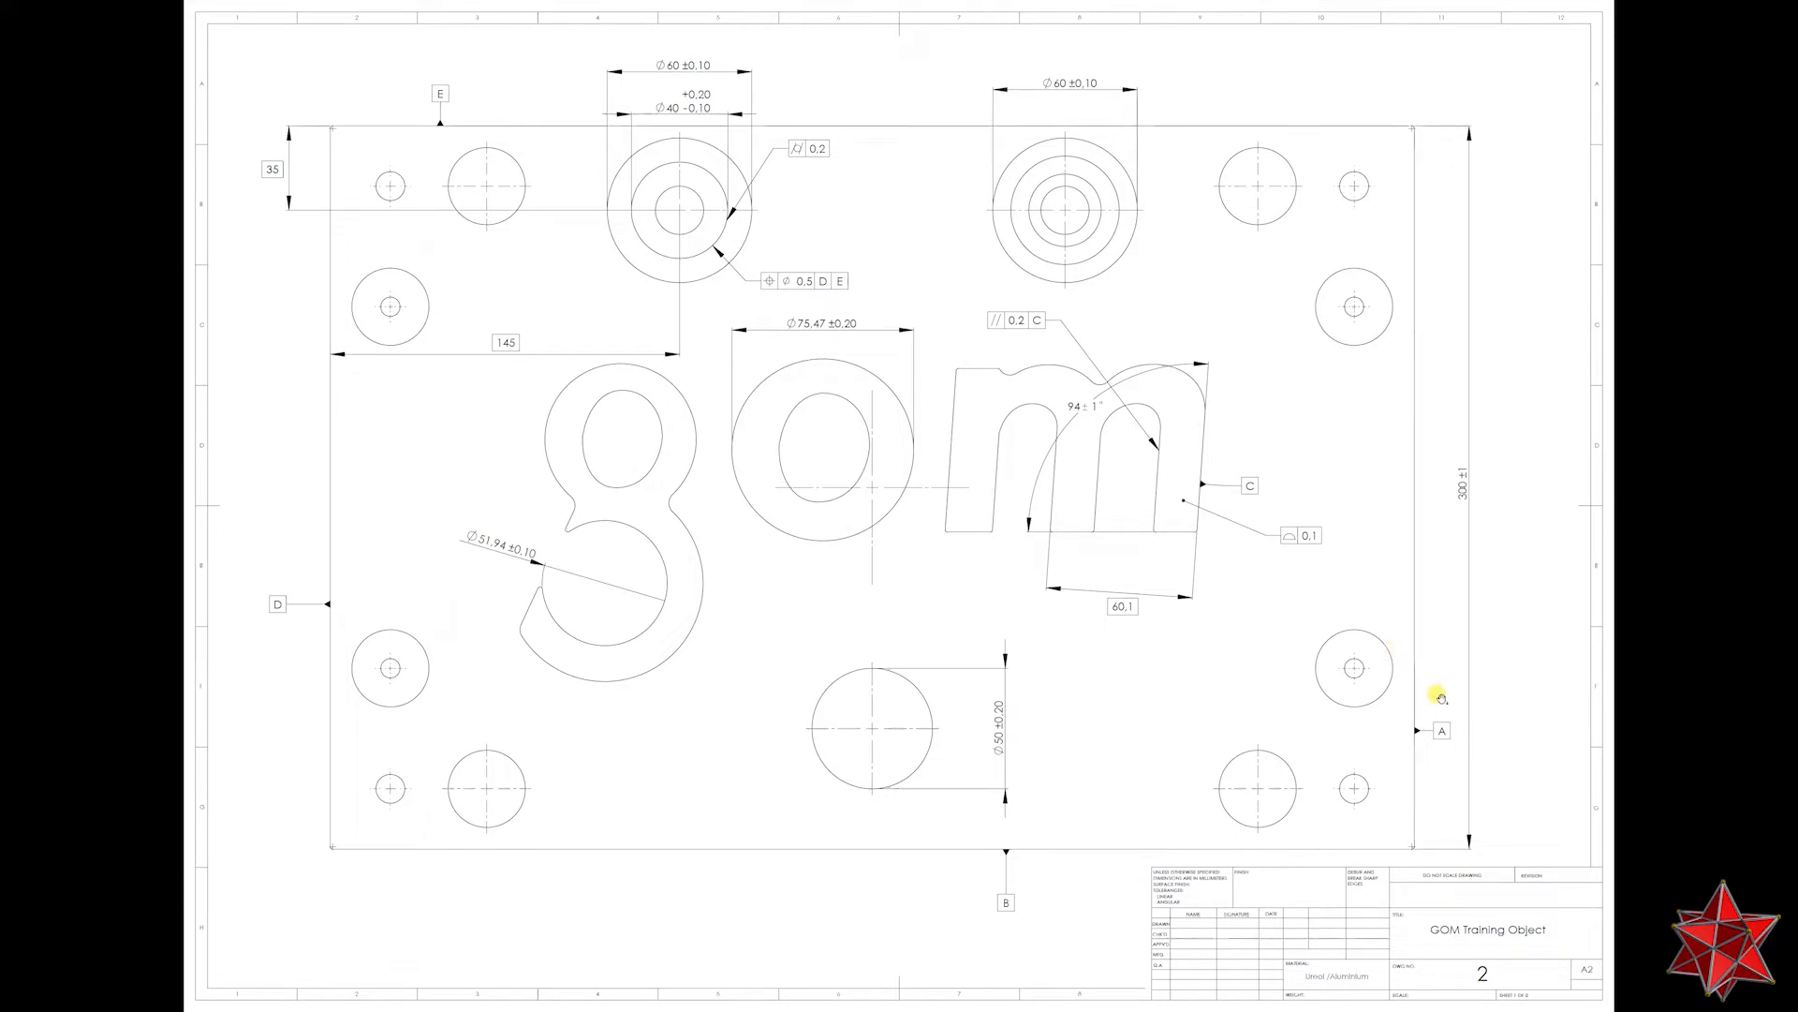
mouse_move(1634, 703)
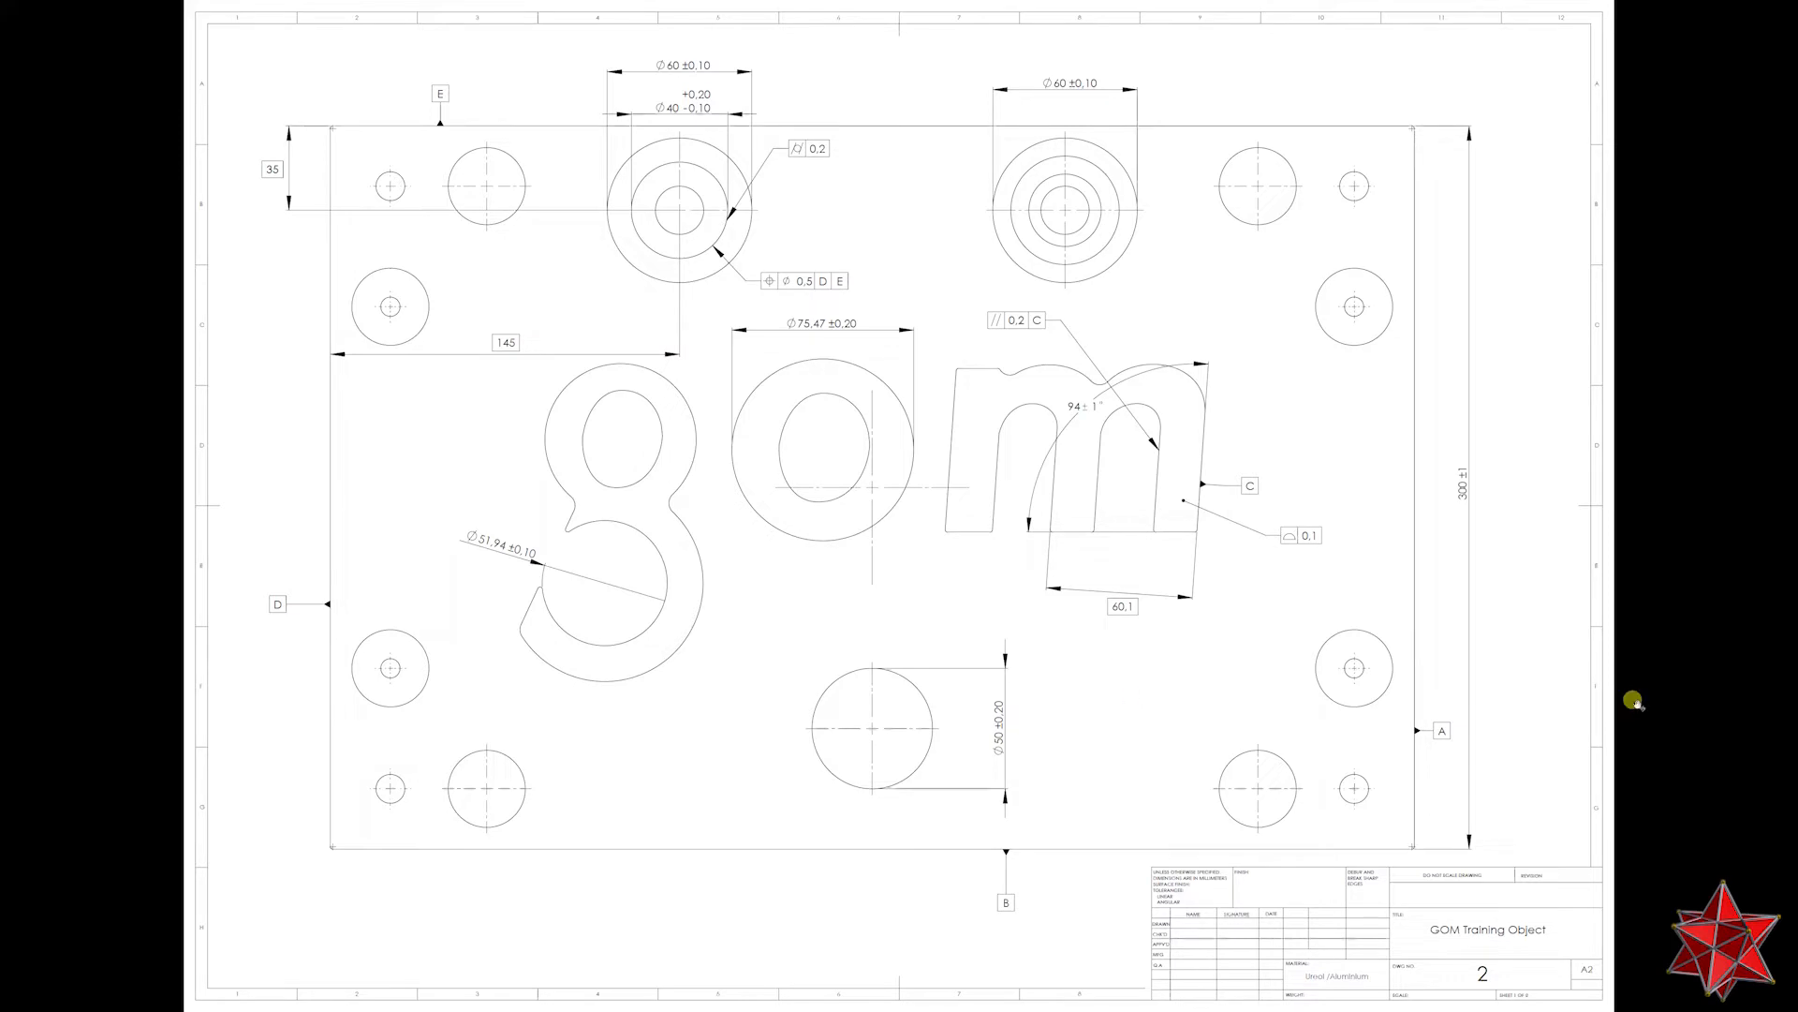
mouse_move(989, 845)
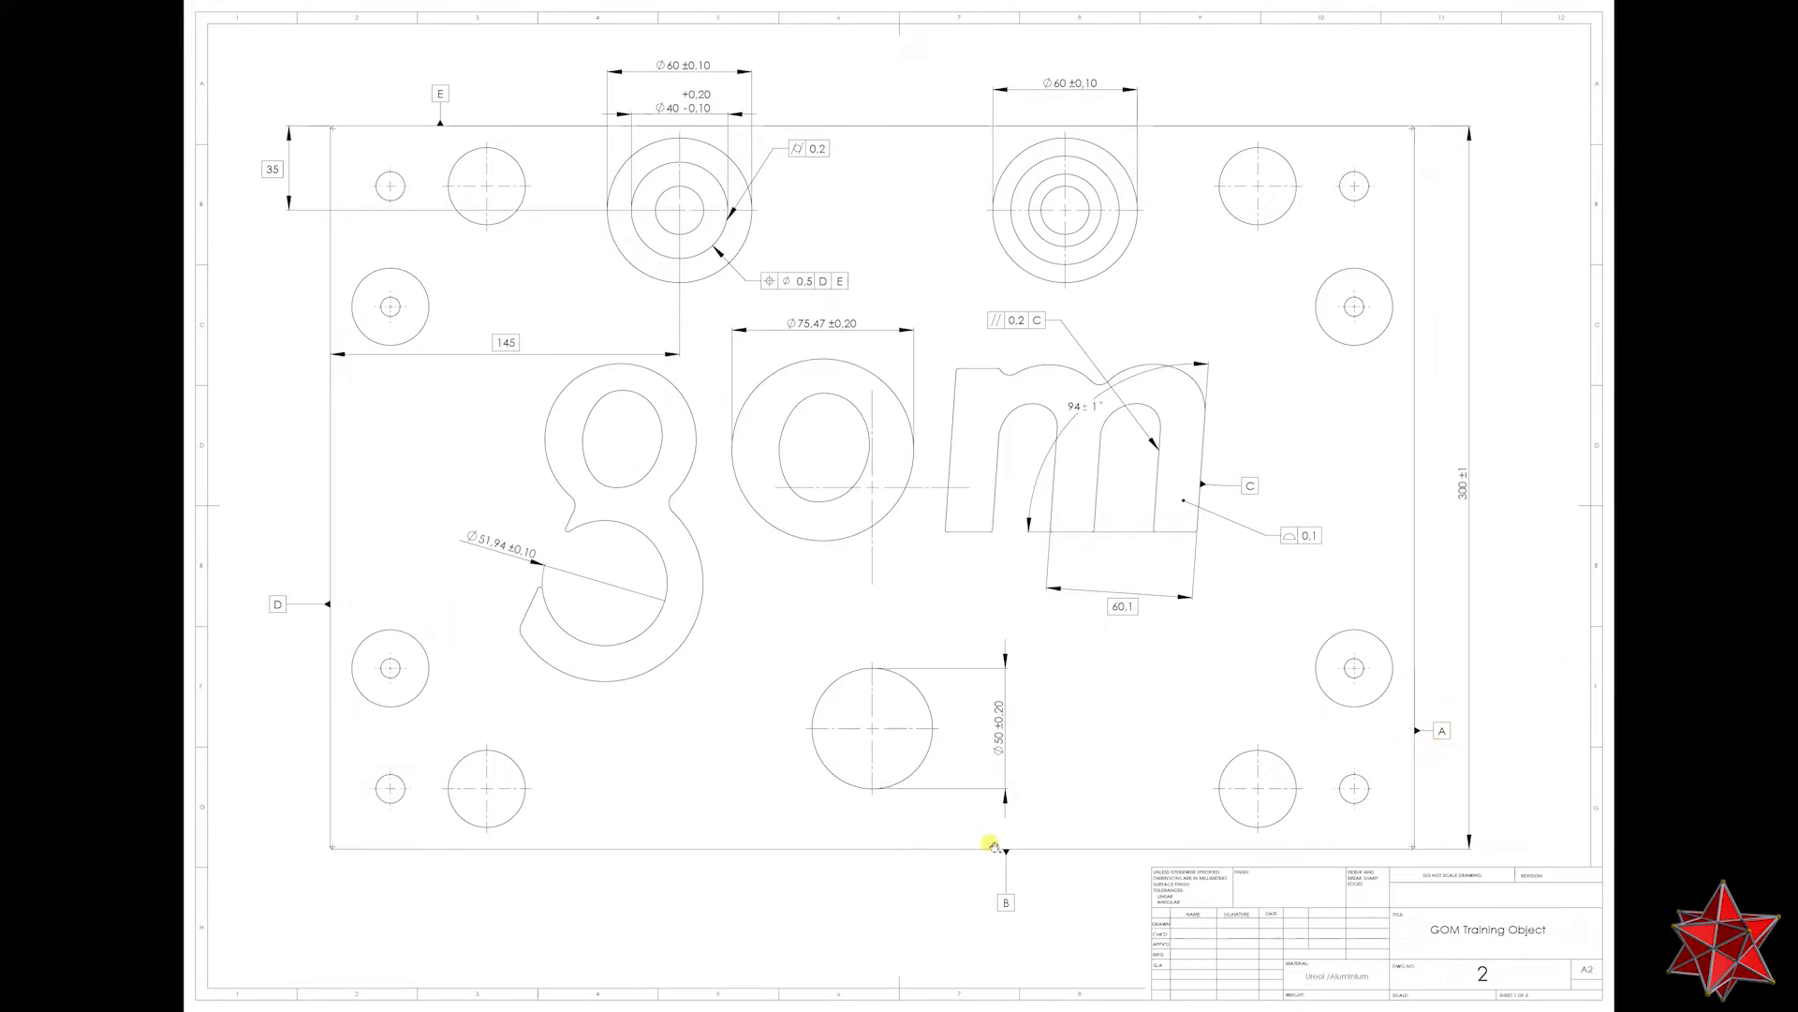
mouse_move(961, 367)
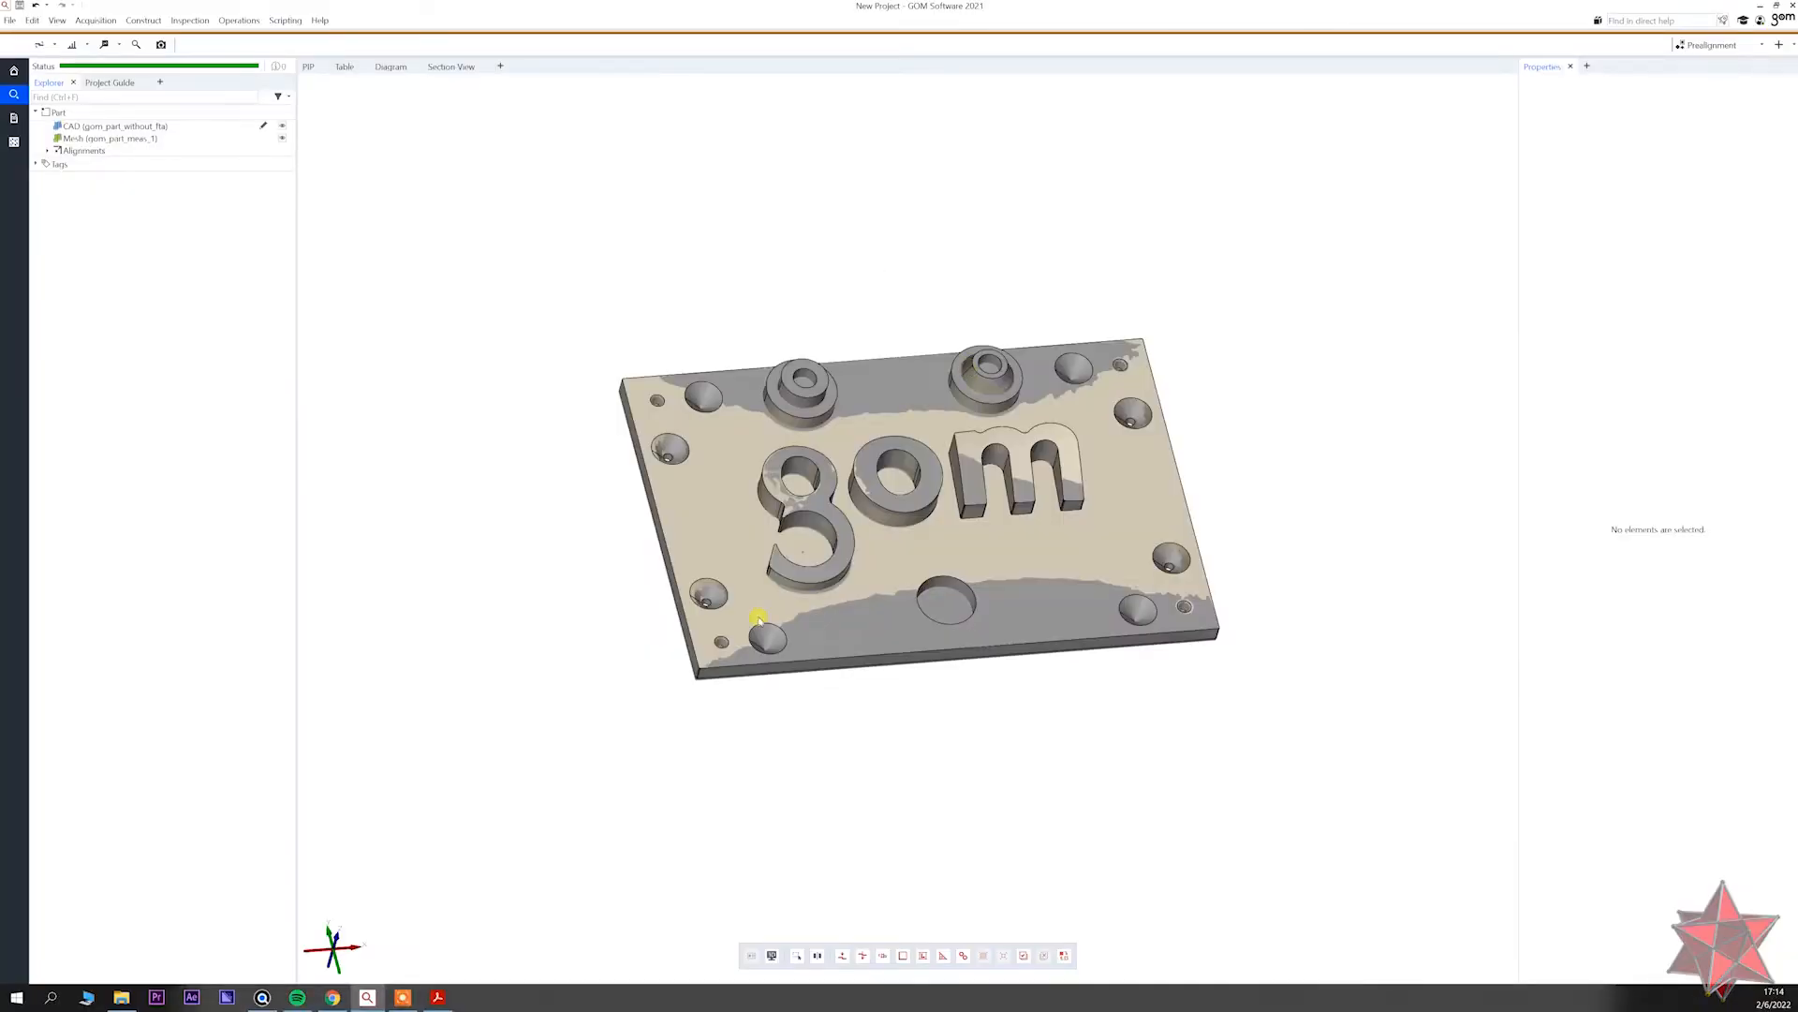
Construct fitting planes on the plate's top face and side faces, then finish.
left_click(143, 19)
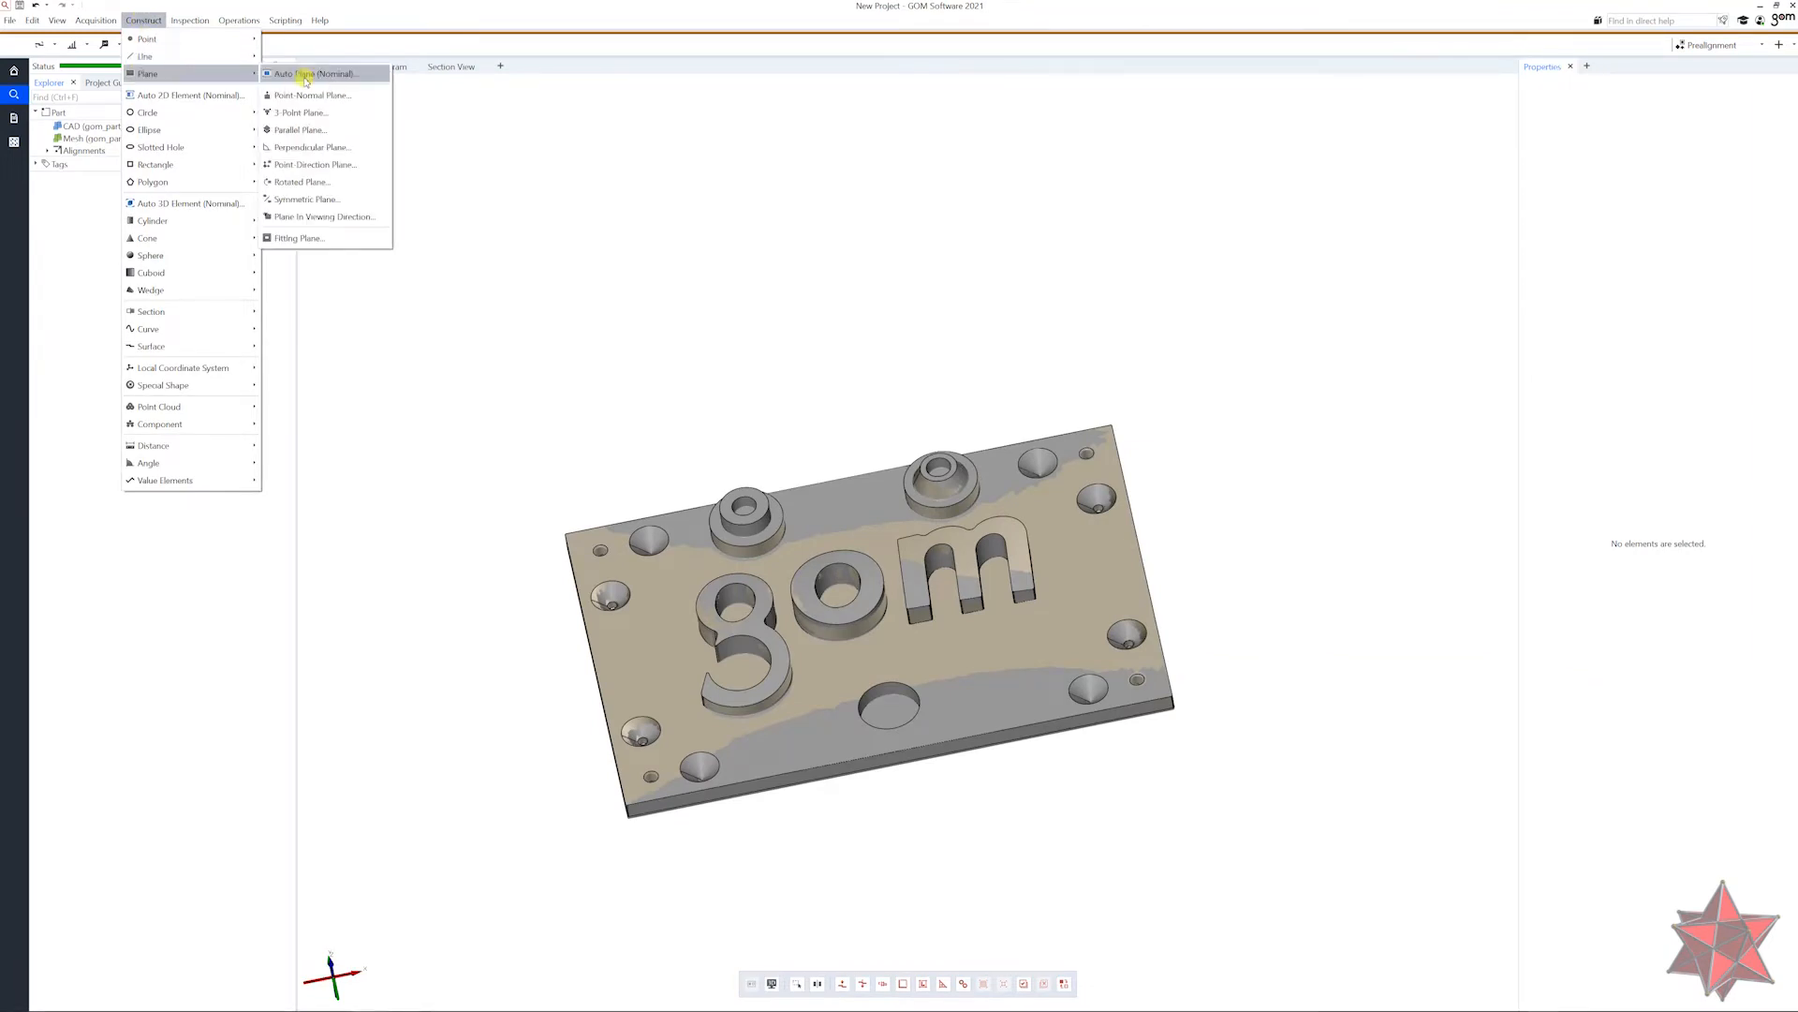
mouse_move(324, 238)
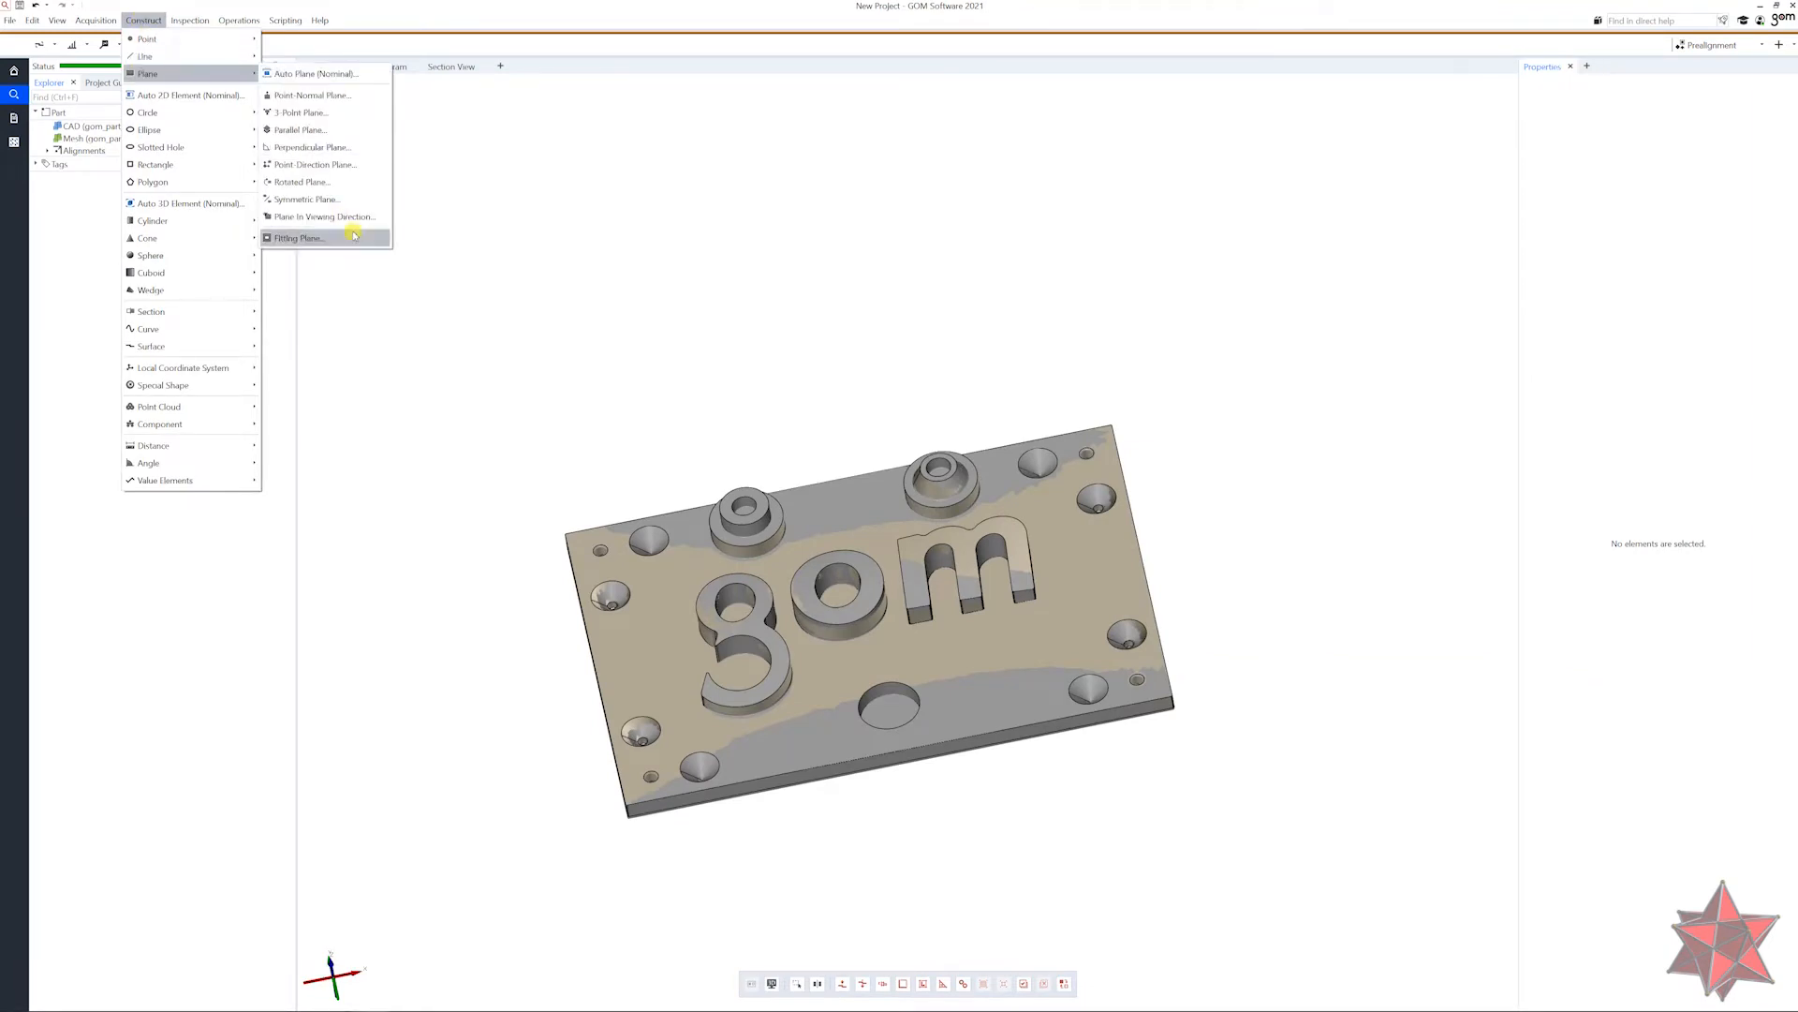
left_click(298, 237)
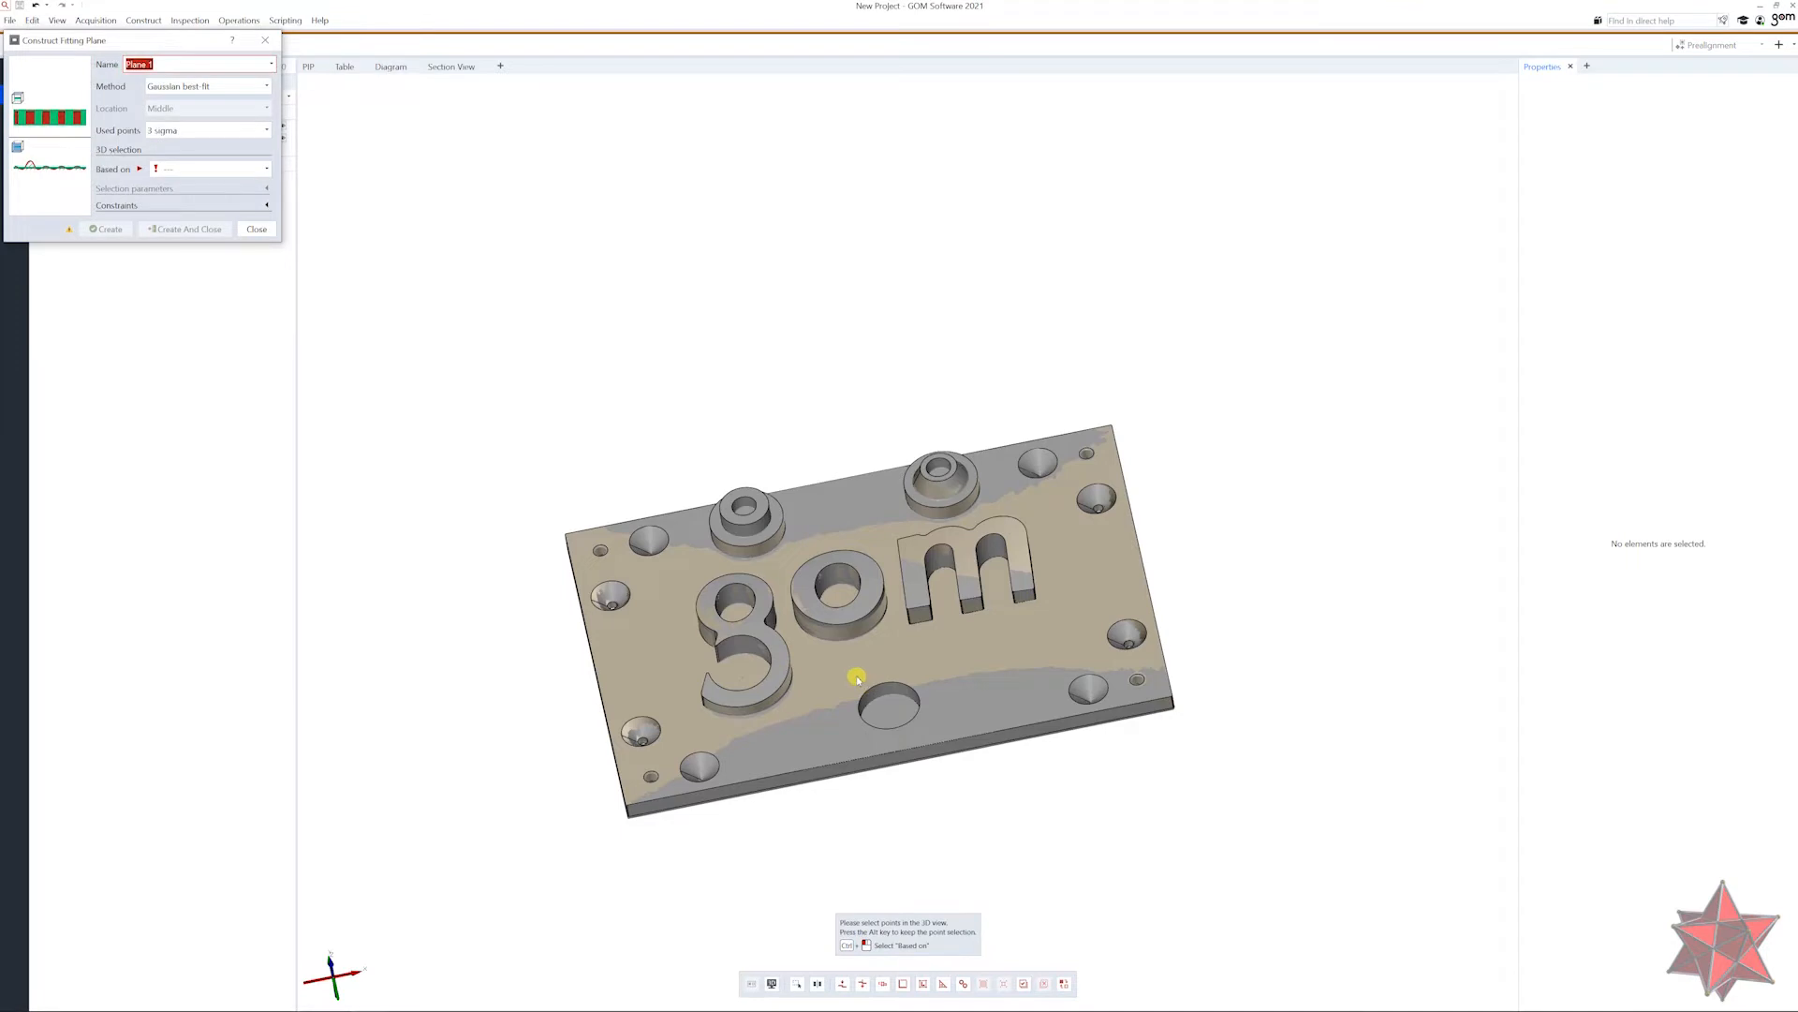
left_click(858, 676)
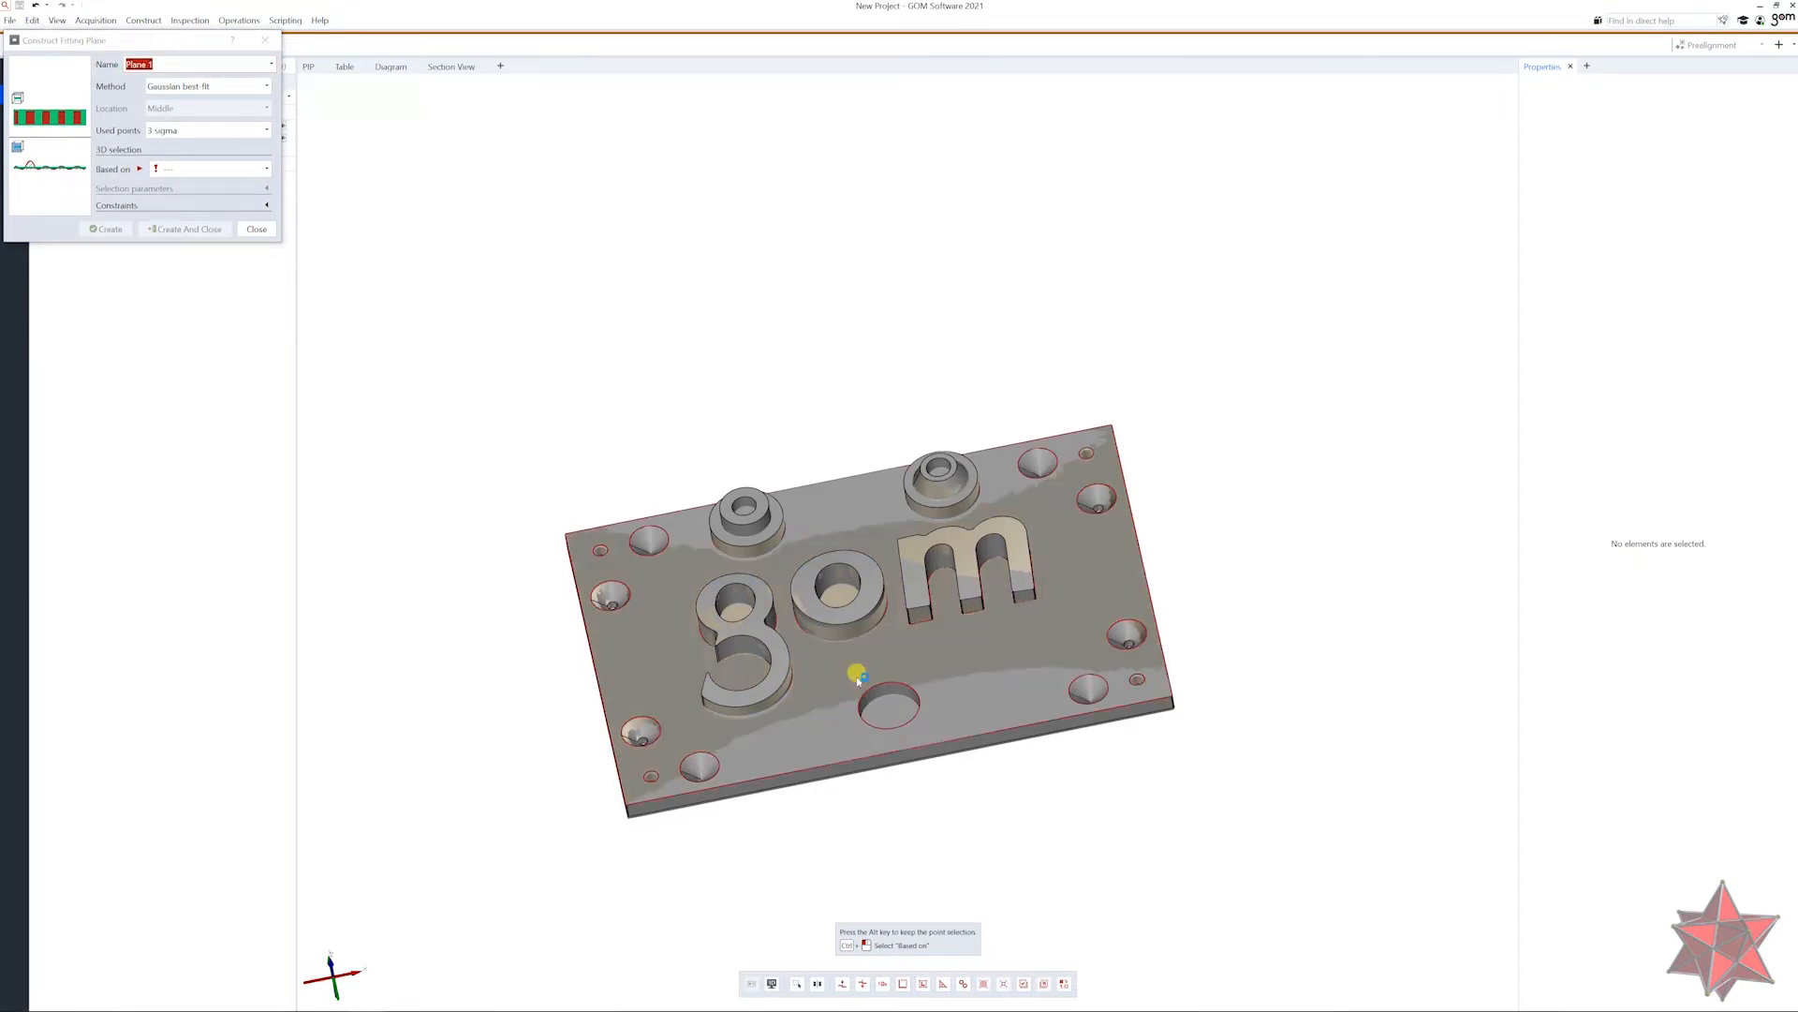
left_click(974, 562)
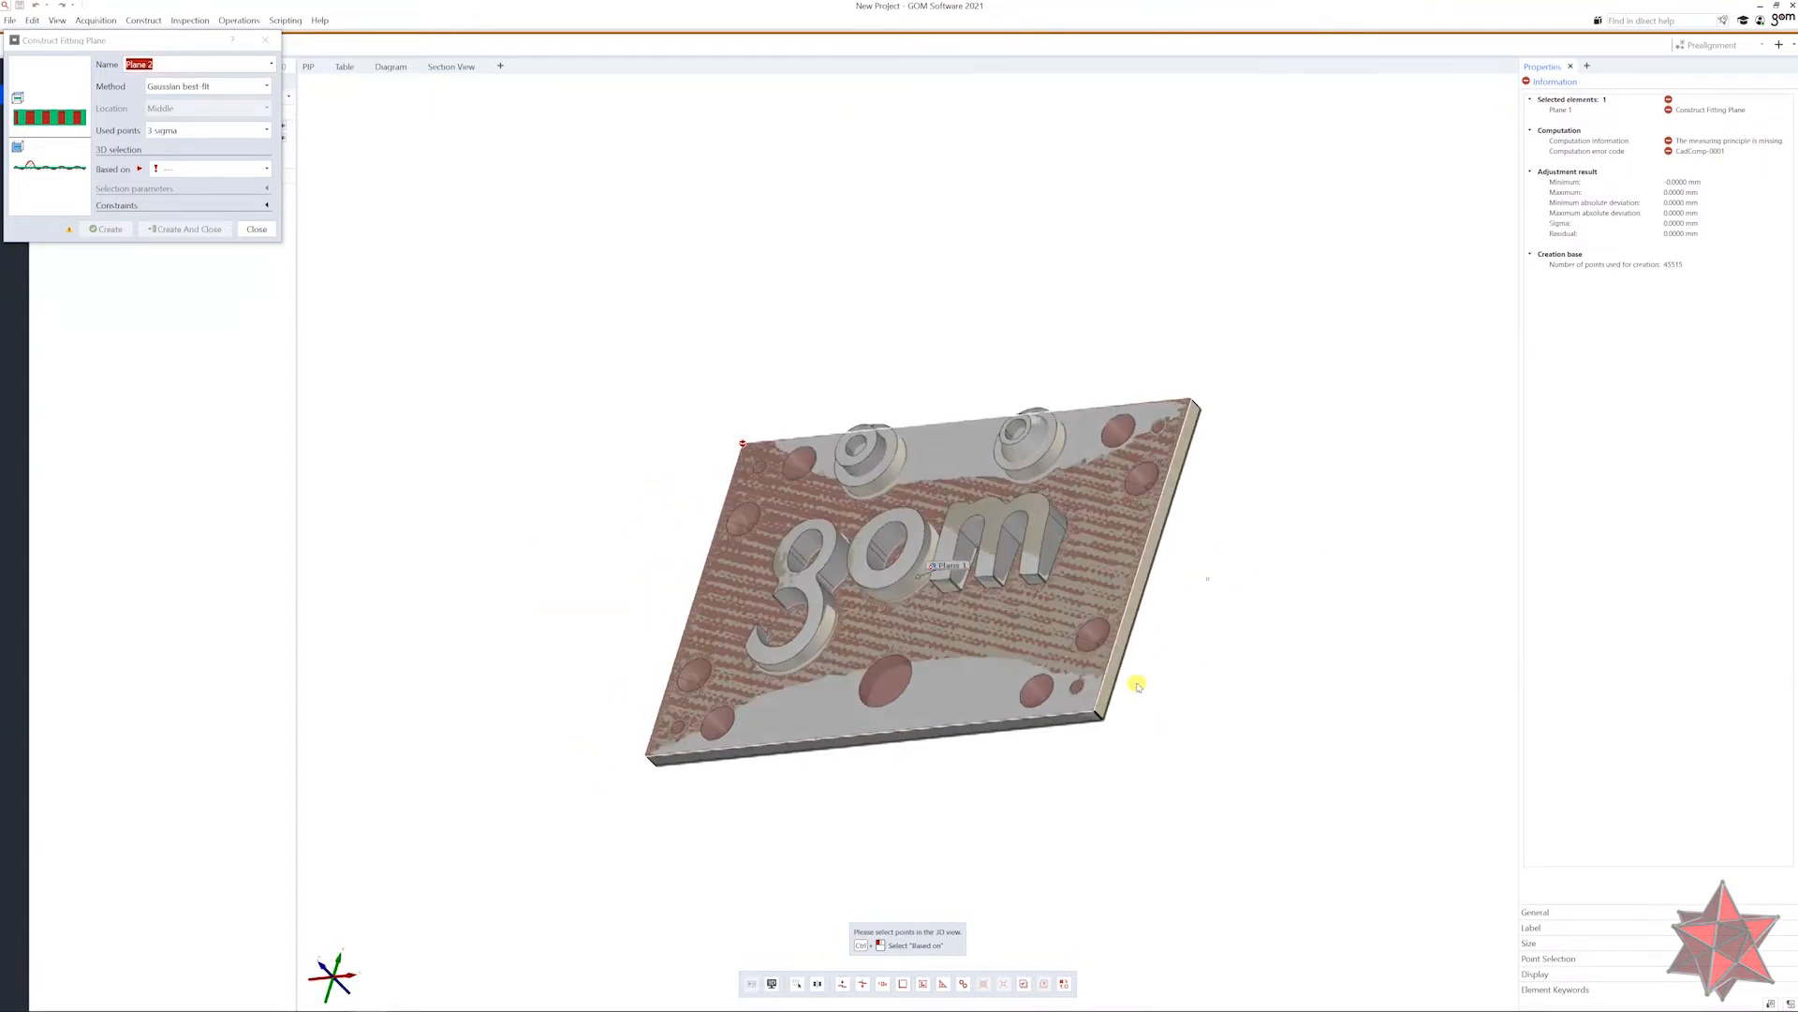
left_click(1117, 658)
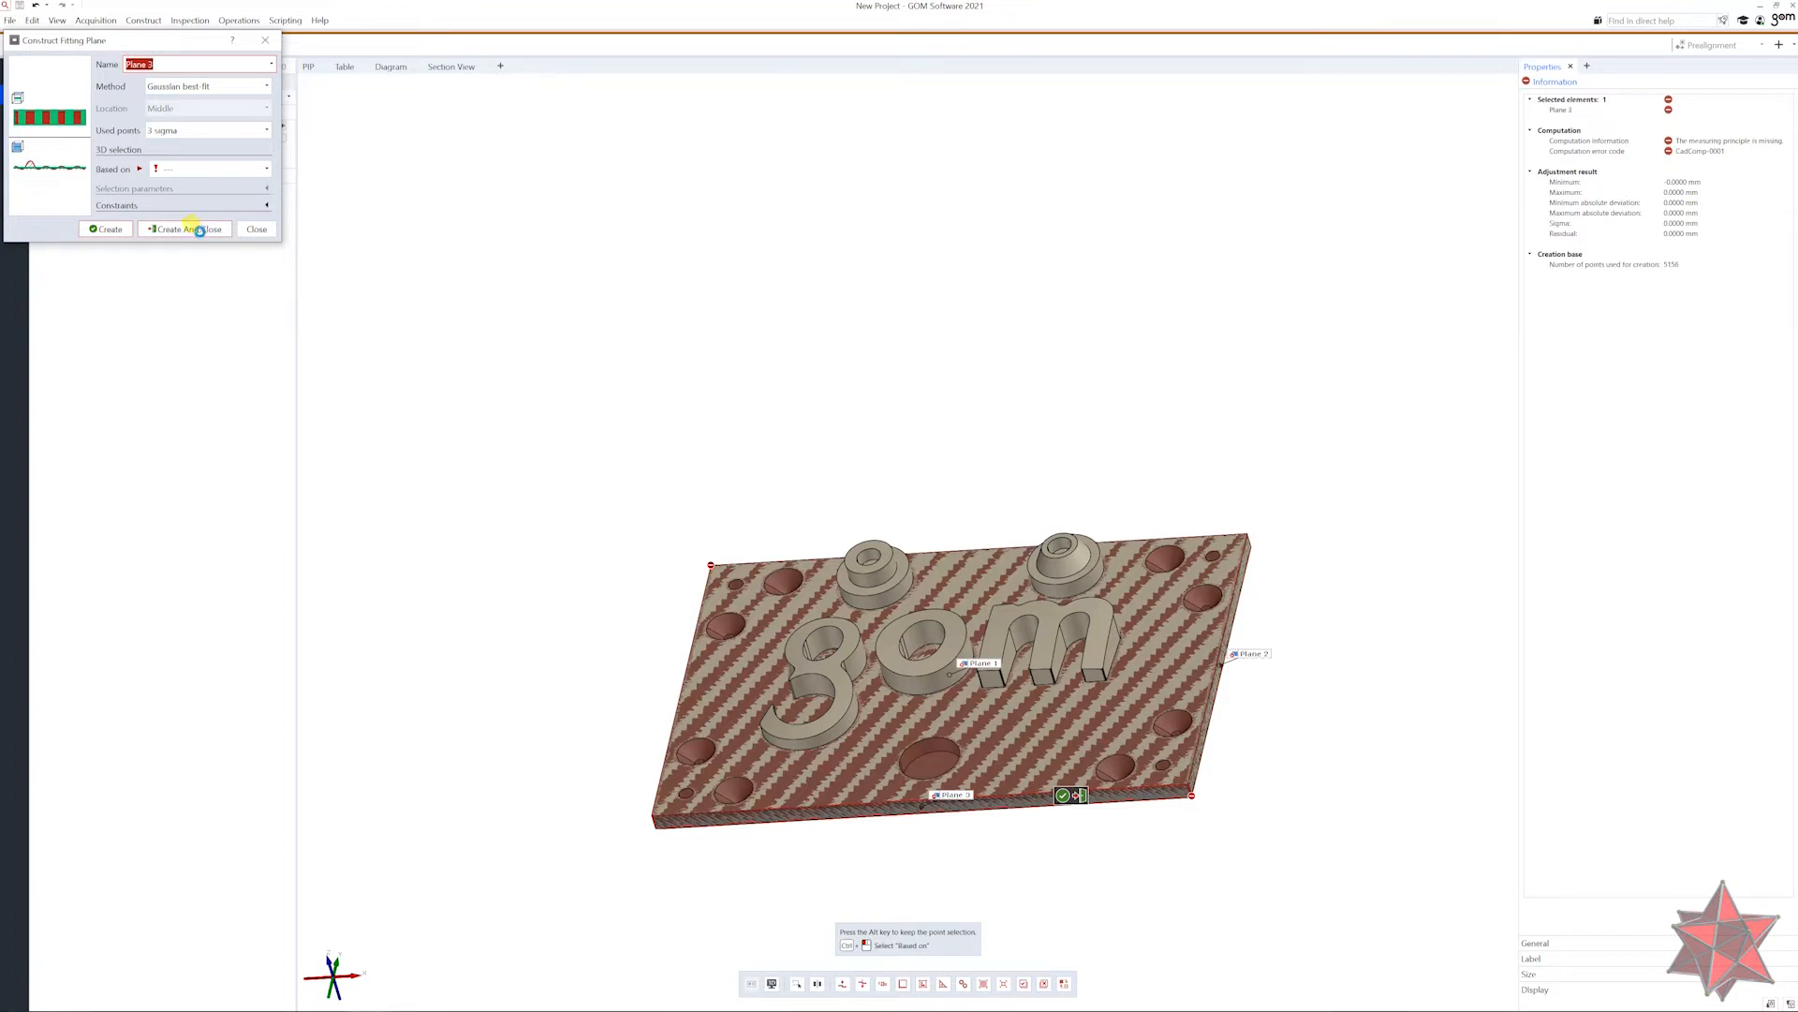
left_click(183, 229)
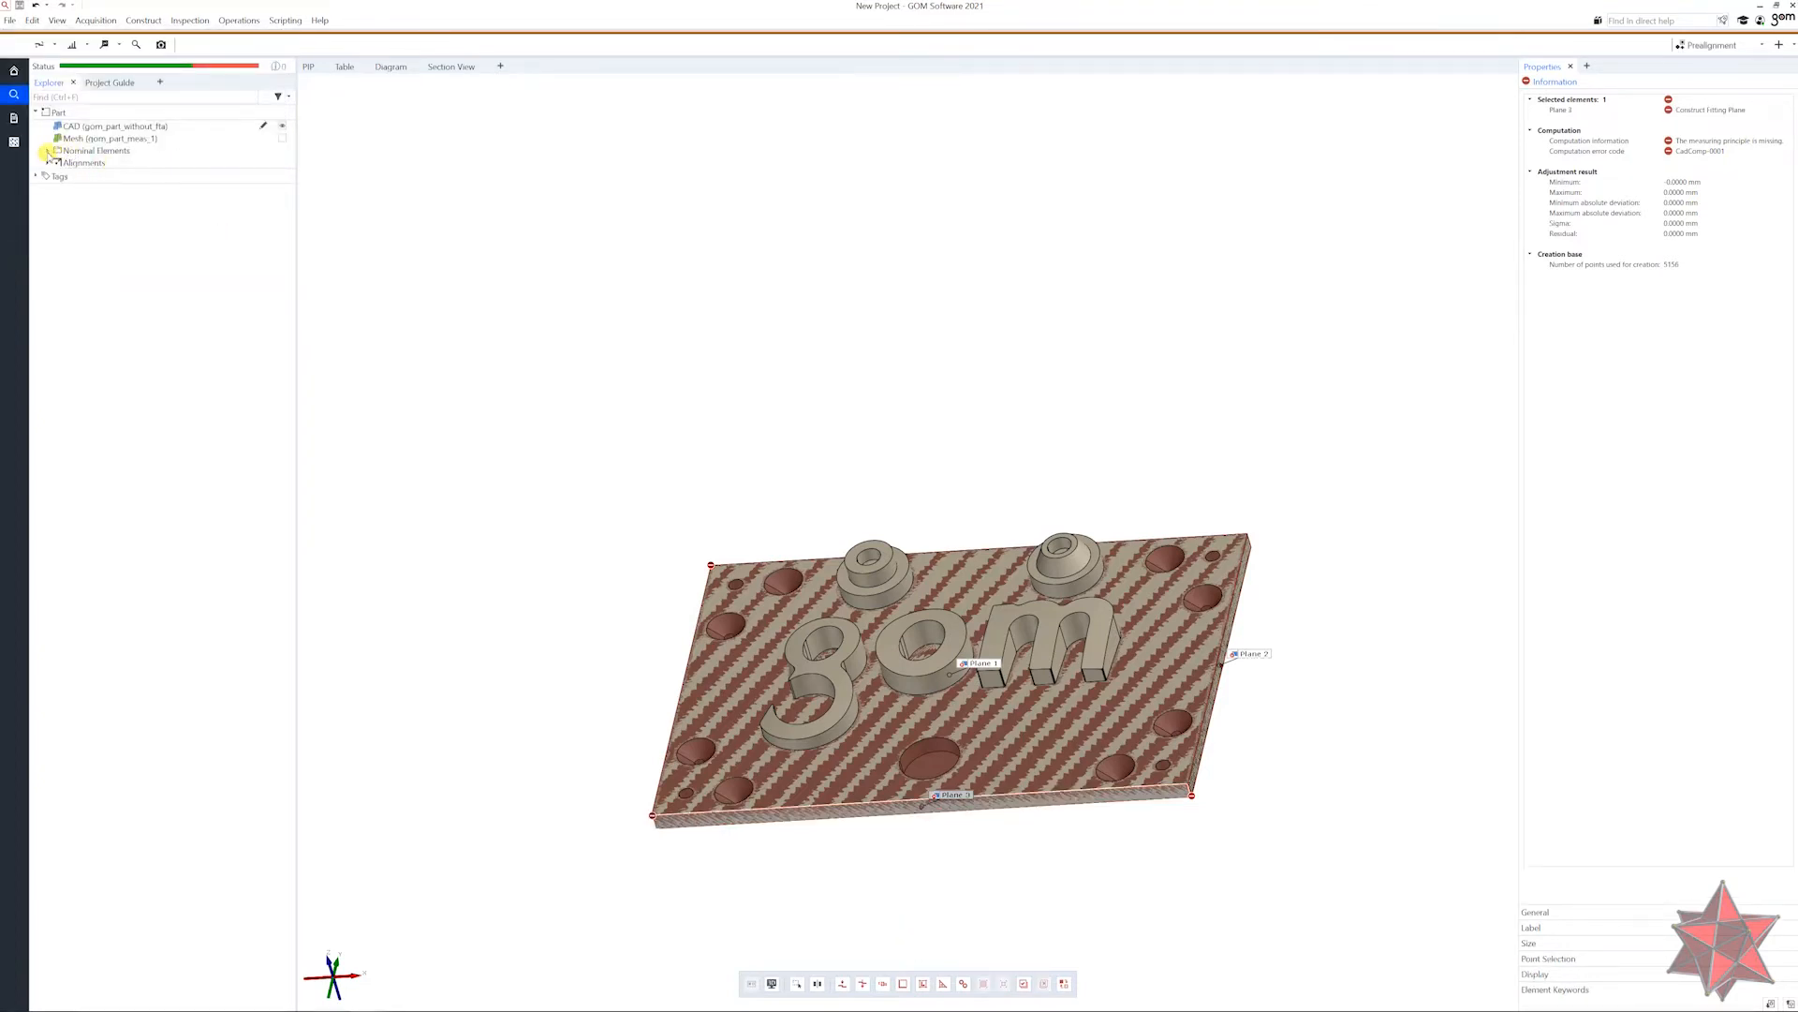
Rename the three constructed planes to A, B and C in the element tree.
left_click(45, 149)
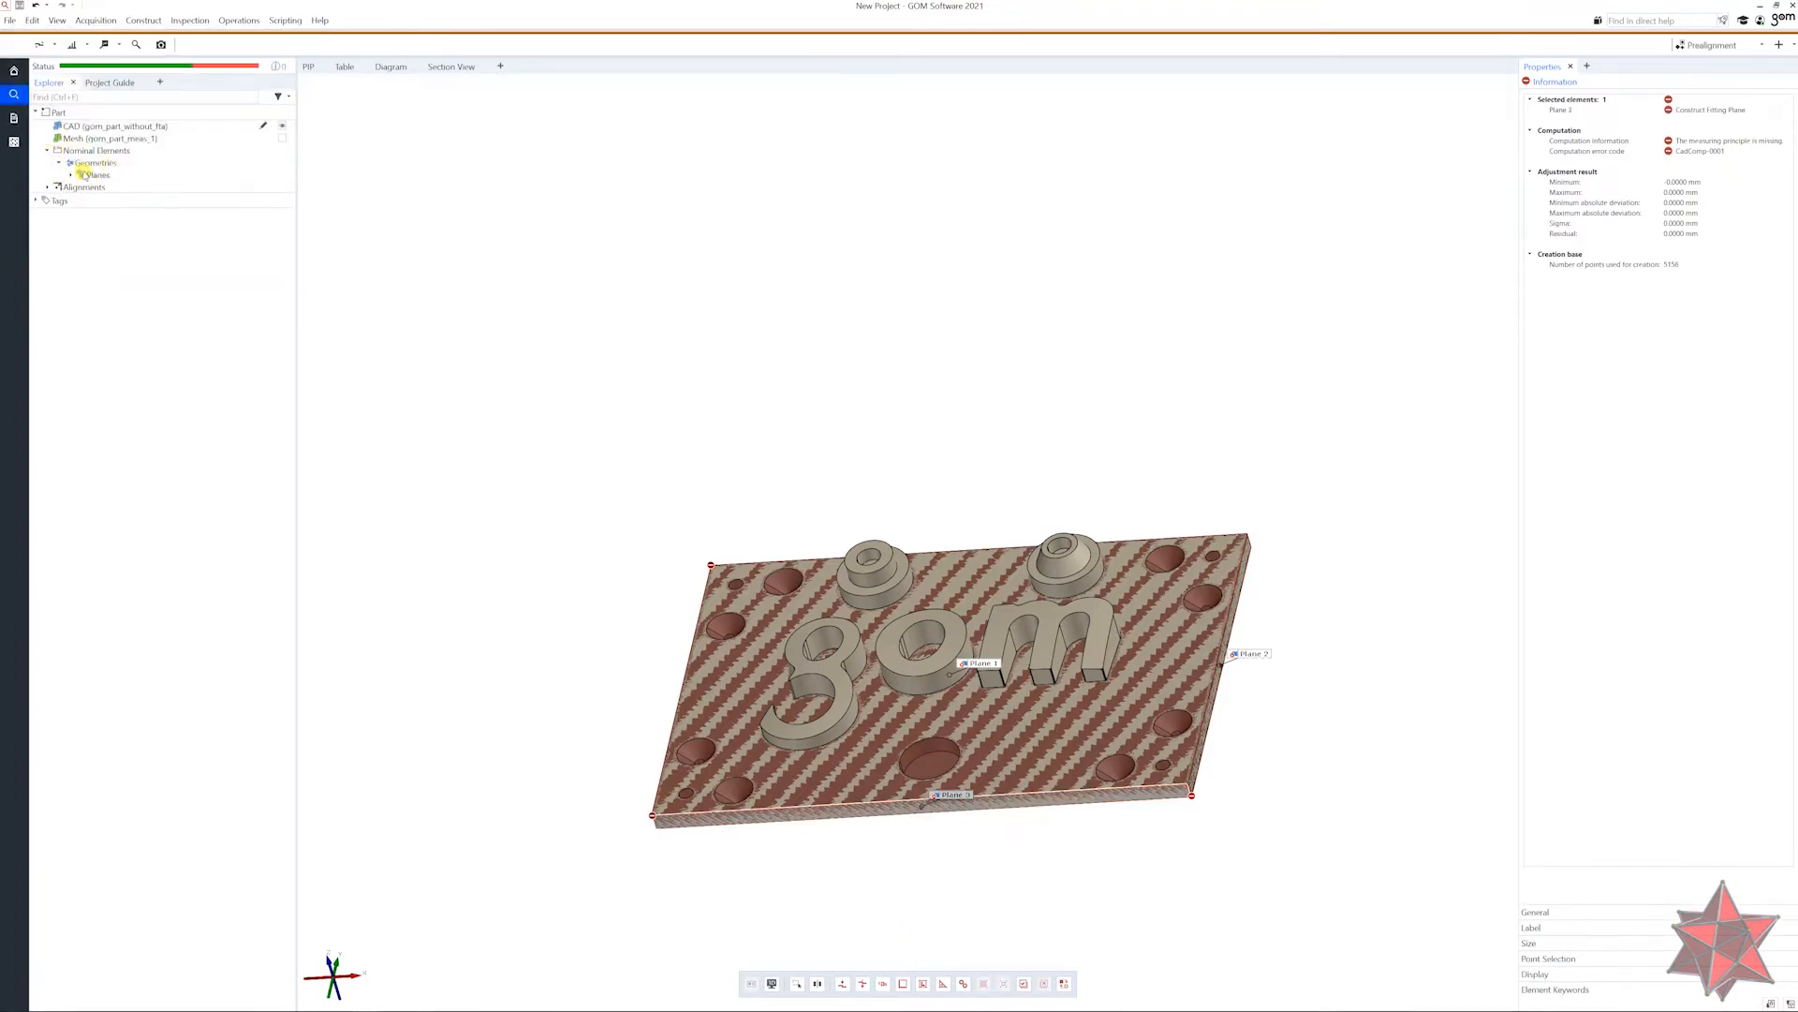
left_click(97, 174)
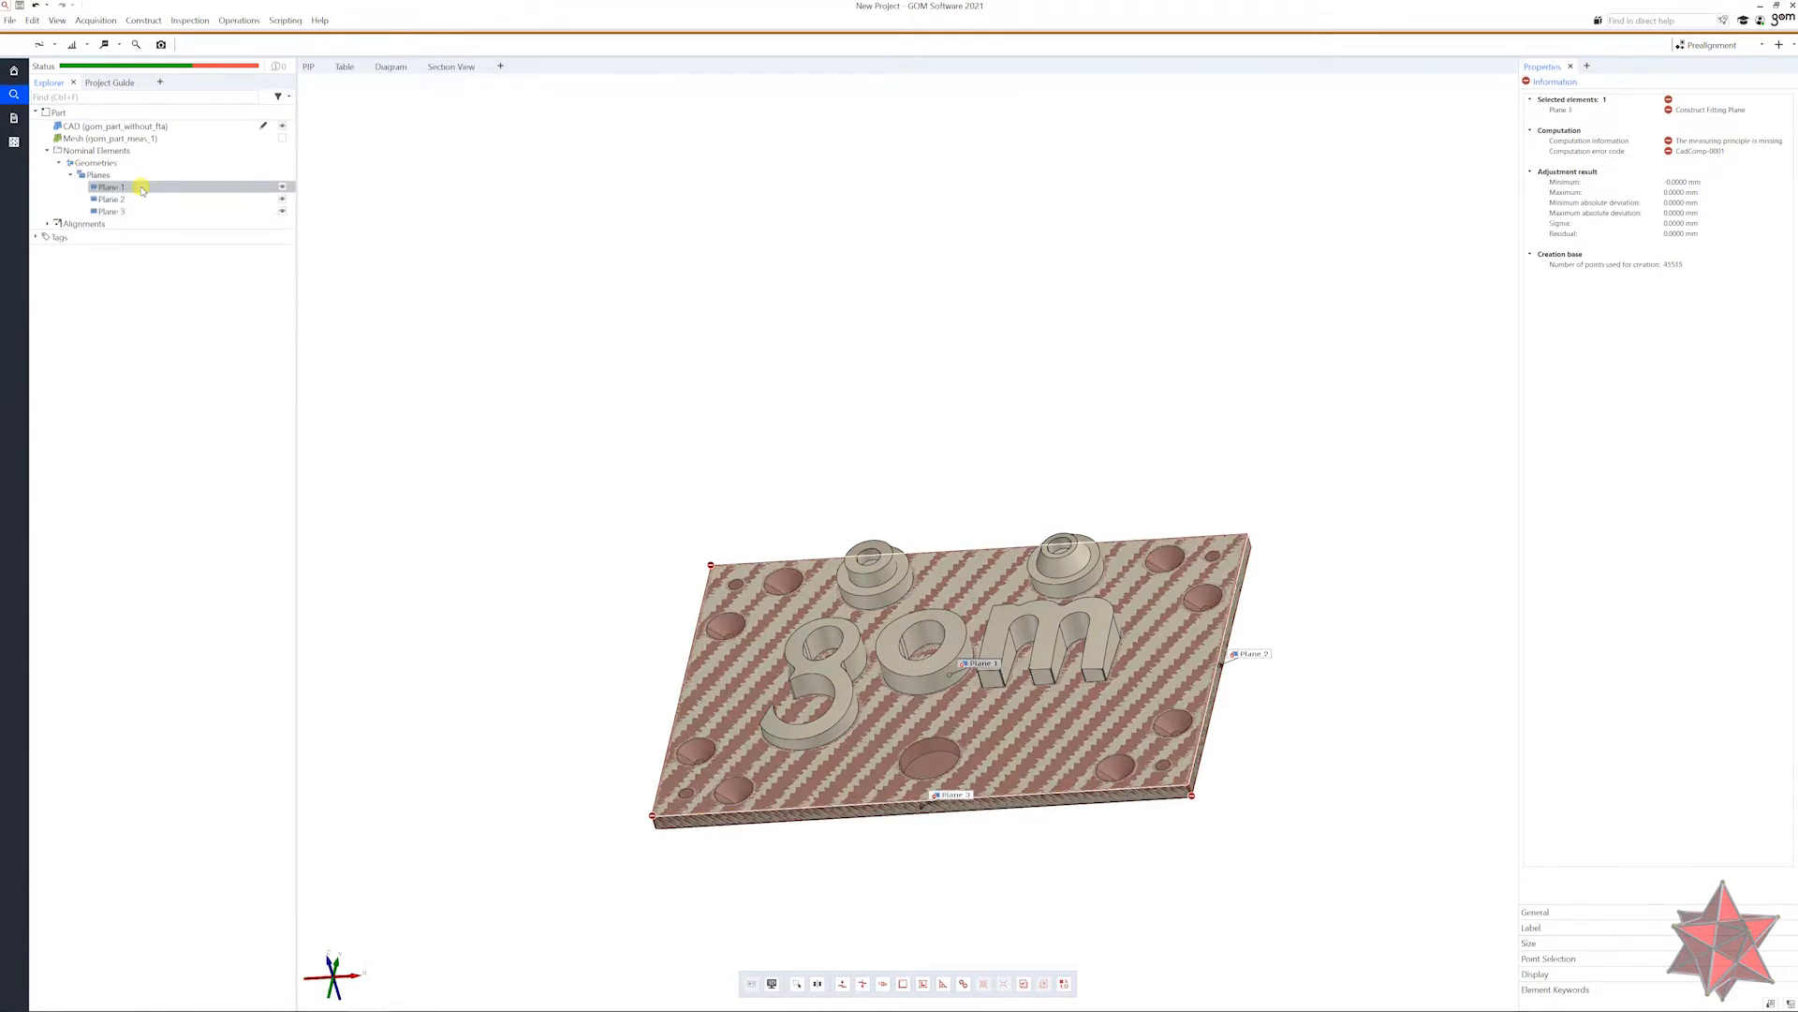
double_click(108, 186)
type("A")
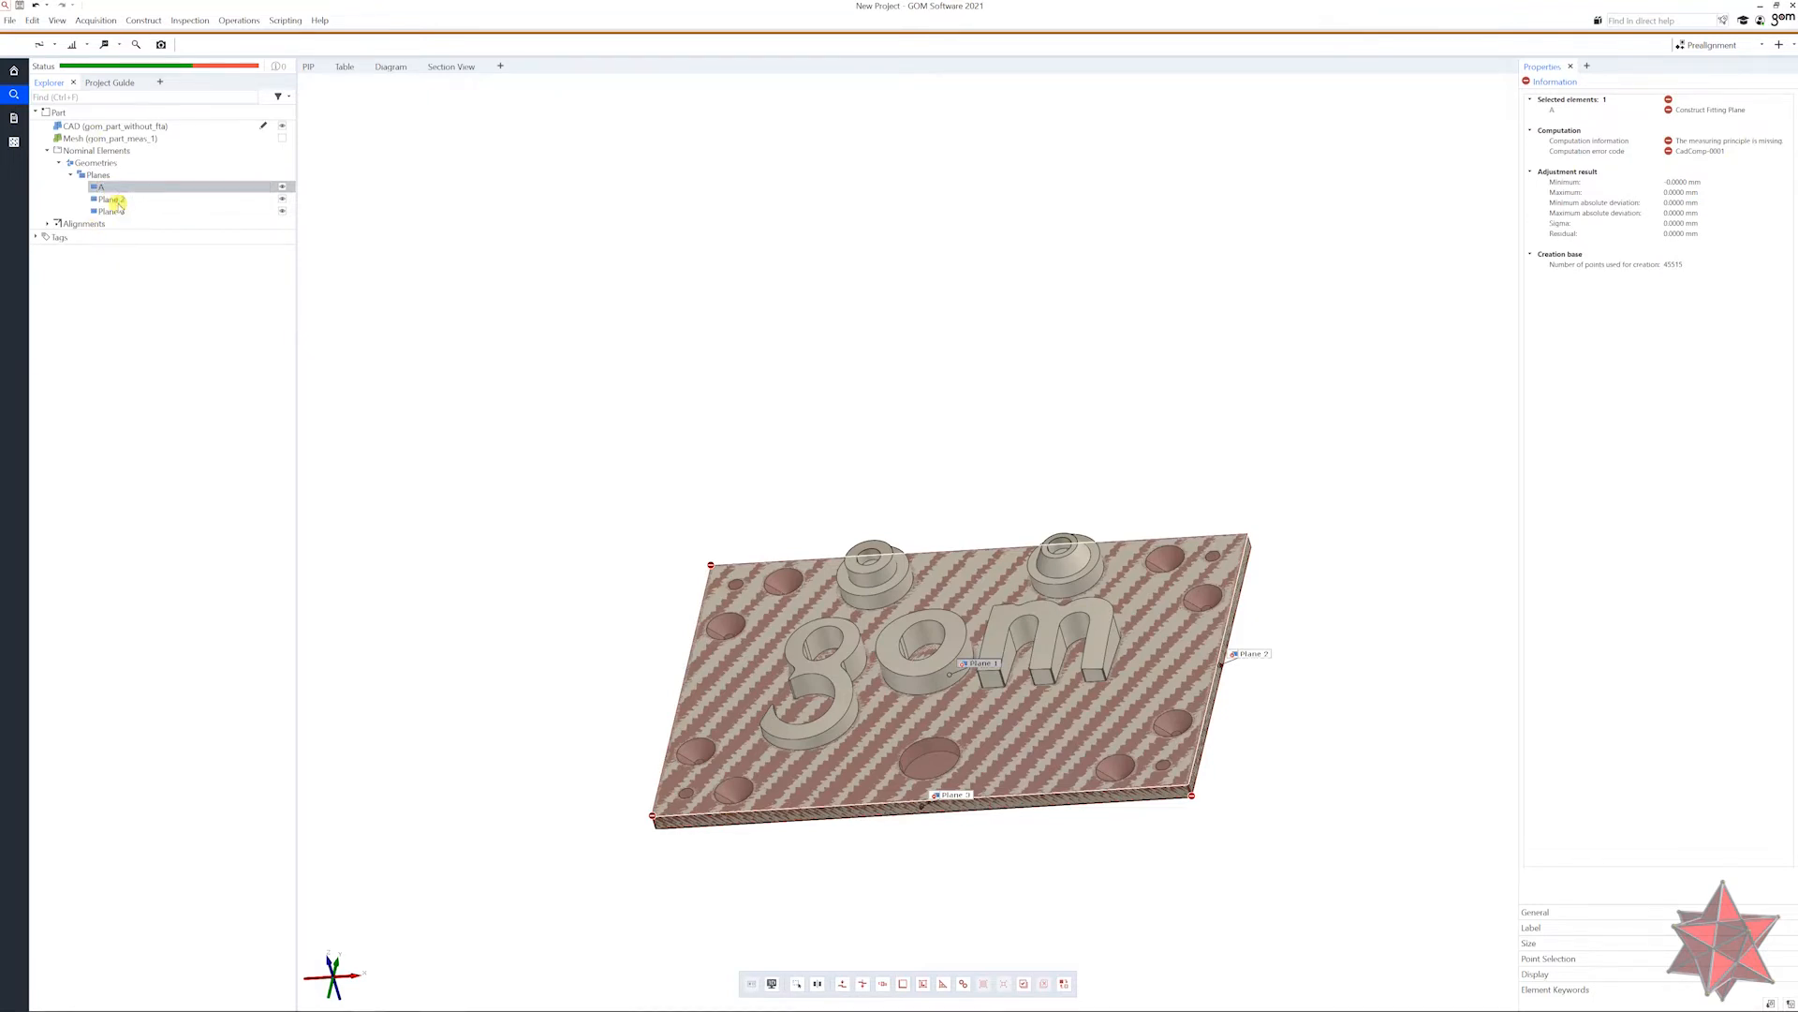
left_click(109, 200)
type("B")
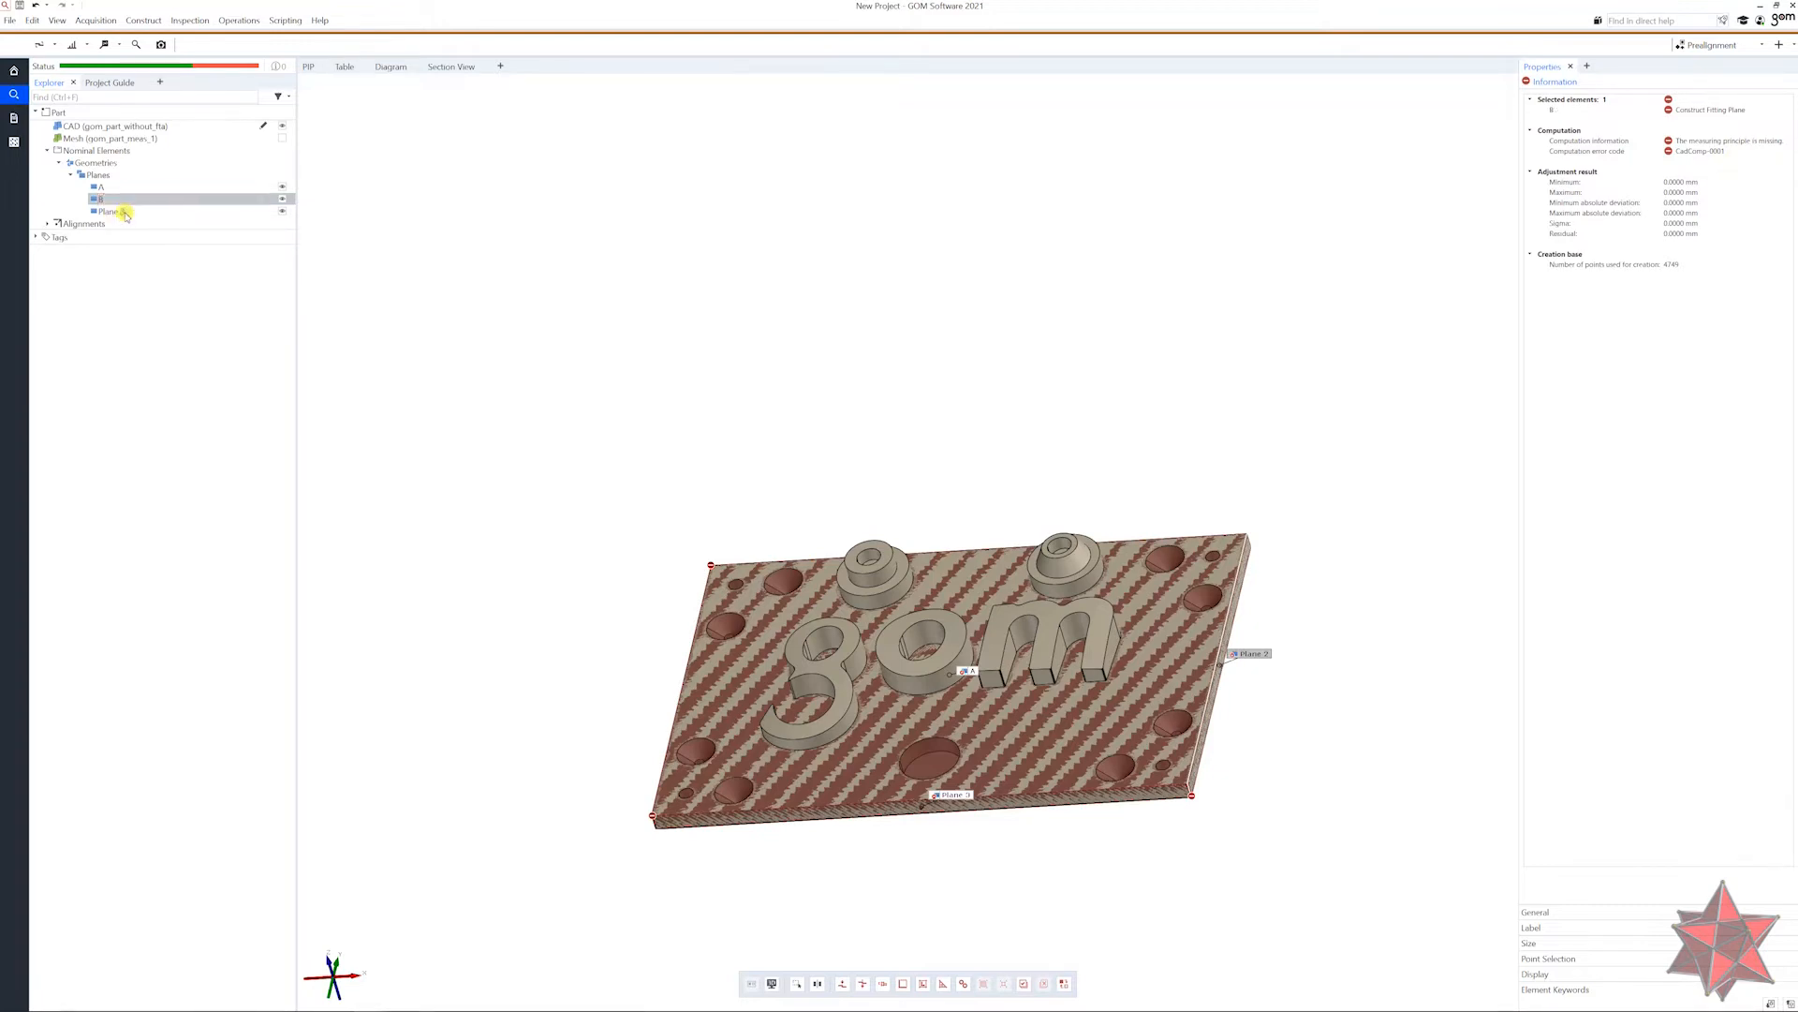
left_click(106, 211)
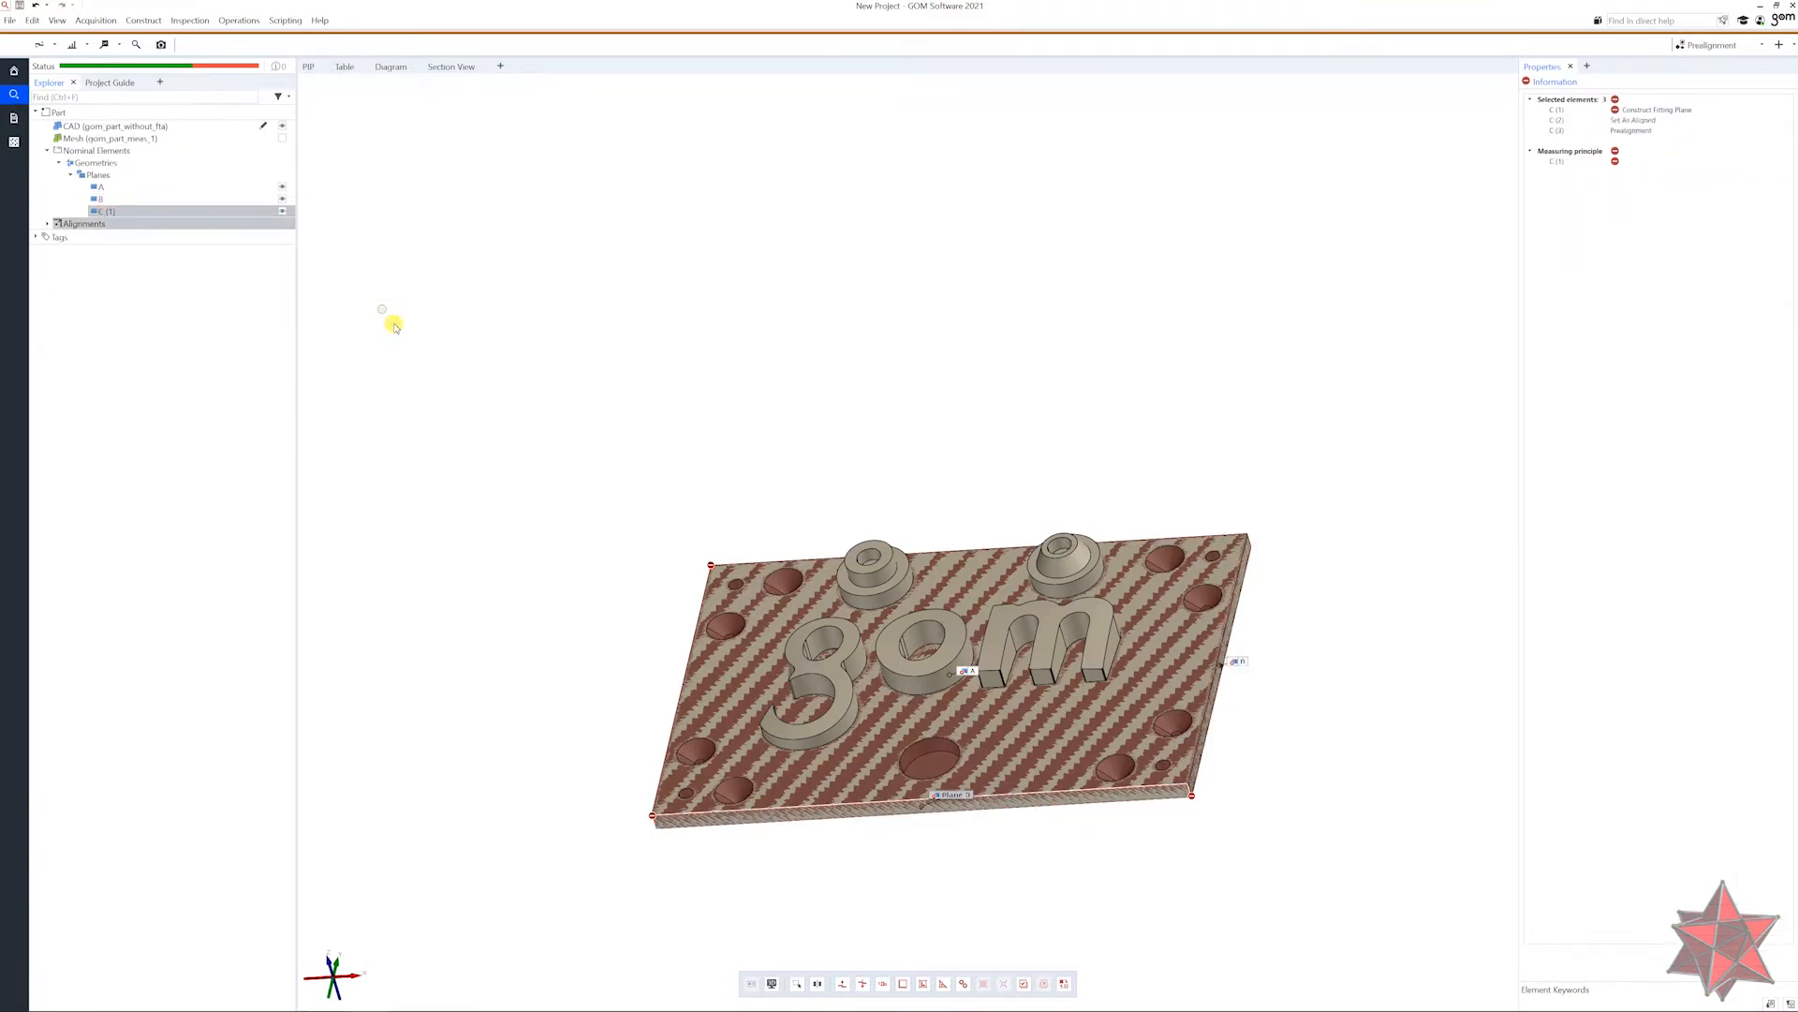
left_click(103, 212)
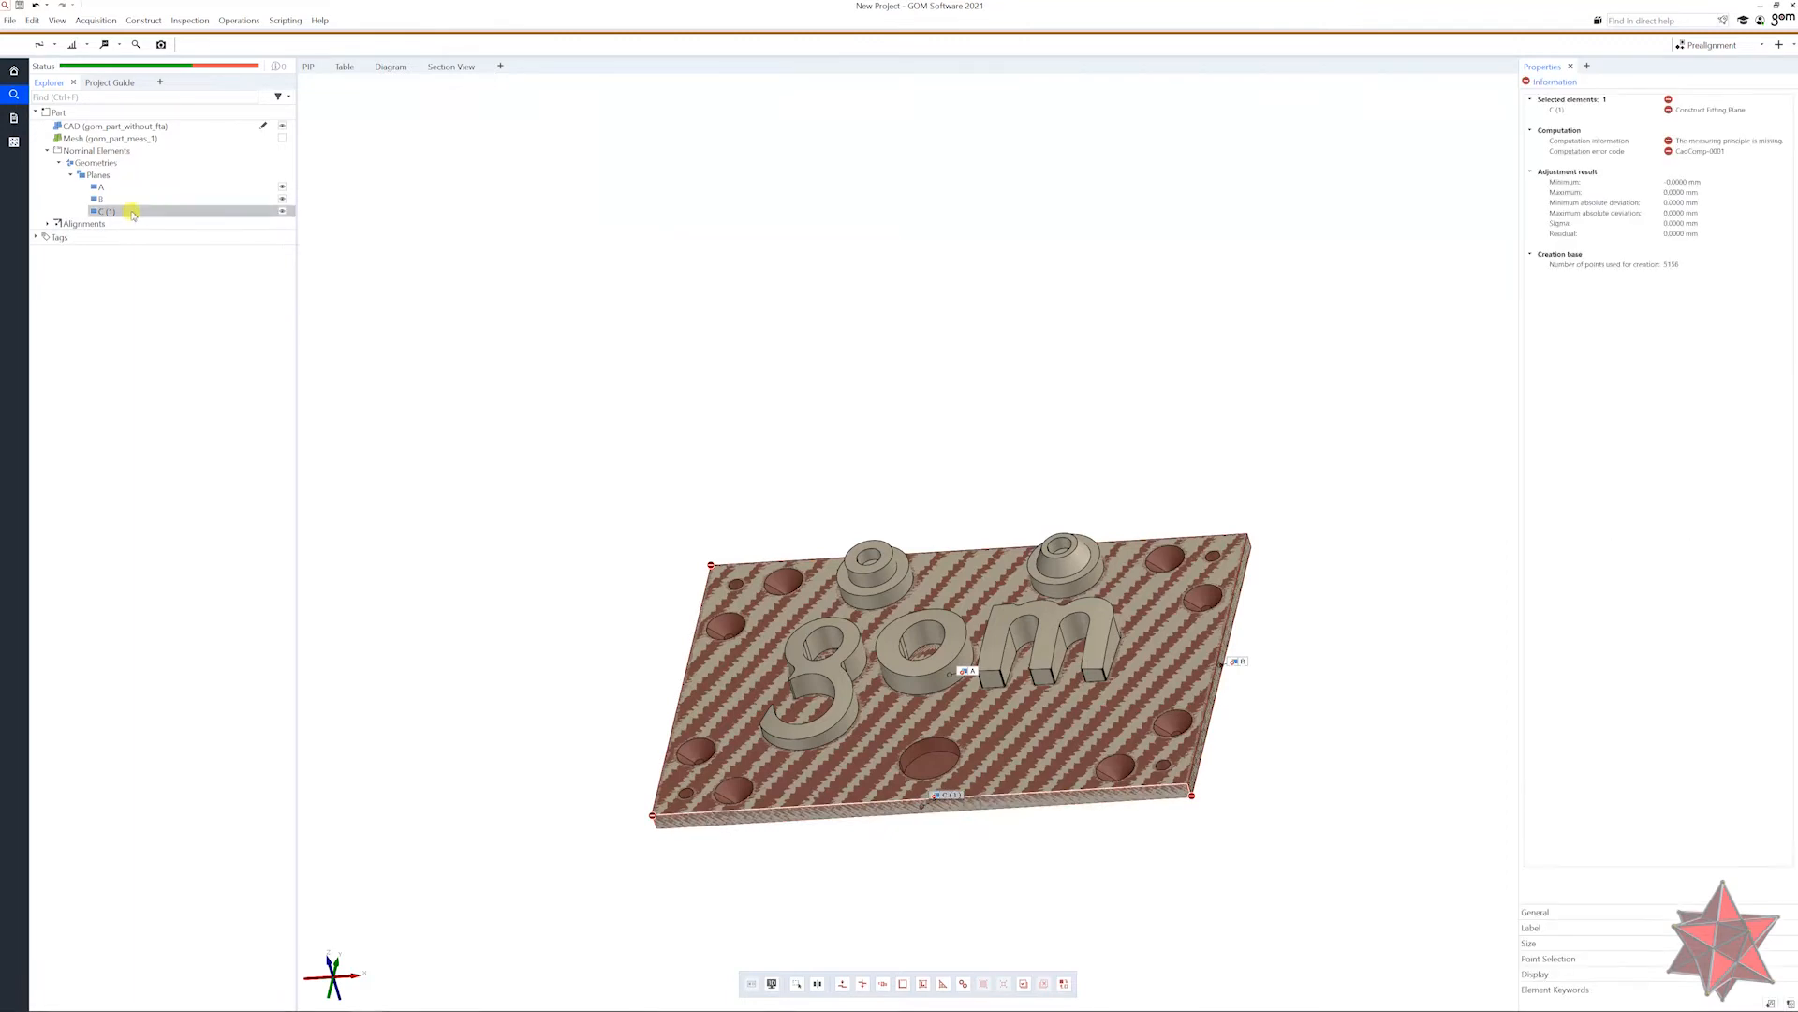
double_click(105, 212)
type("C")
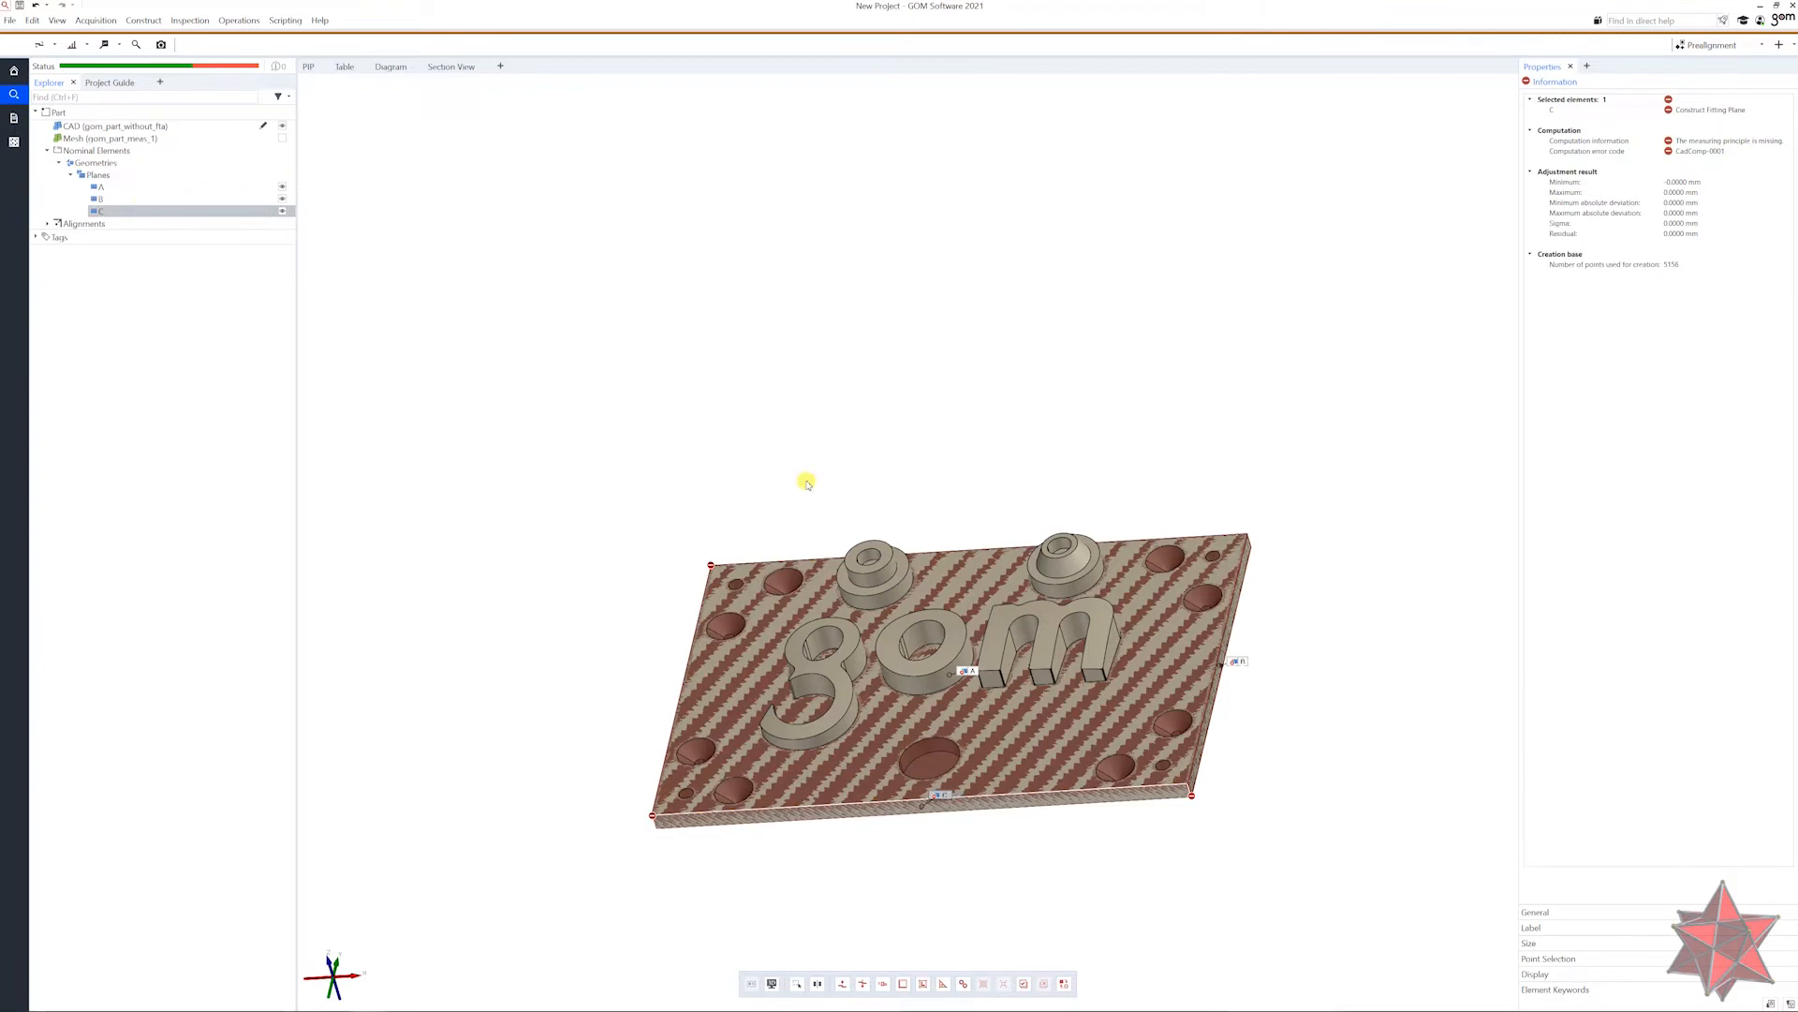
left_click(125, 187)
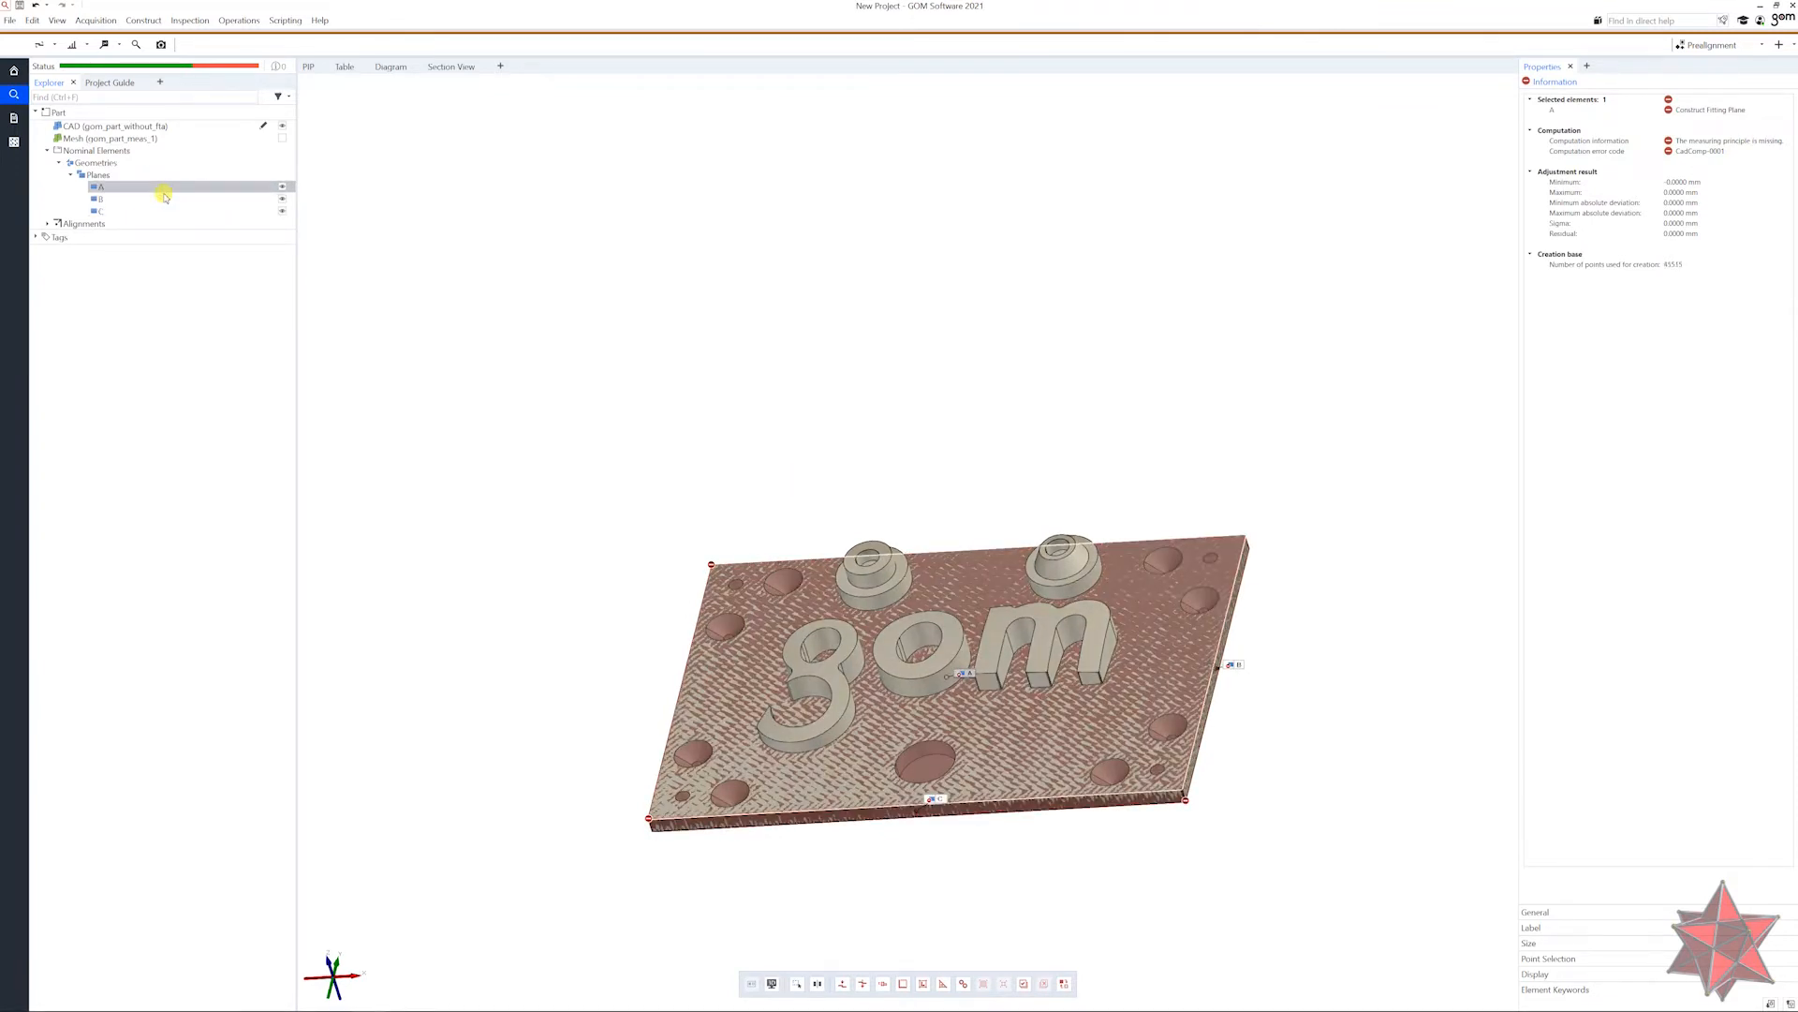
mouse_move(137, 212)
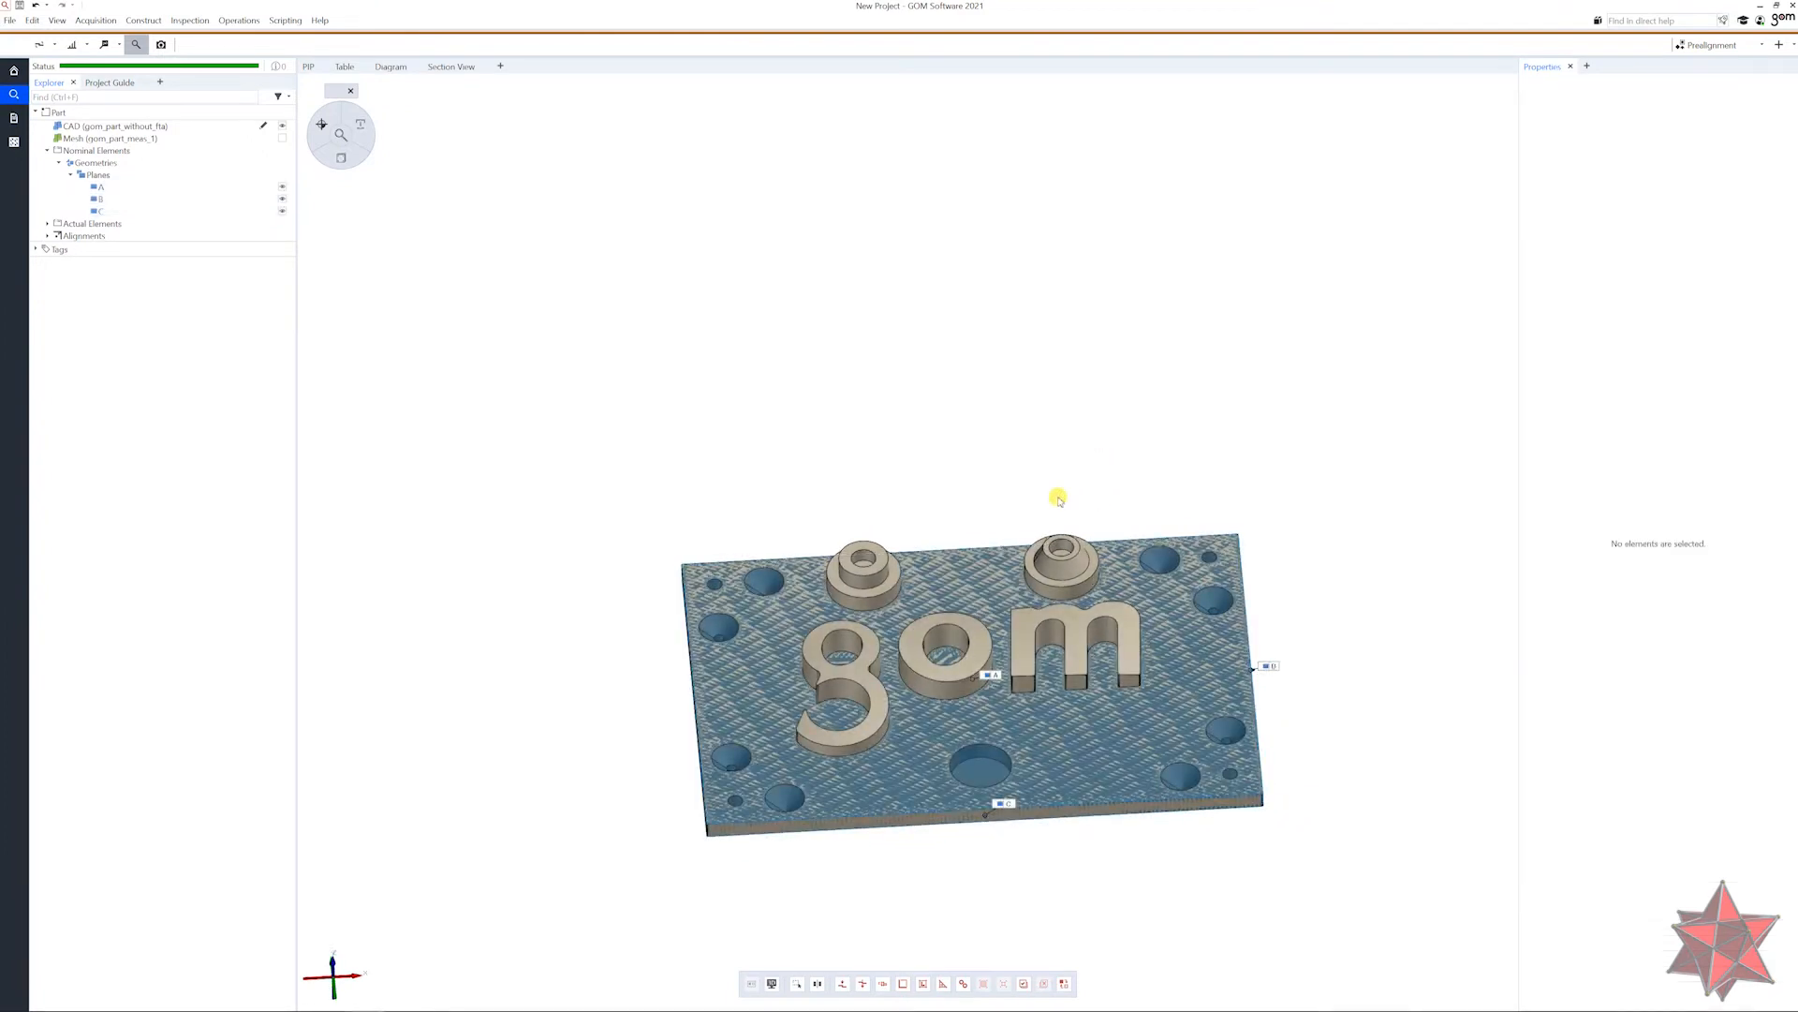
mouse_move(142, 19)
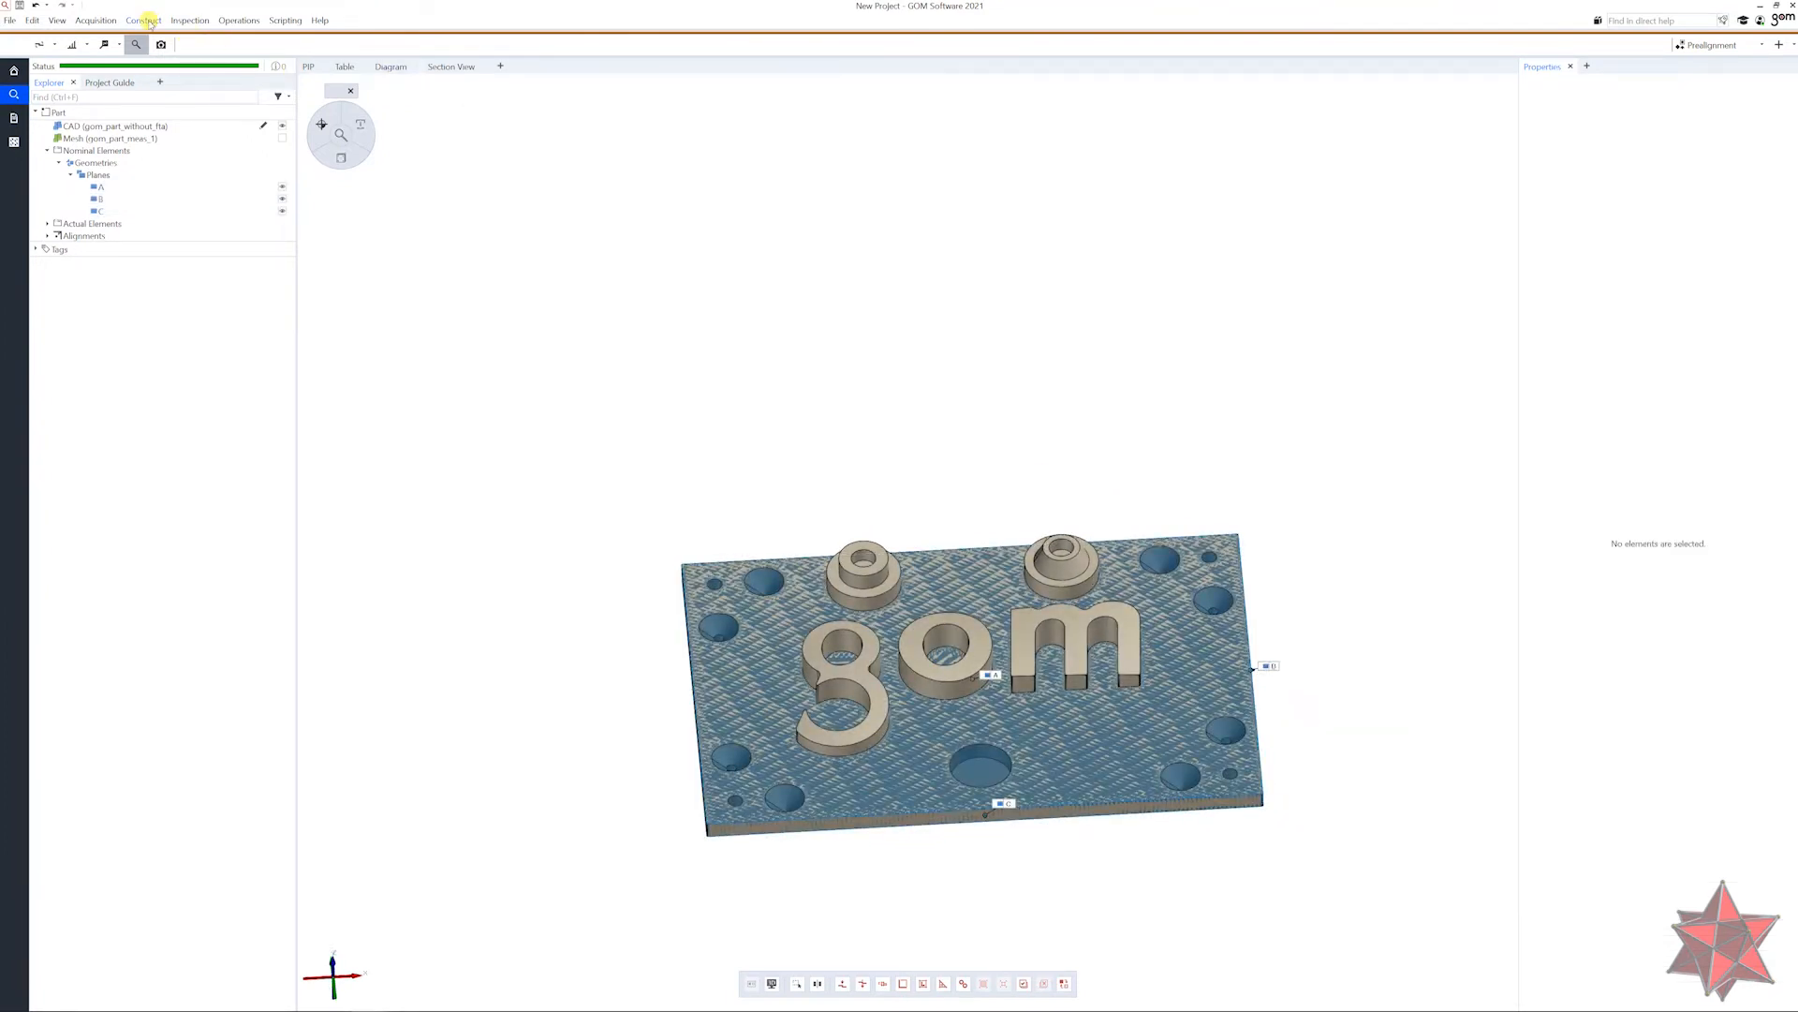
Begin a datum system with plane A as datum 1, B as datum 2, C as datum 3.
left_click(143, 18)
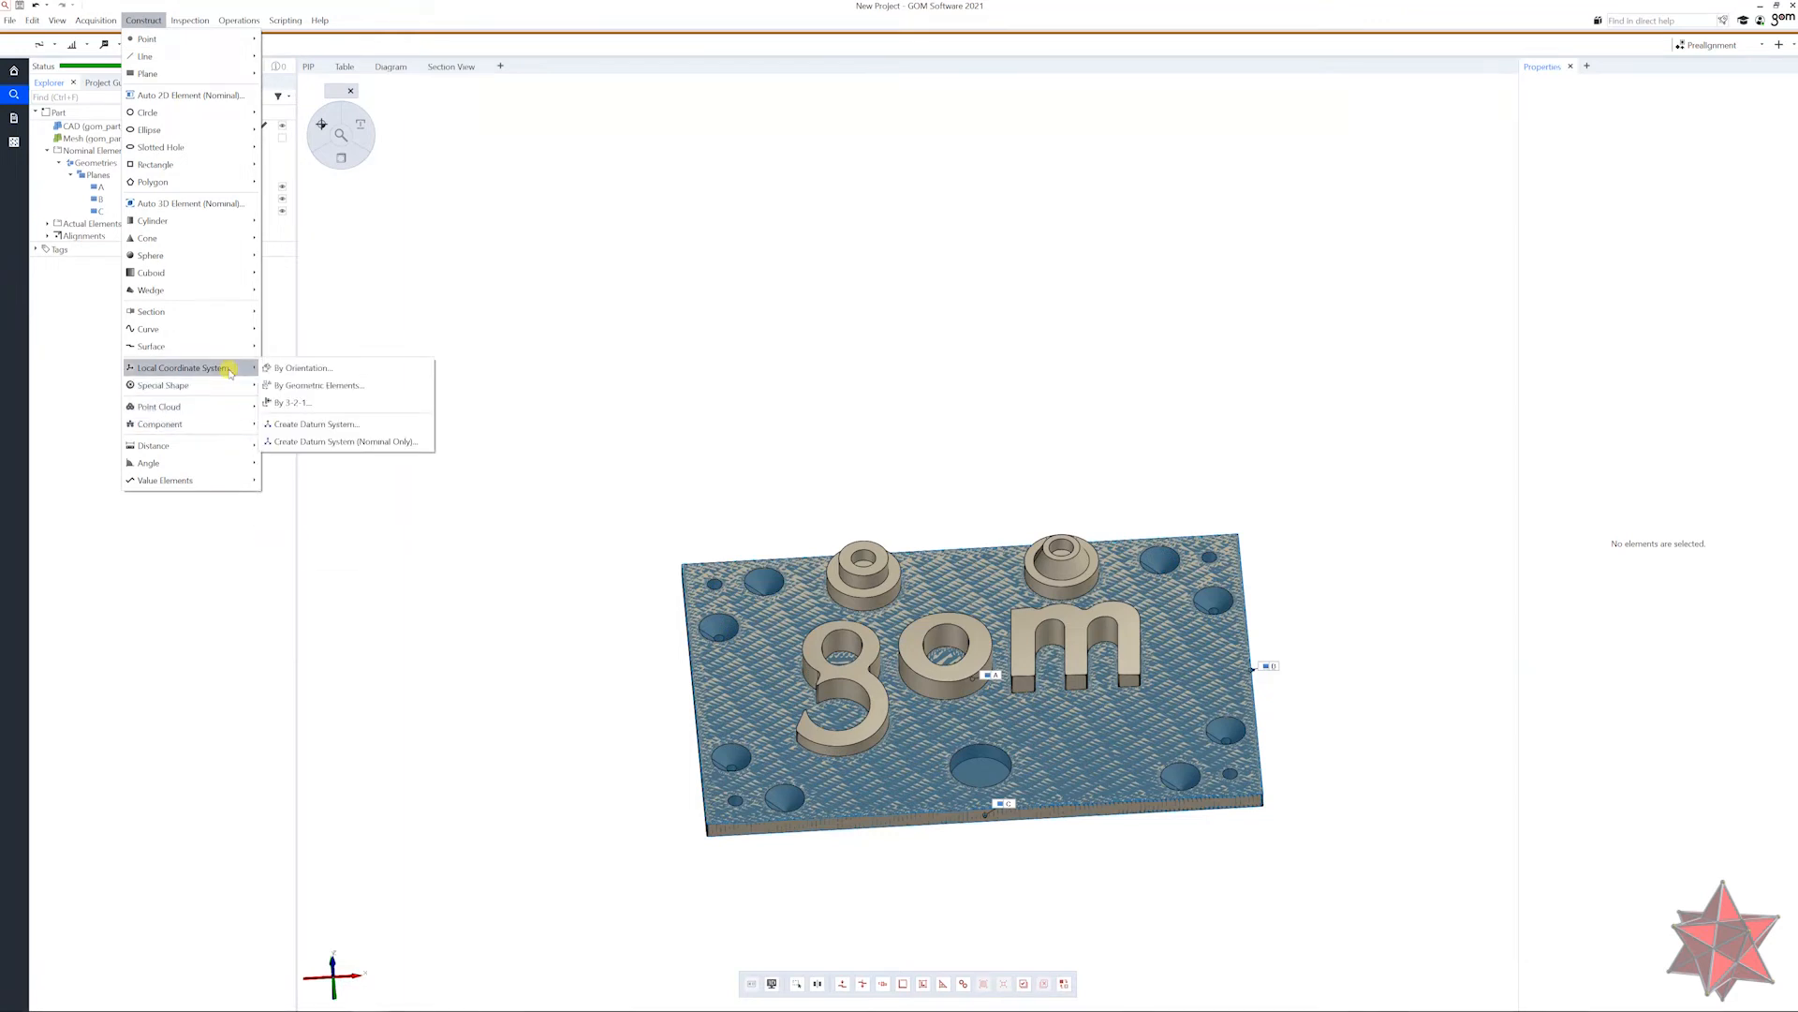
mouse_move(315, 384)
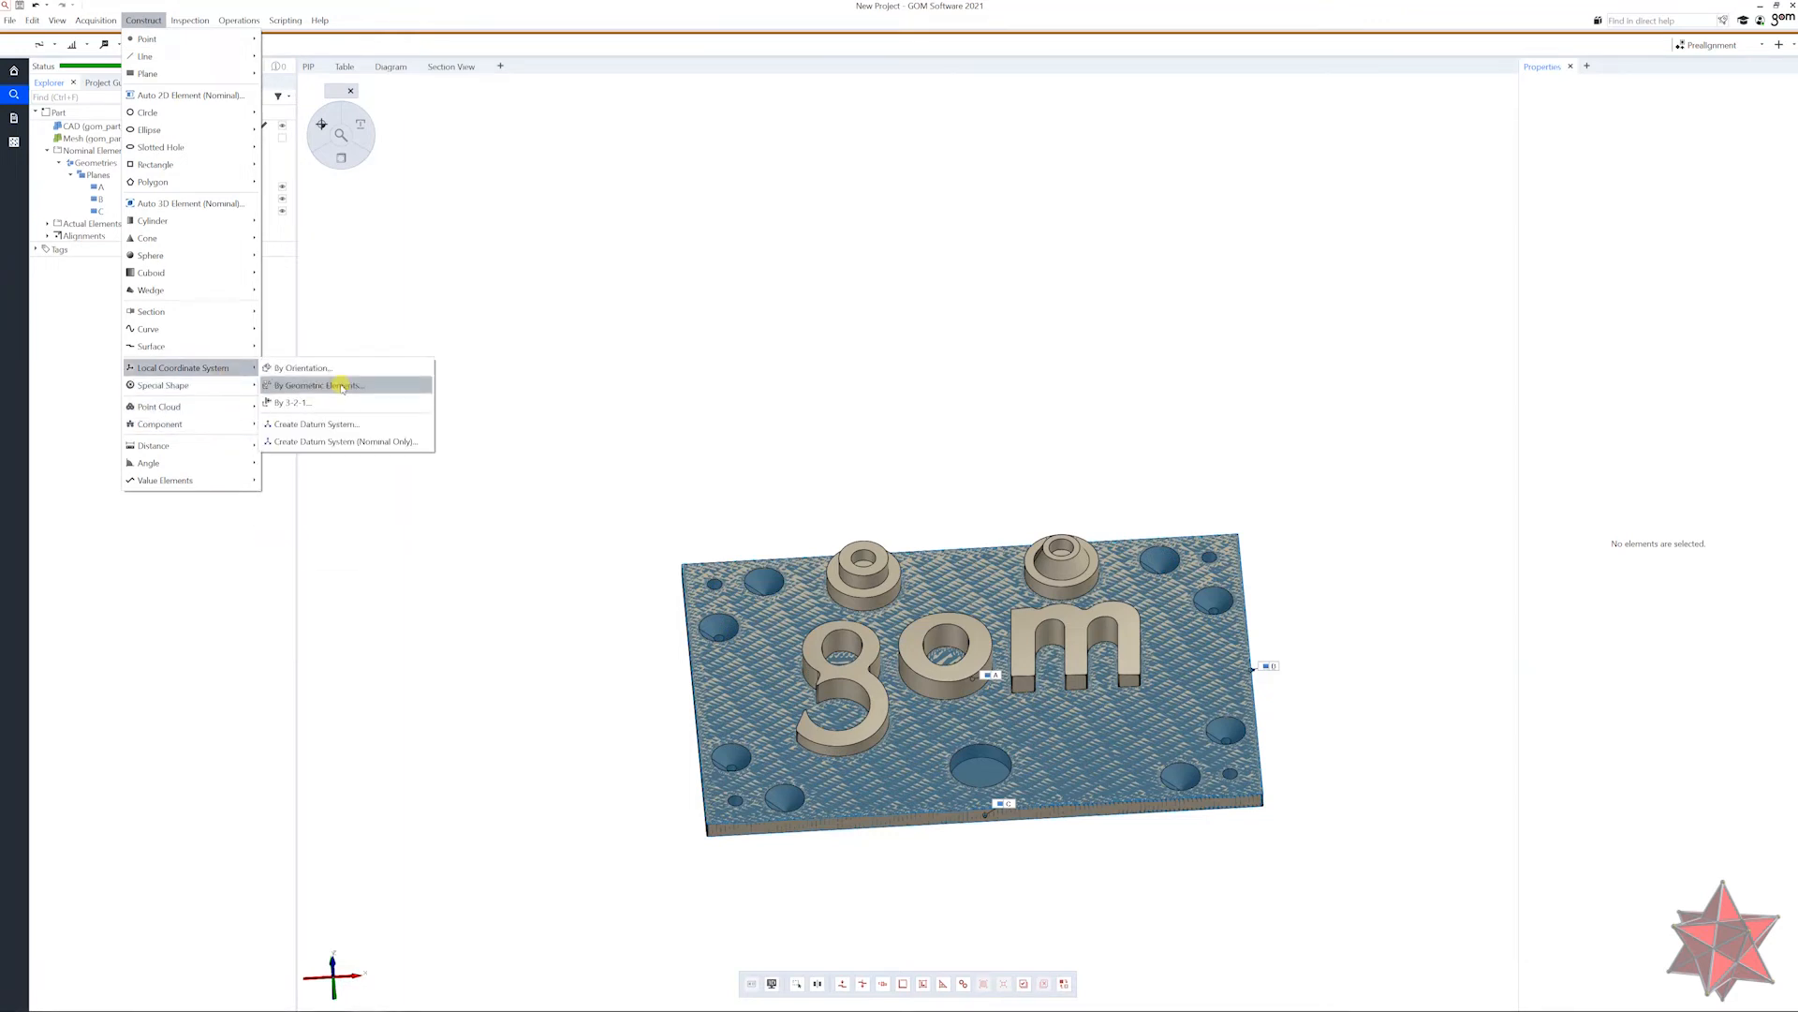
mouse_move(314, 423)
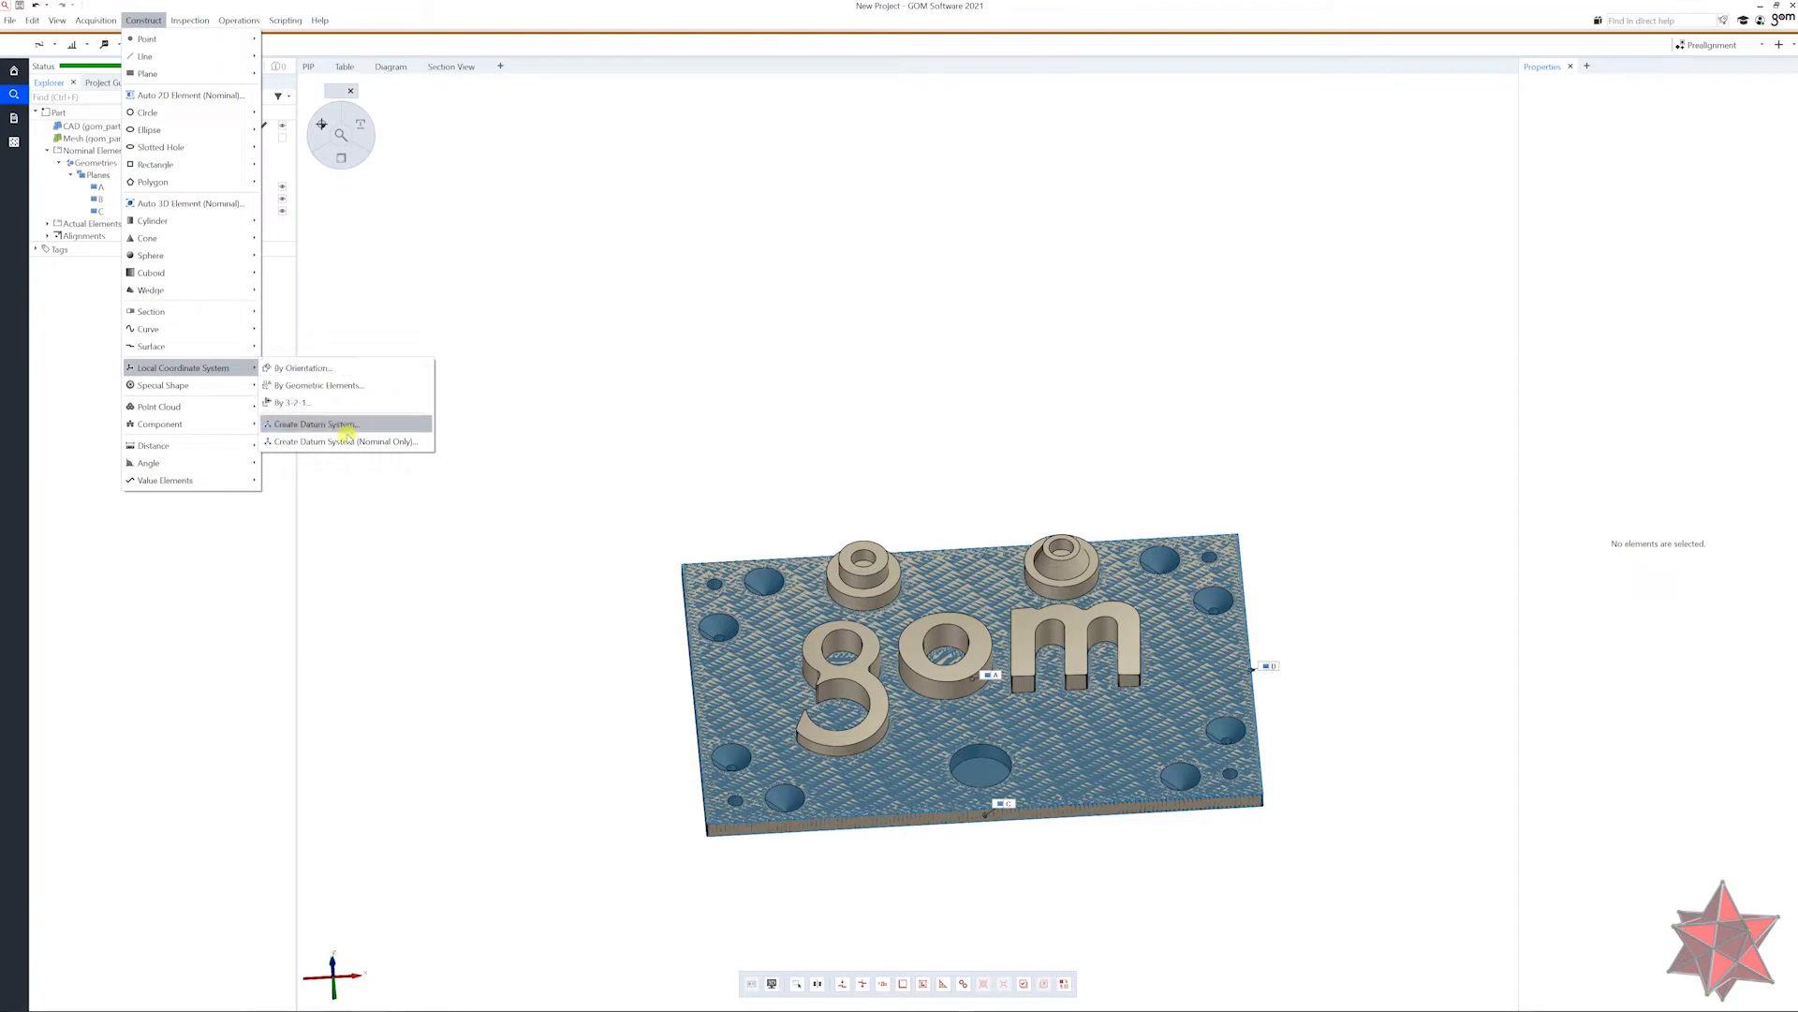
left_click(313, 423)
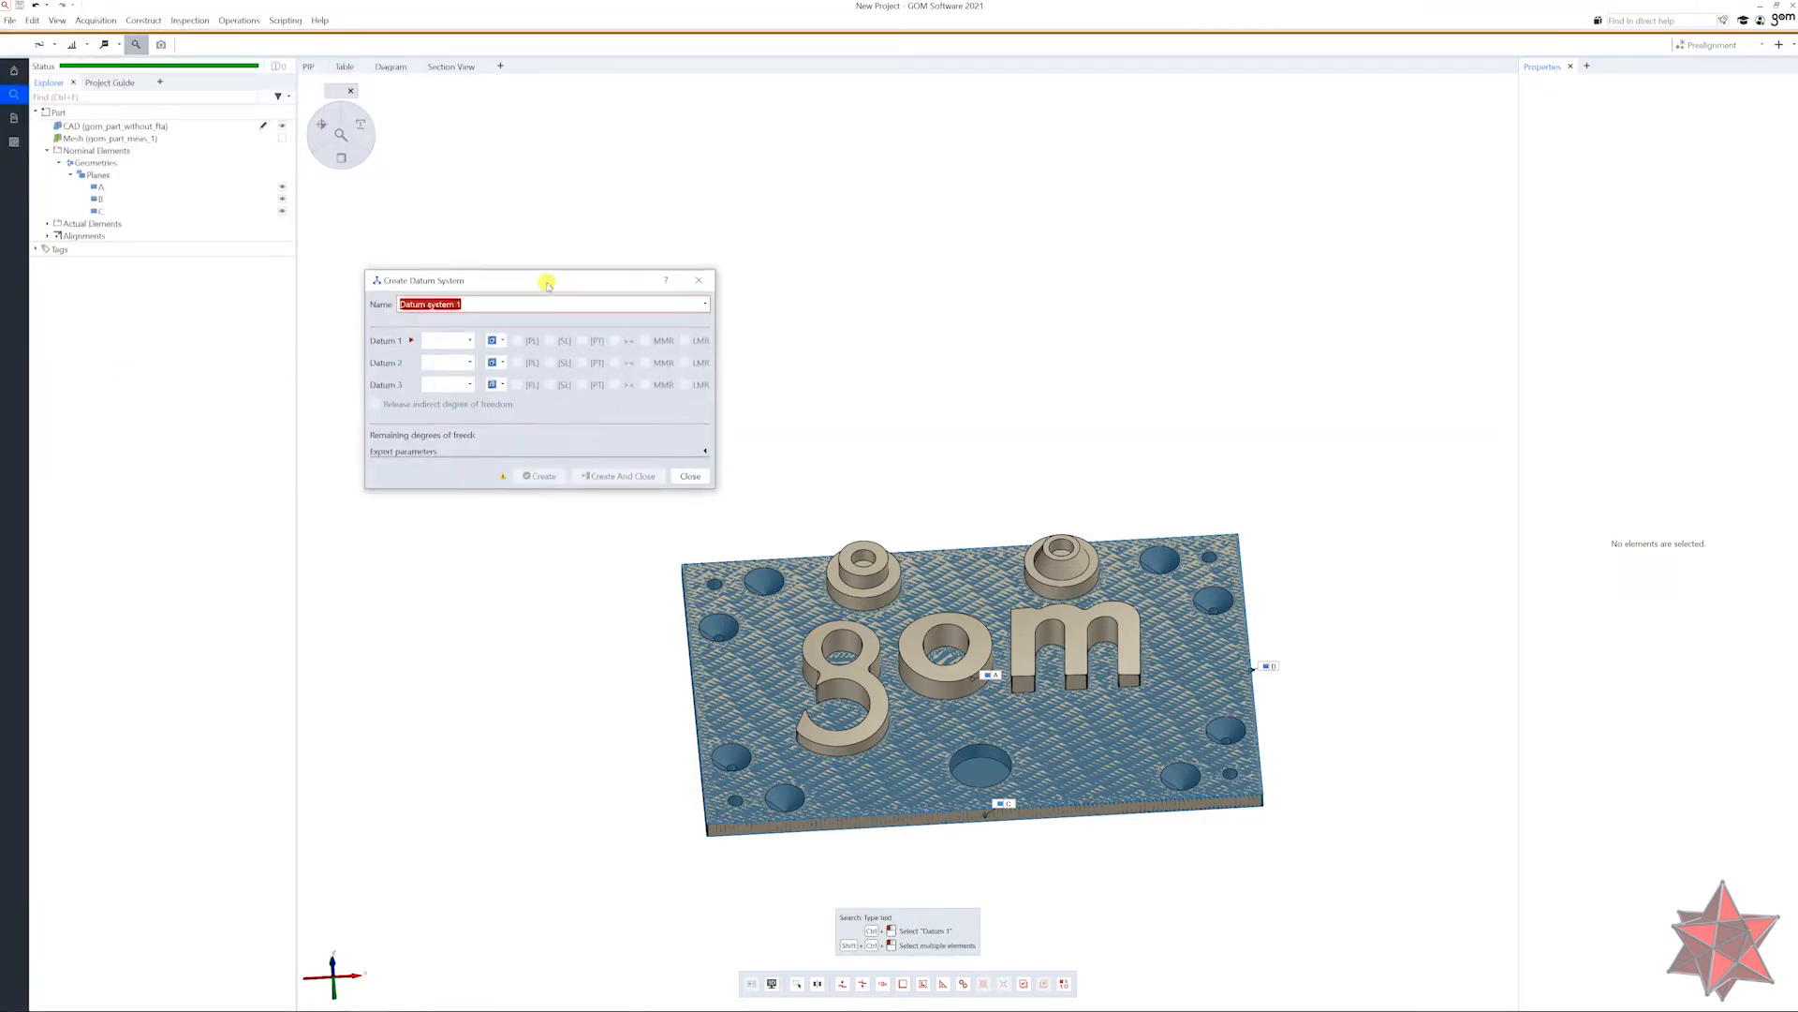
left_click(468, 339)
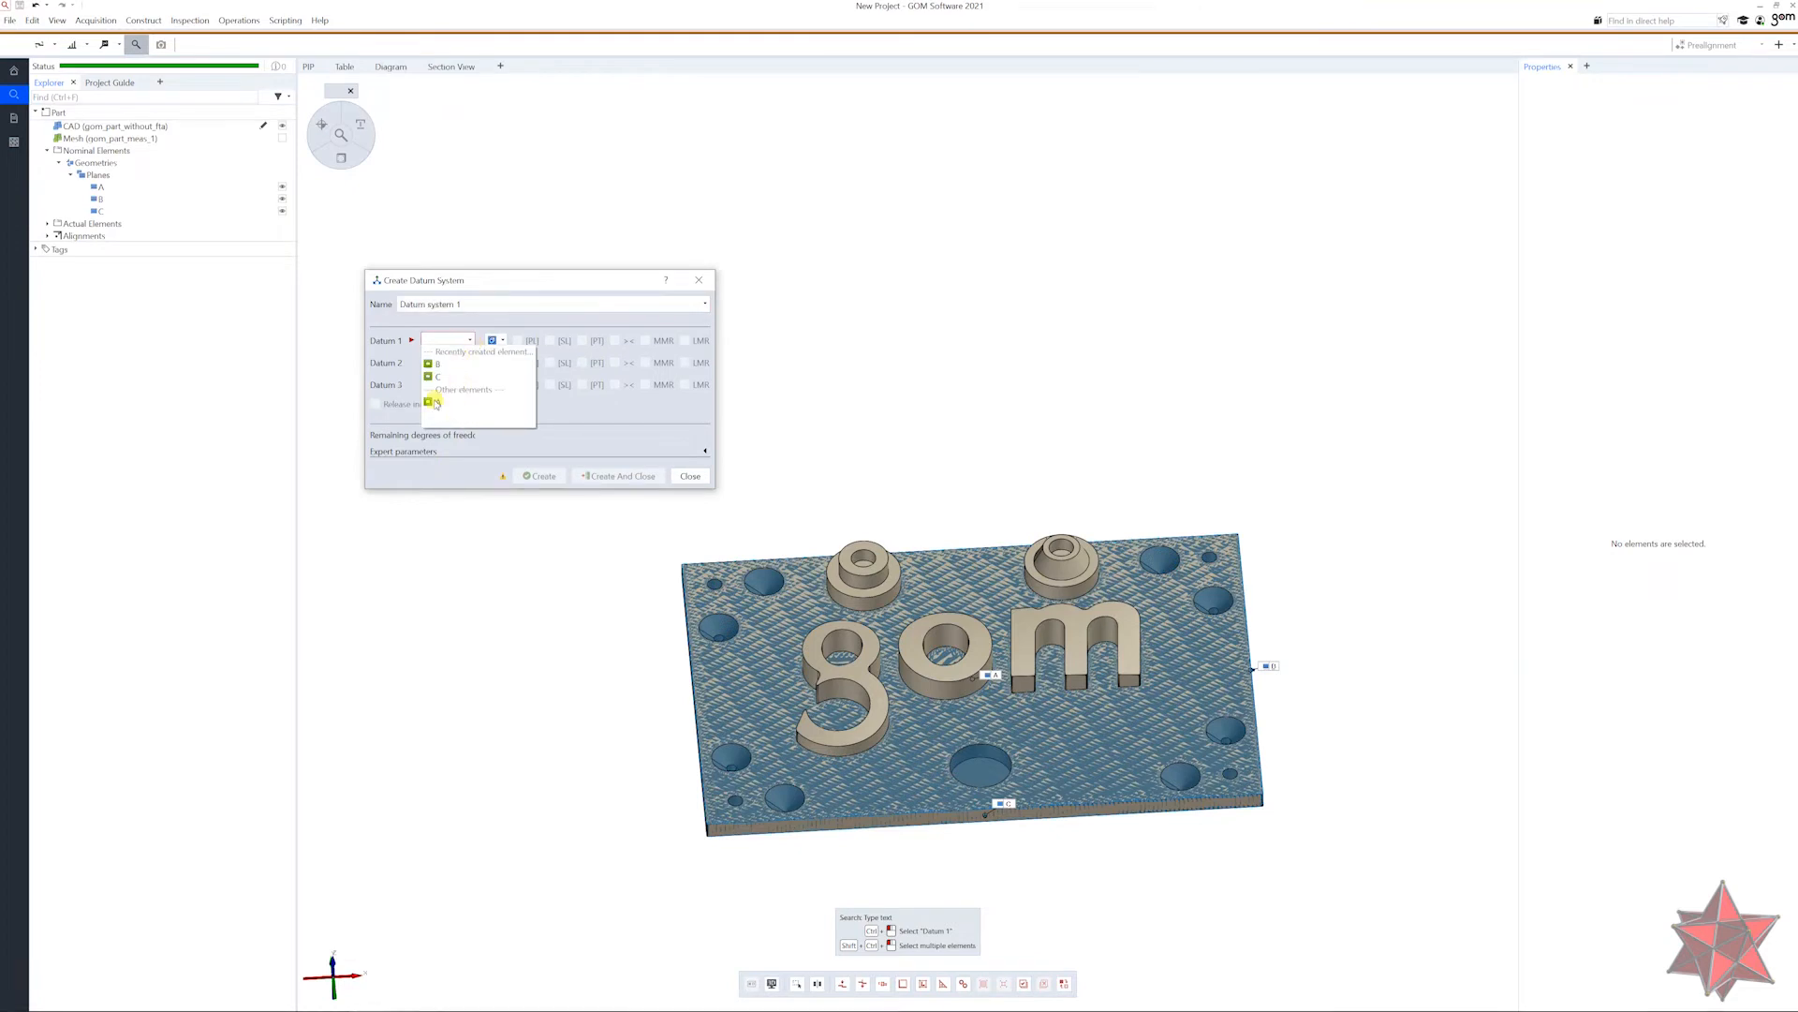
left_click(439, 363)
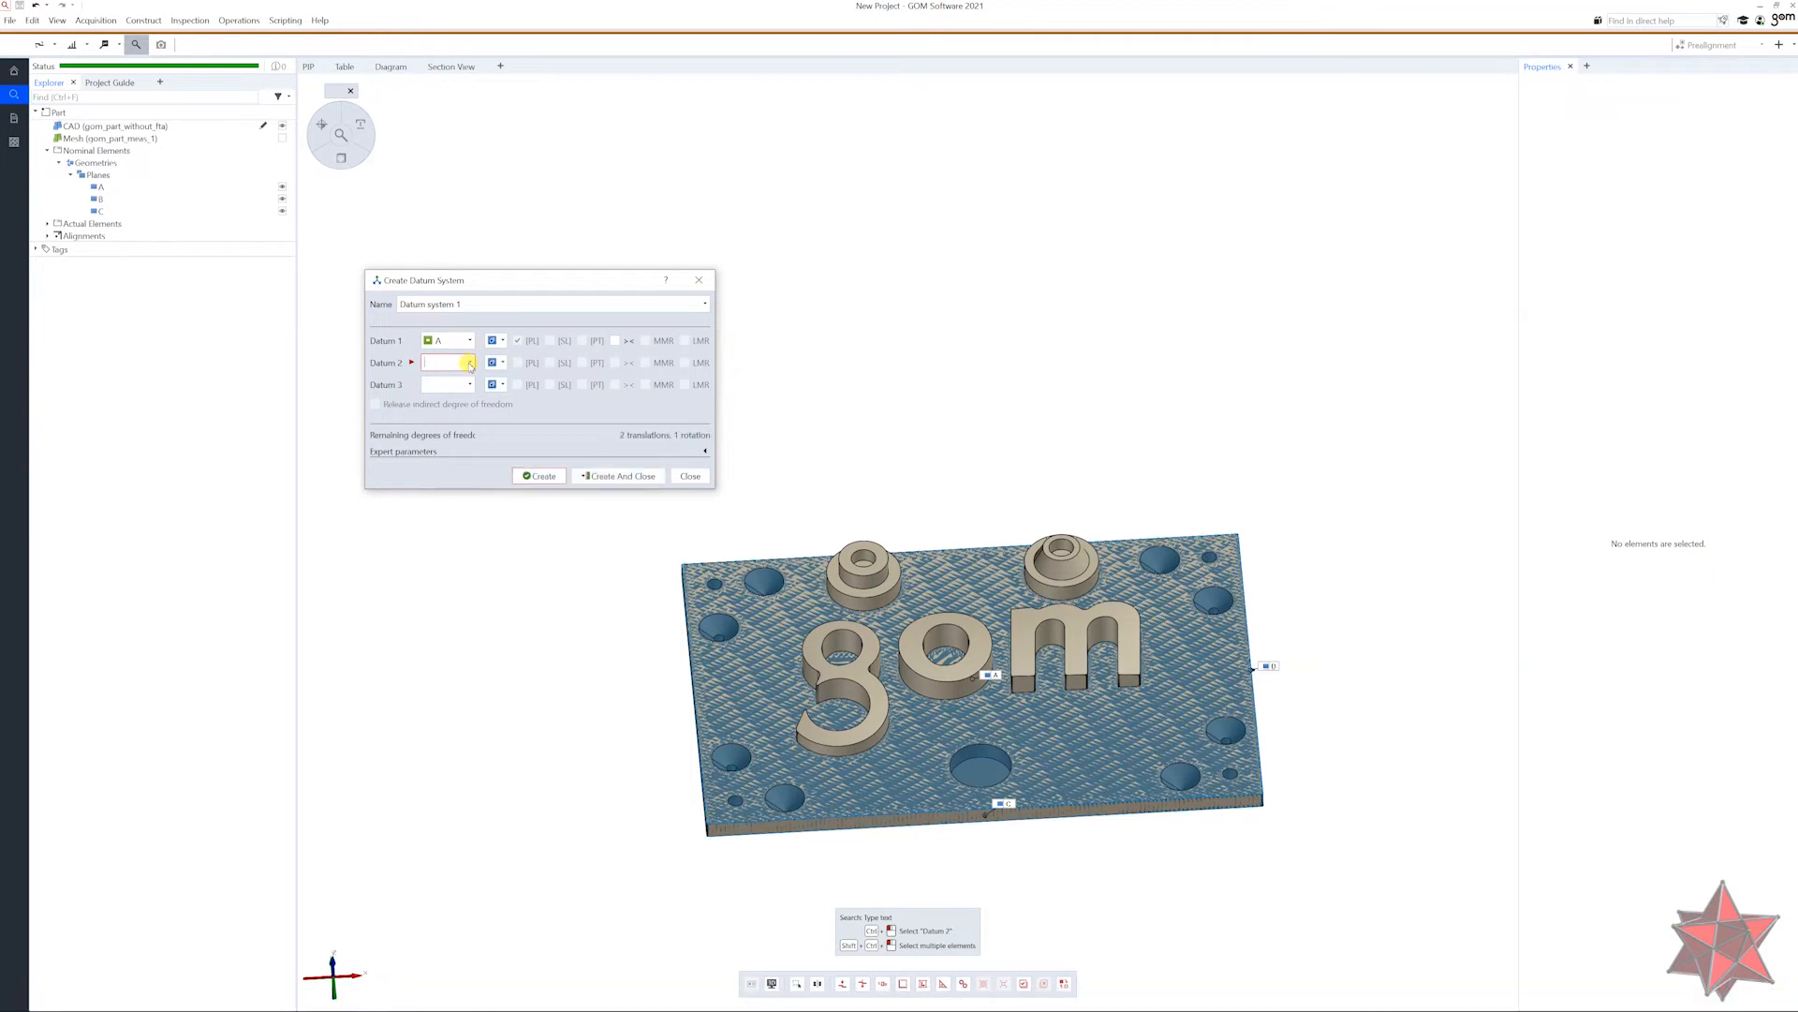
left_click(468, 361)
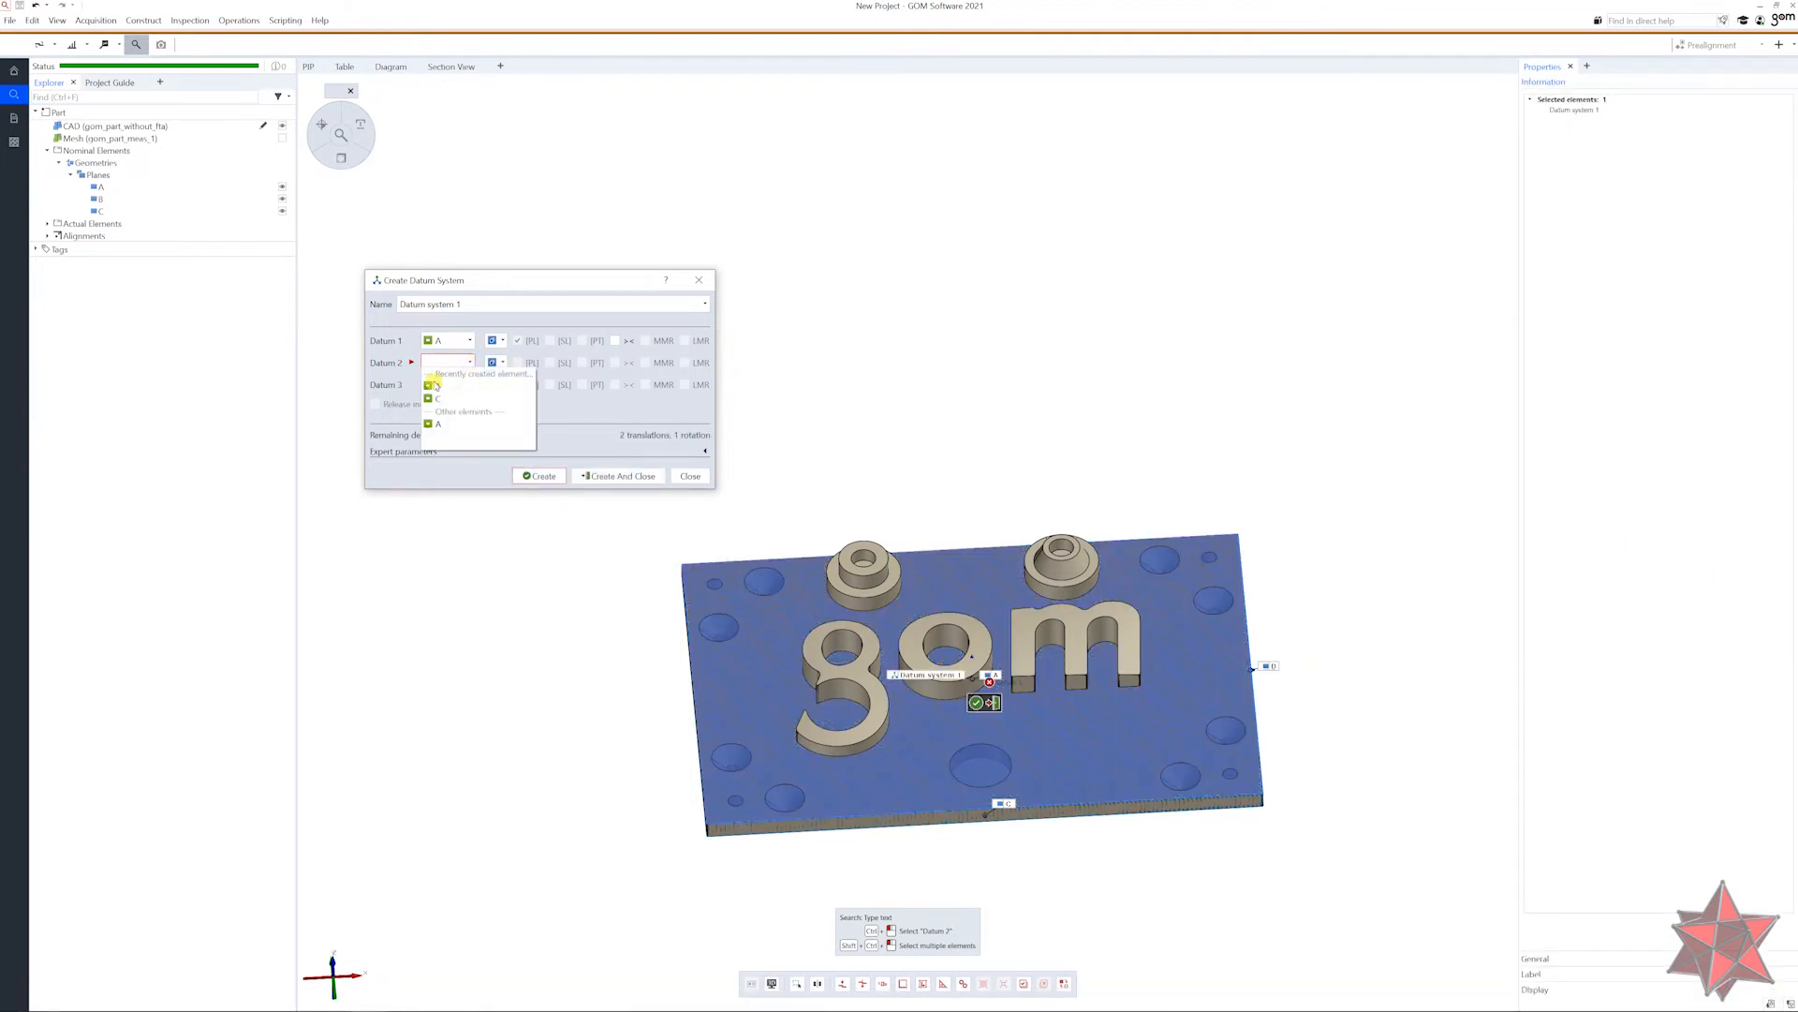
left_click(438, 410)
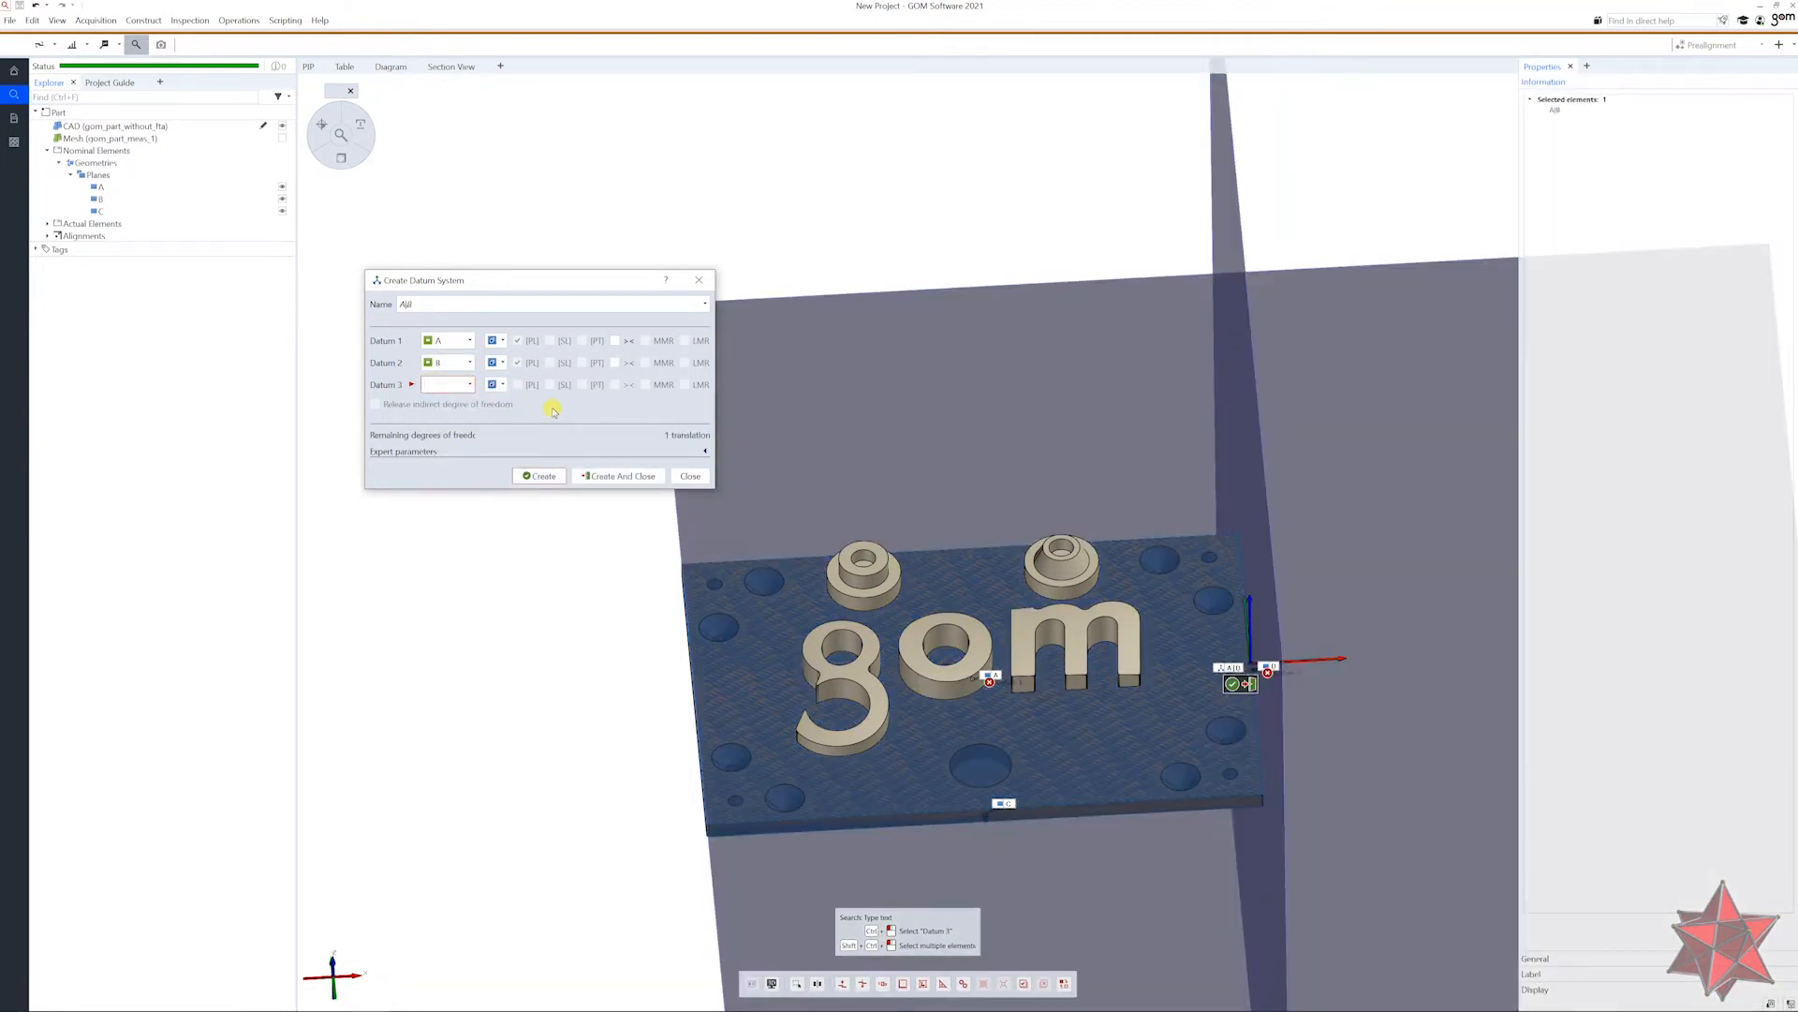
left_click(468, 384)
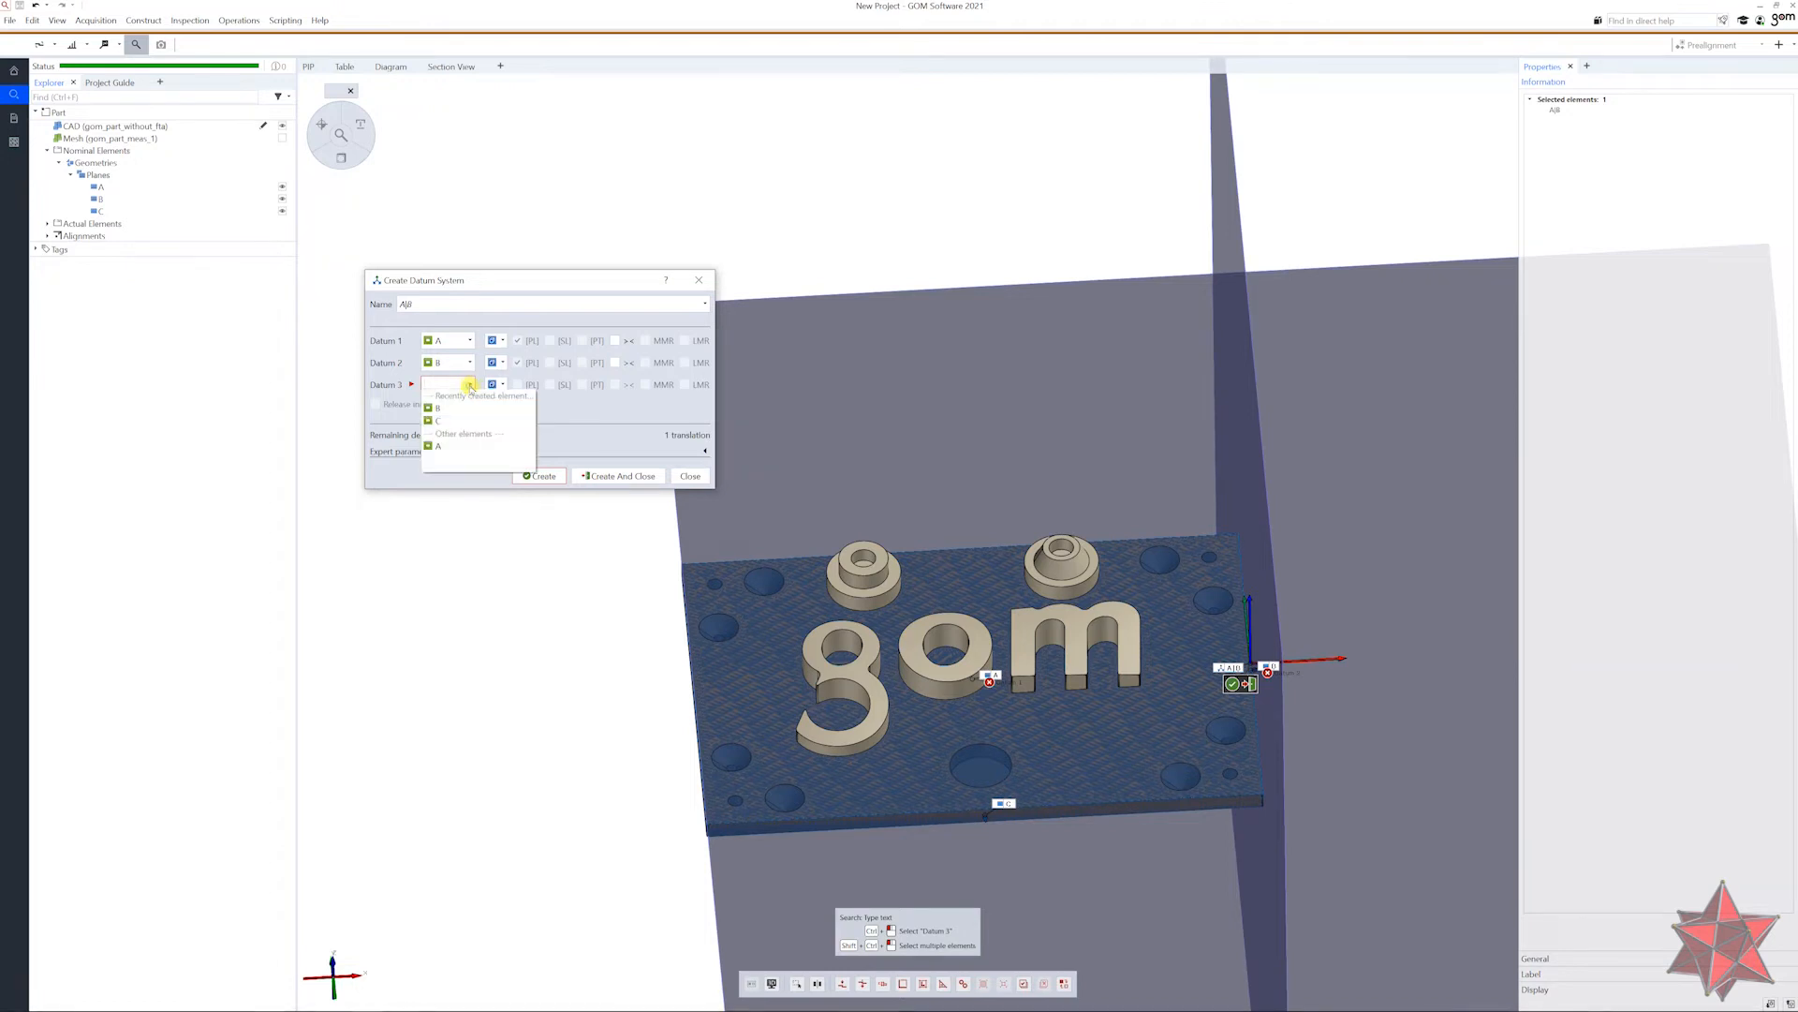
left_click(439, 407)
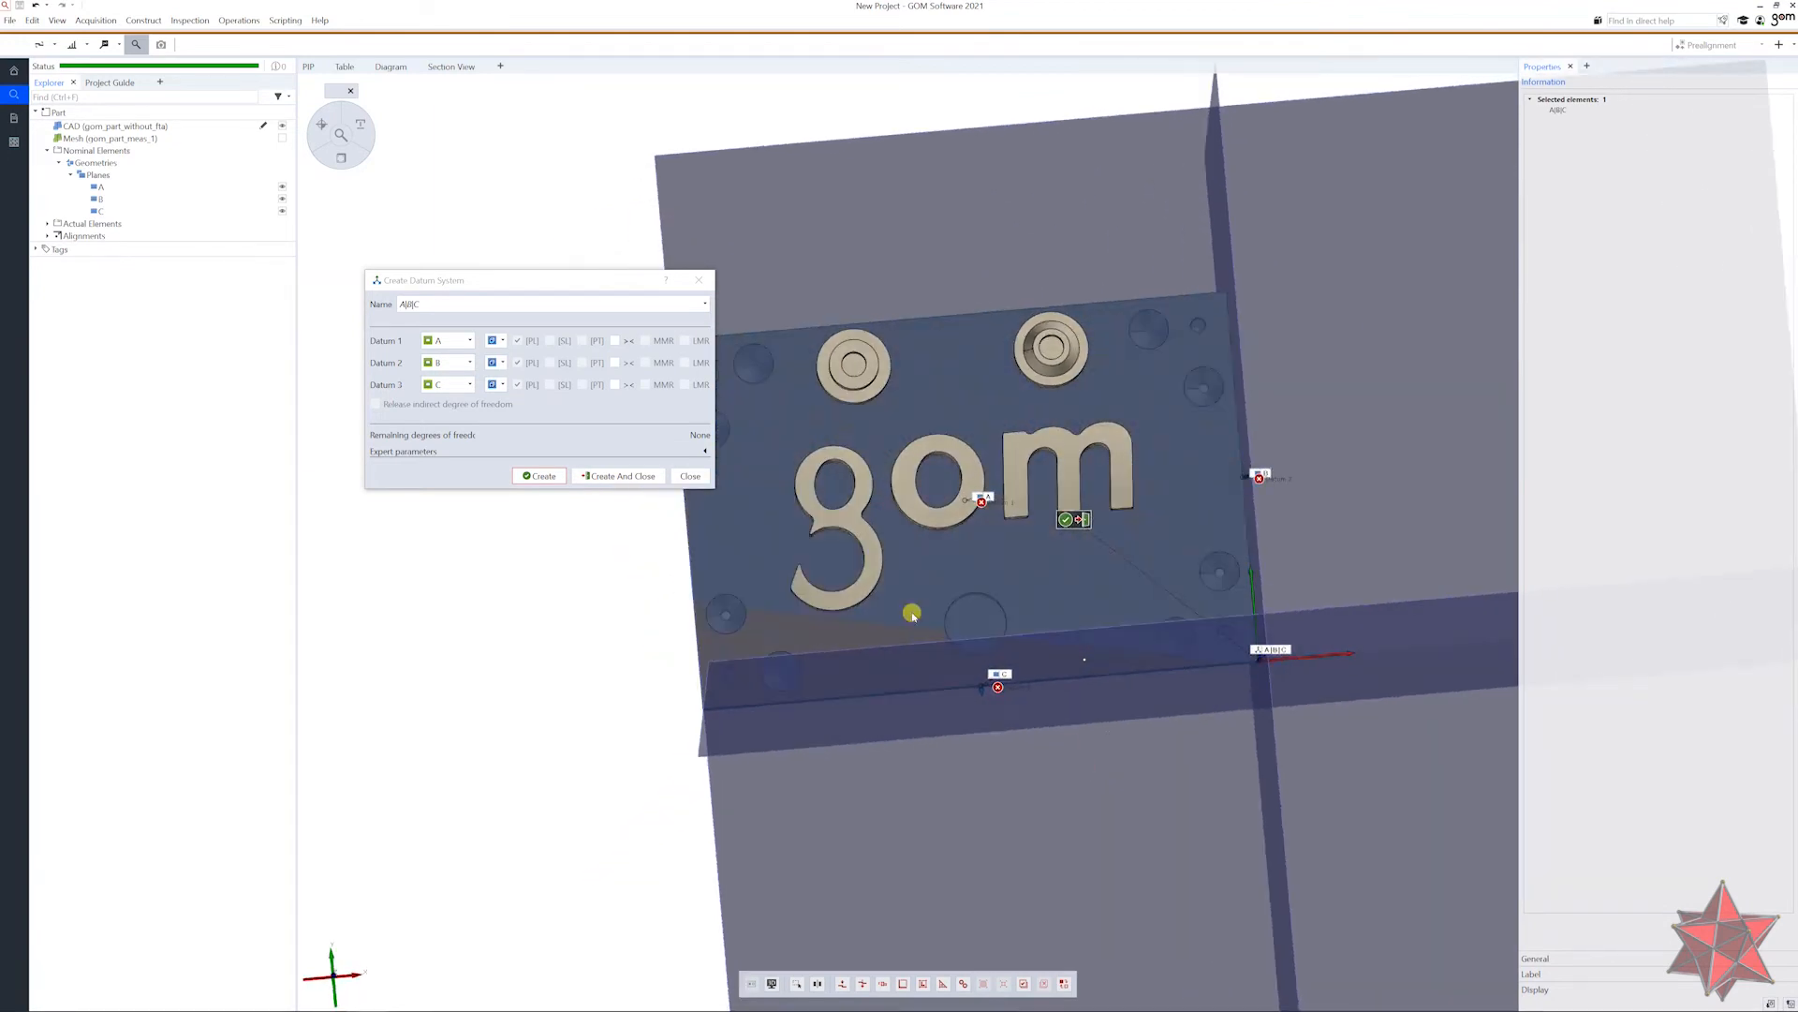
mouse_move(620, 504)
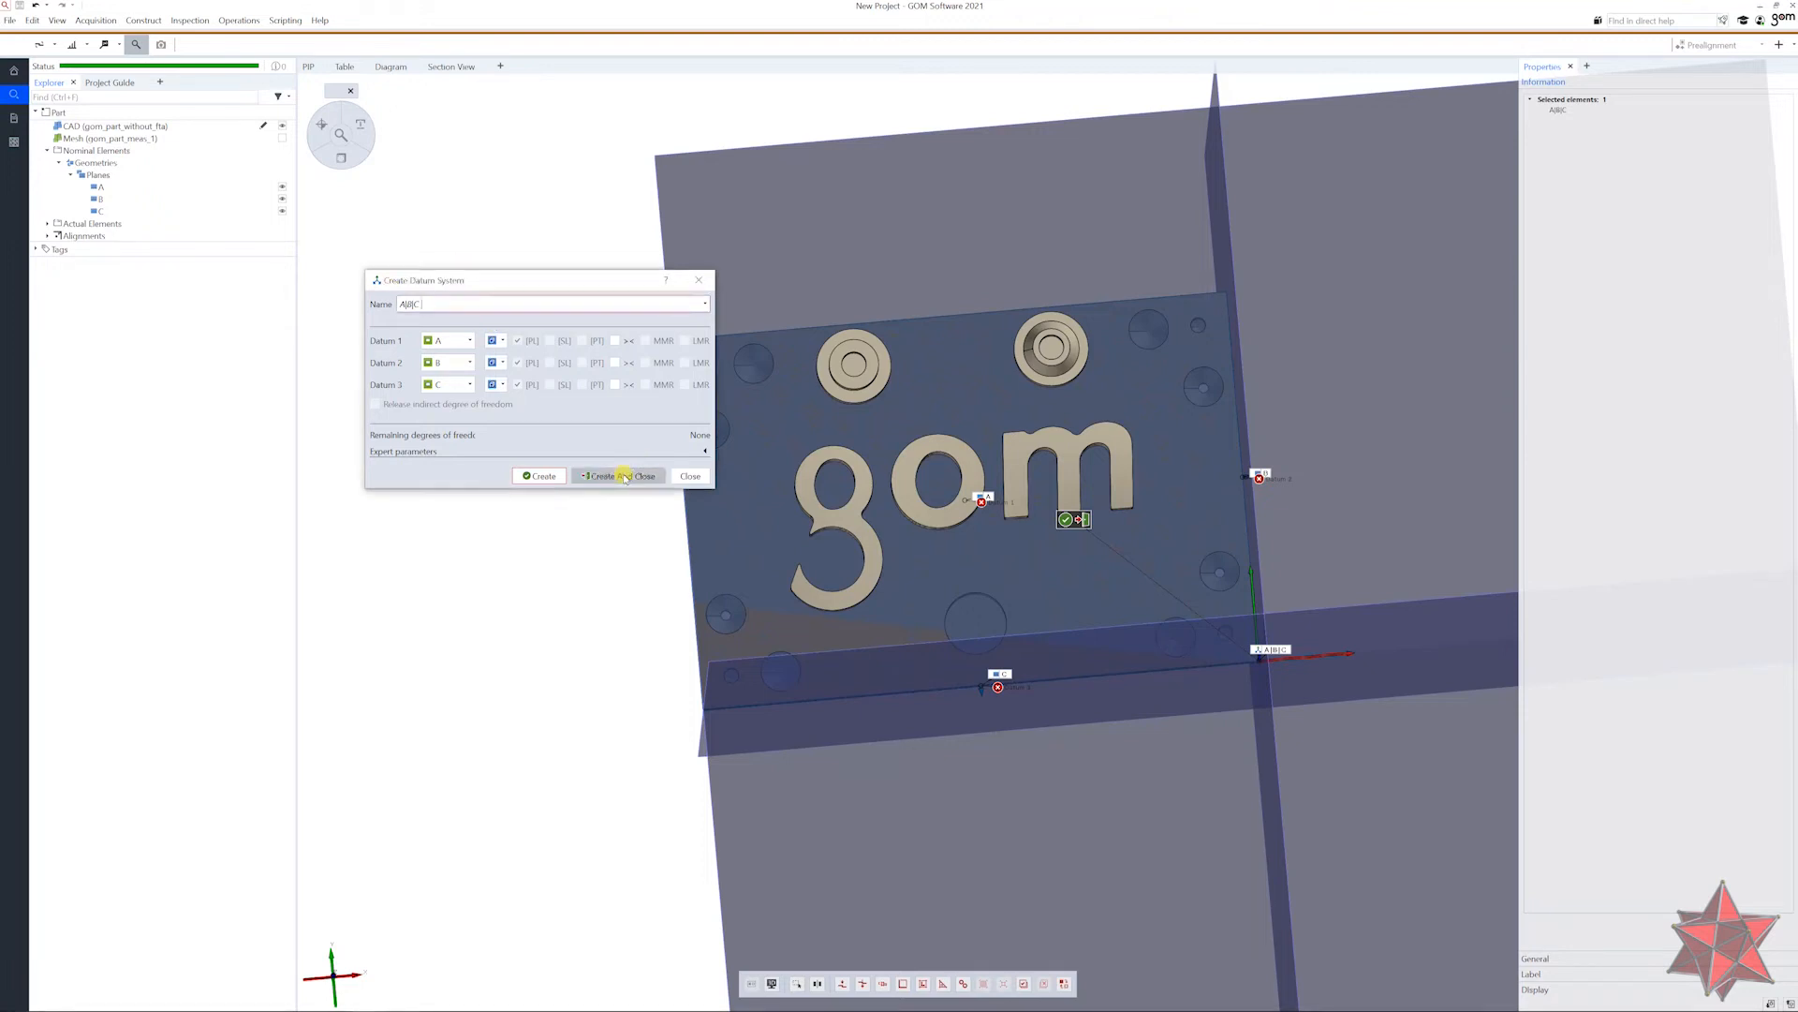
Create the A|B|C datum system and hide its planes in the 3D view.
left_click(617, 473)
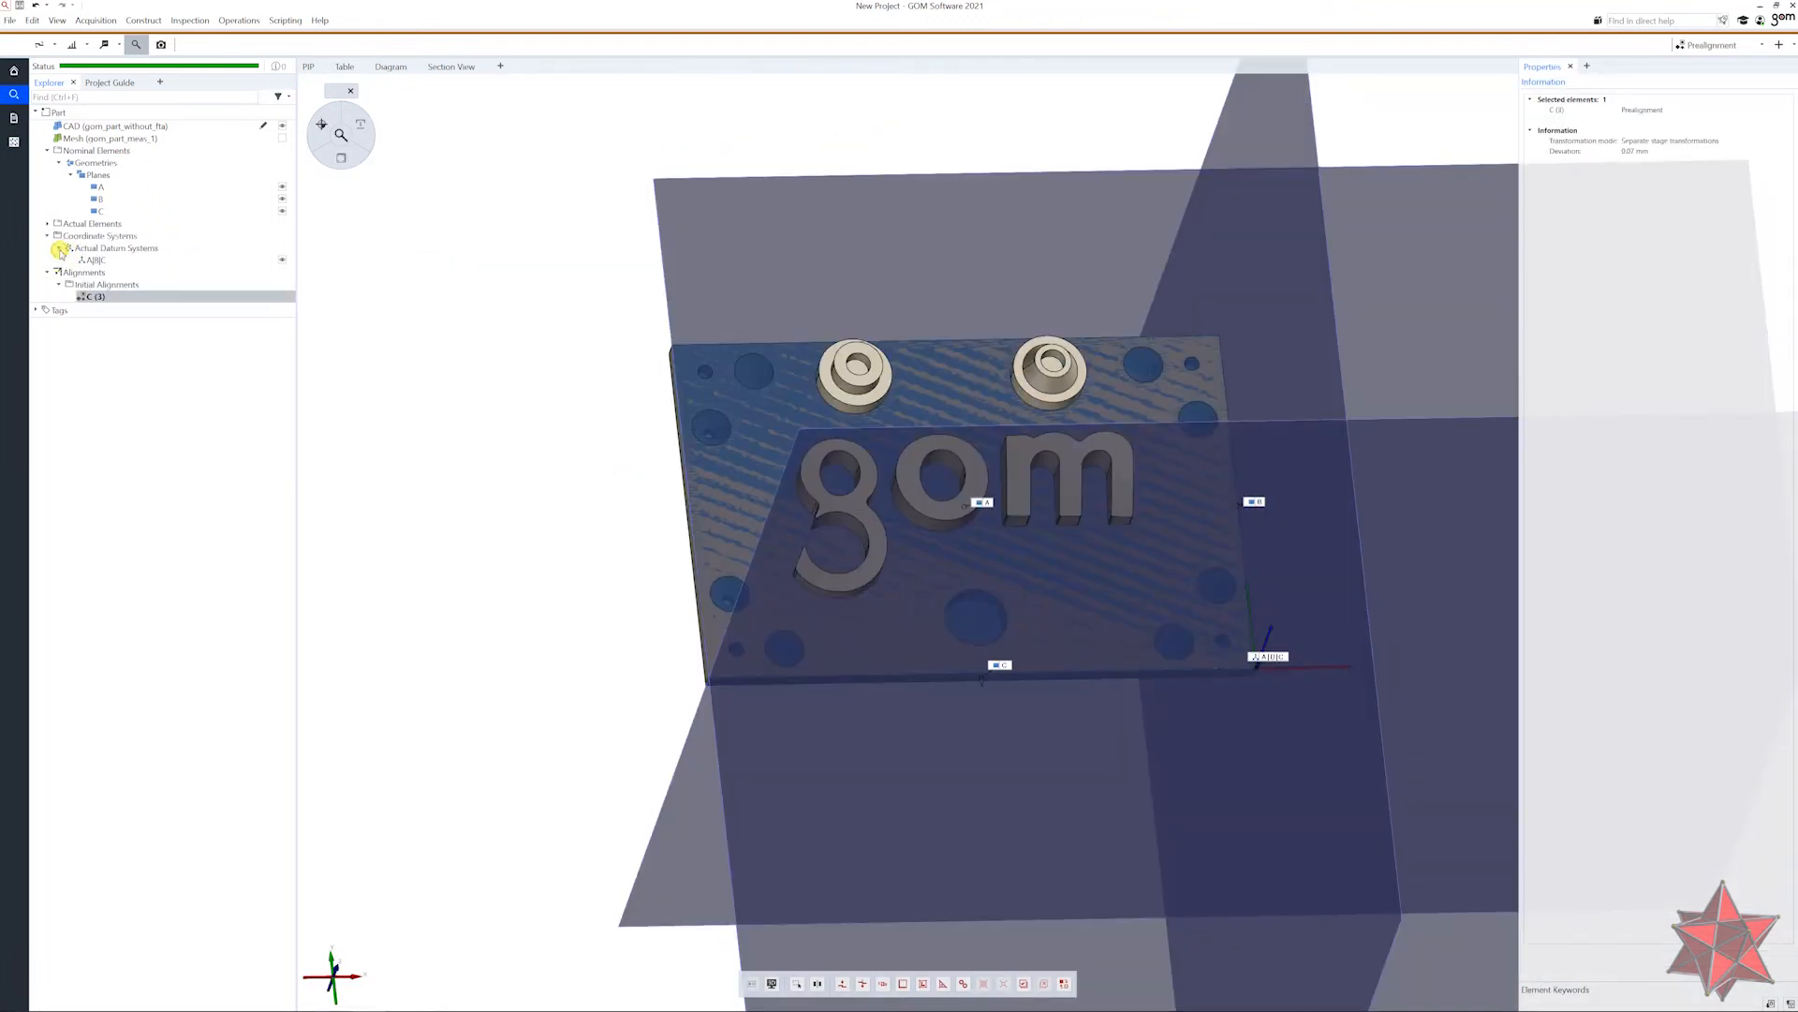
mouse_move(282, 262)
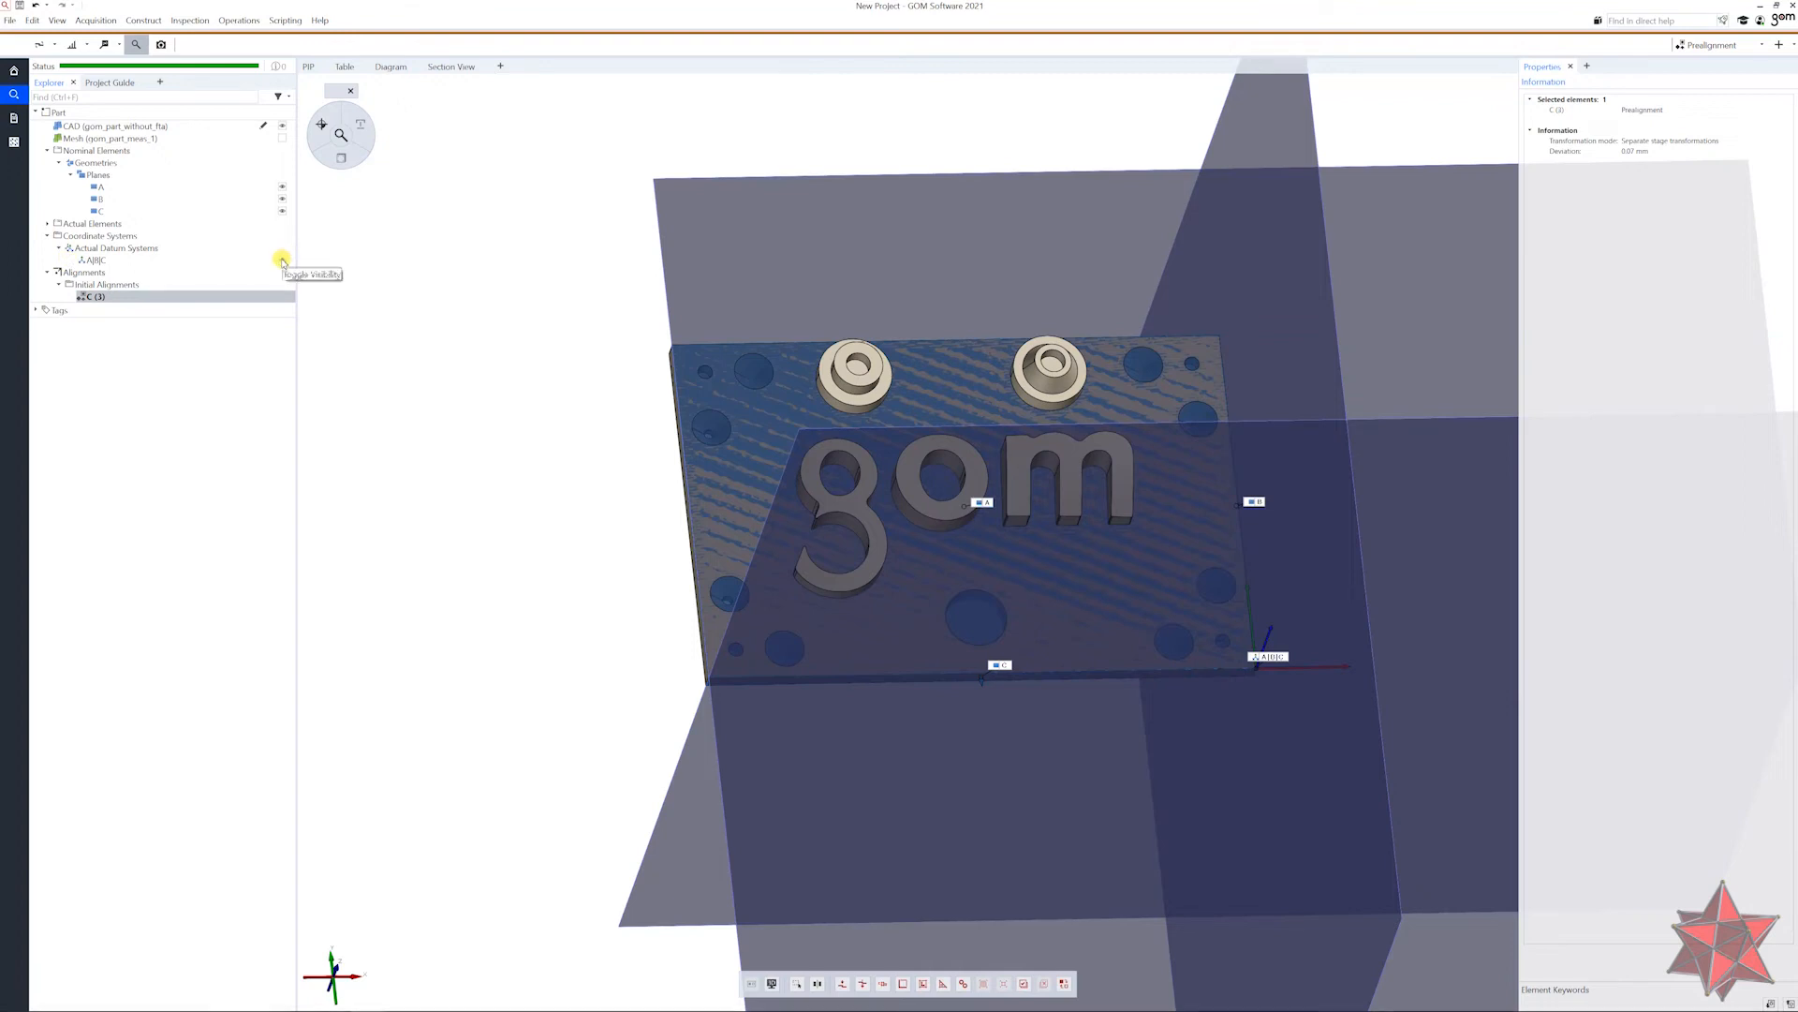
left_click(283, 259)
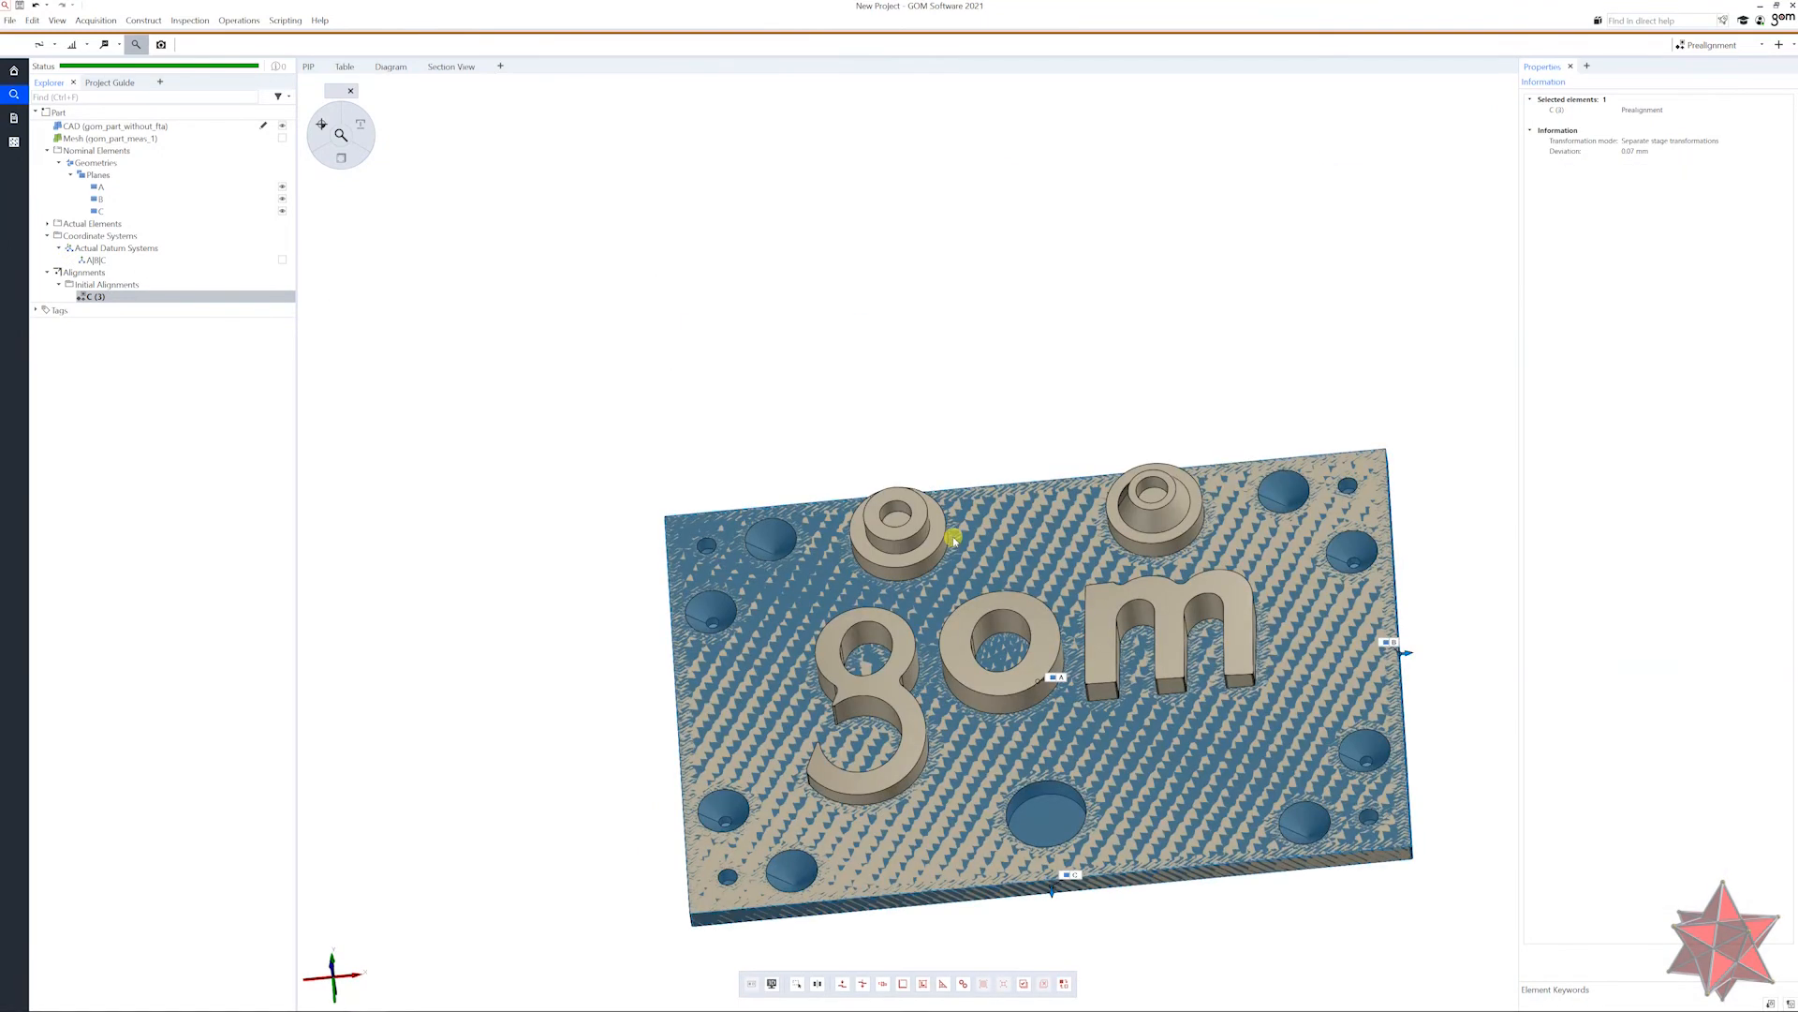
mouse_move(1014, 567)
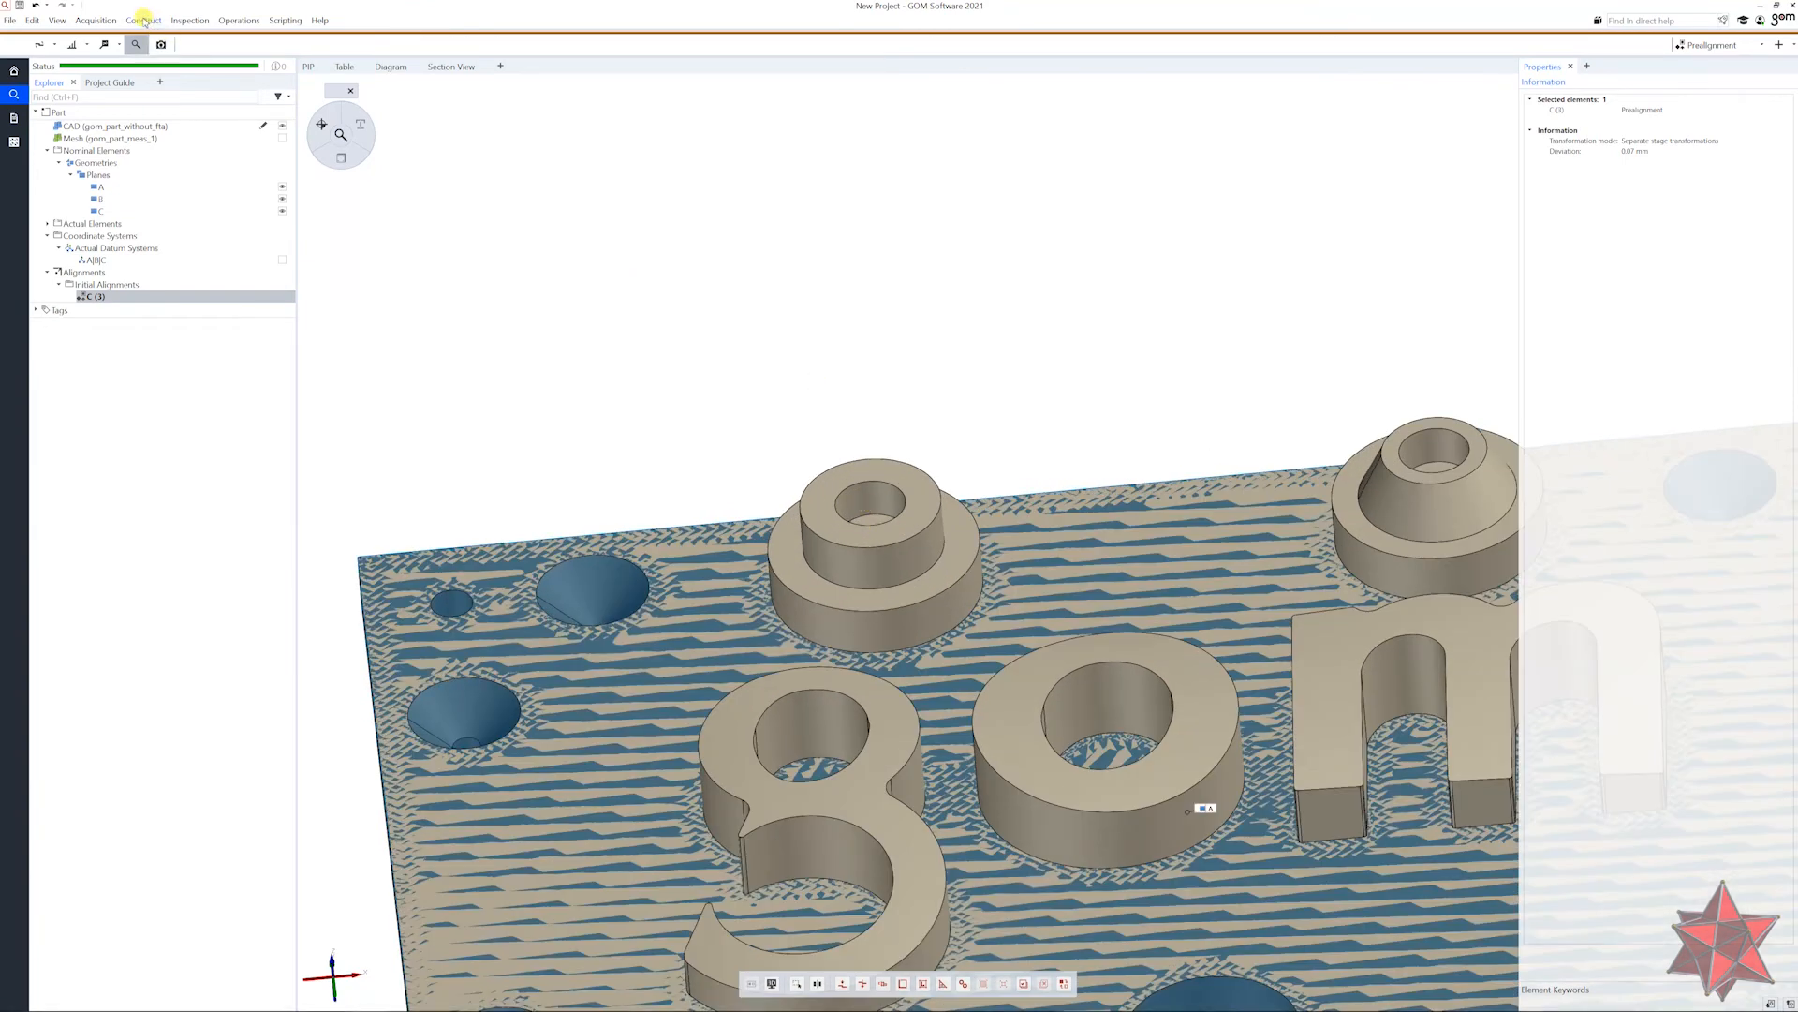
Construct a fitting cylinder on the left boss bore, computed with a fitting-element measuring principle.
left_click(144, 19)
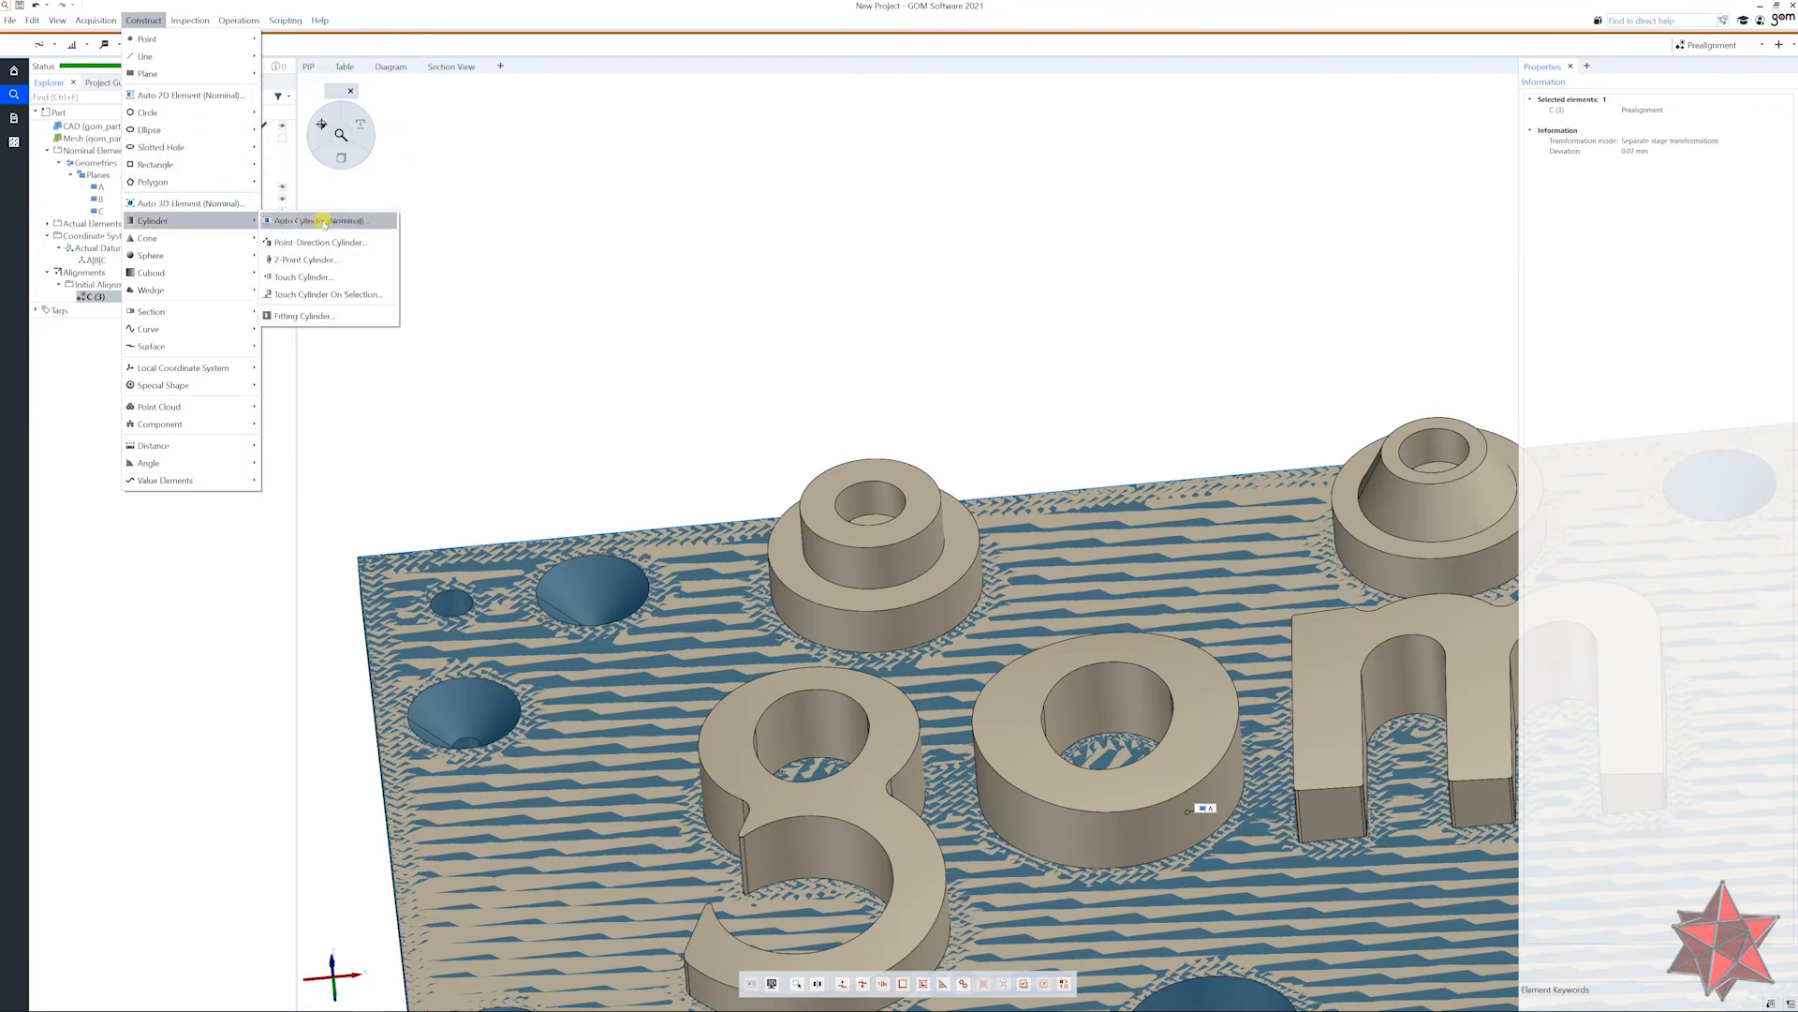
left_click(304, 315)
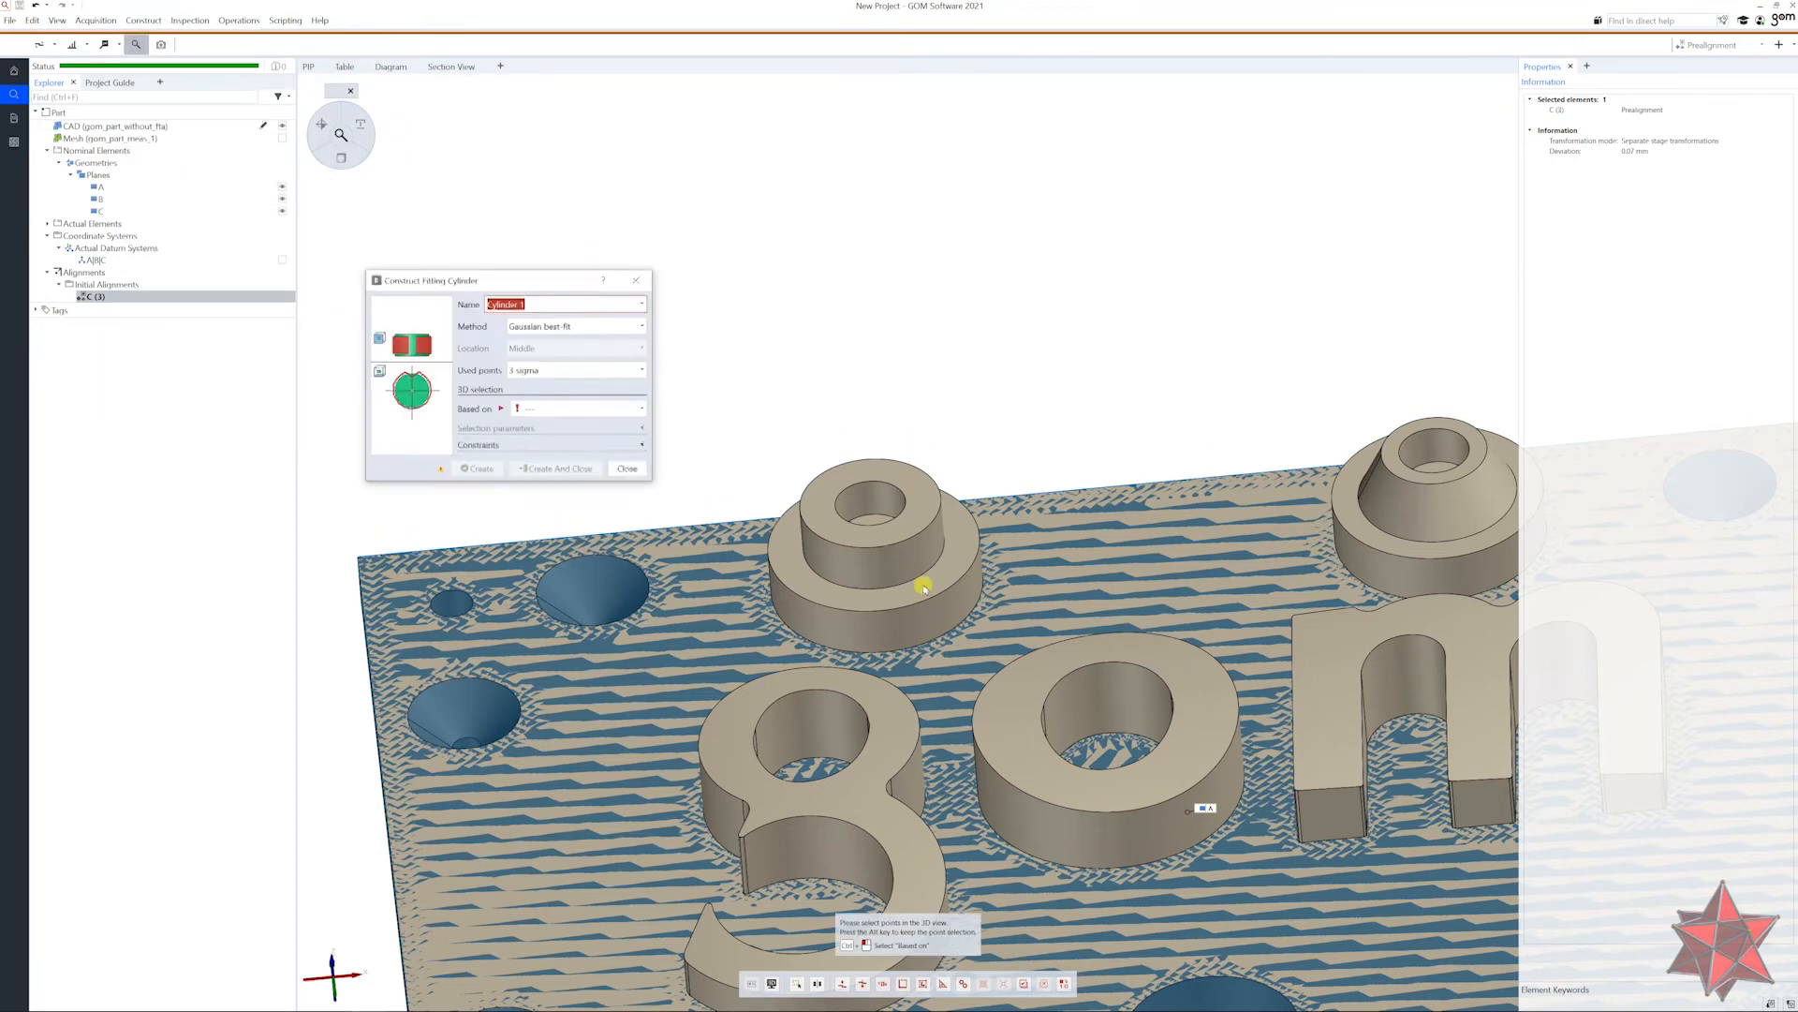
left_click(883, 564)
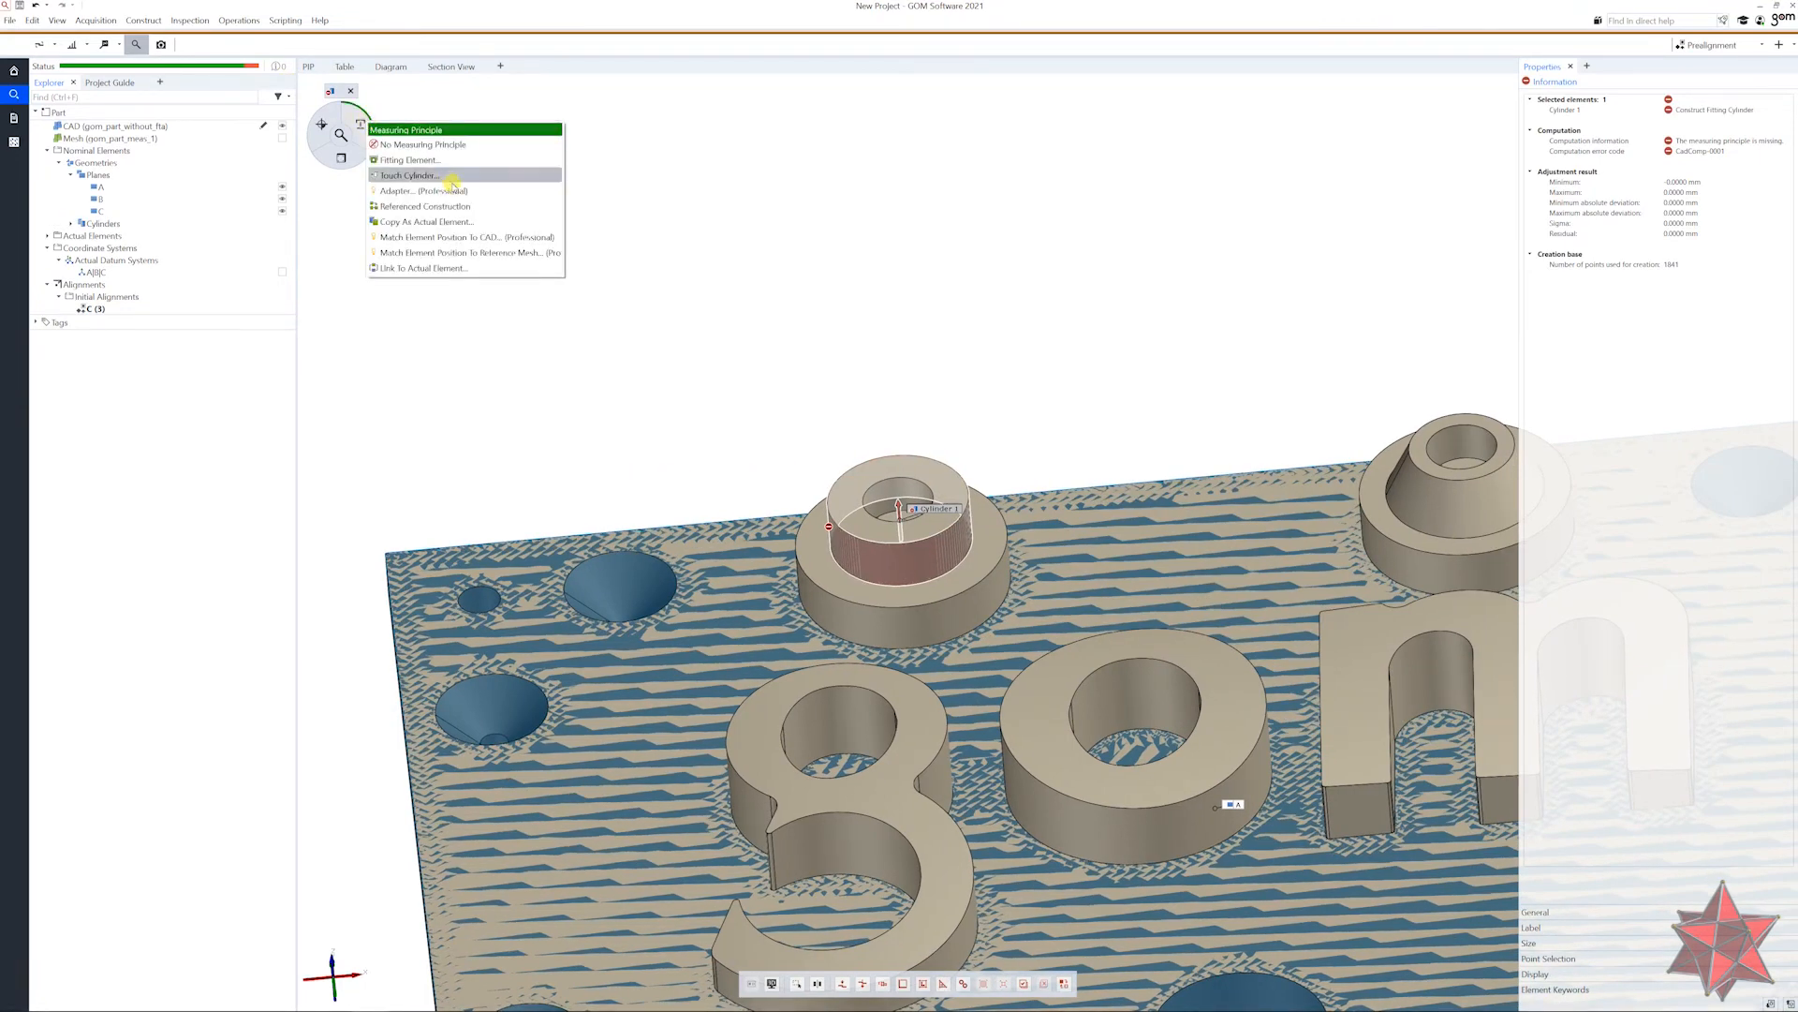
mouse_move(406, 160)
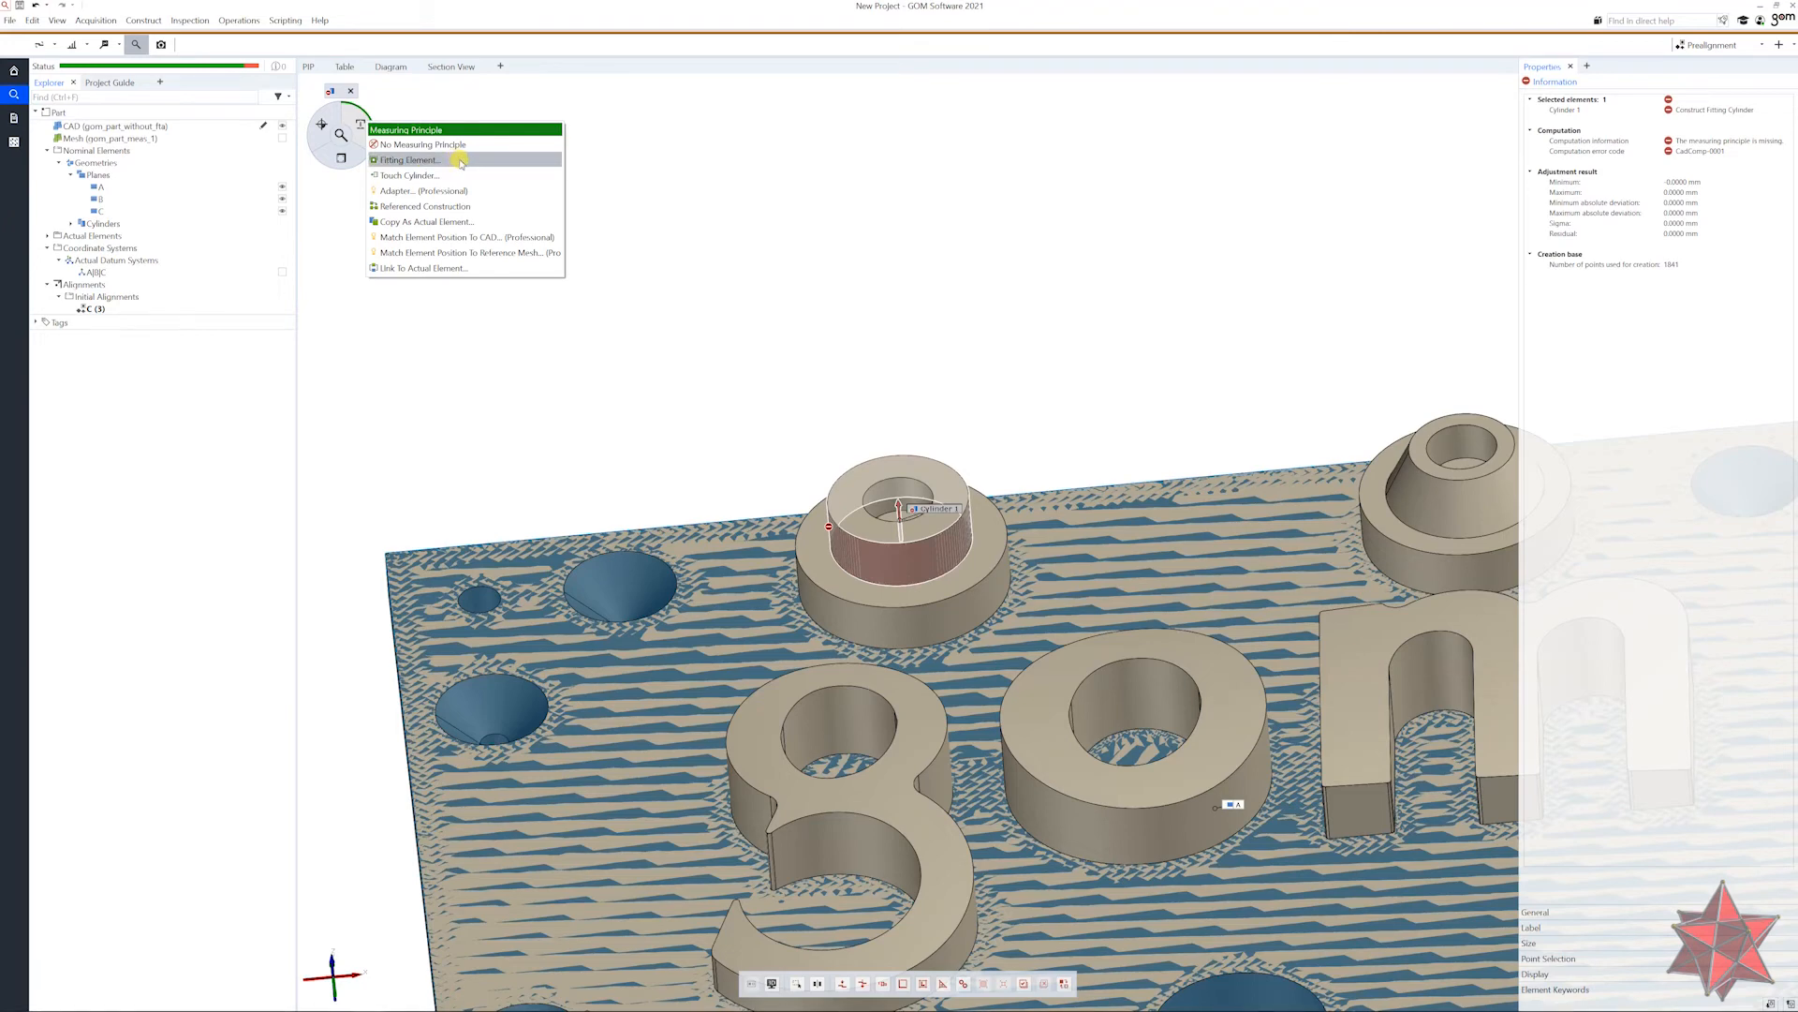
left_click(408, 159)
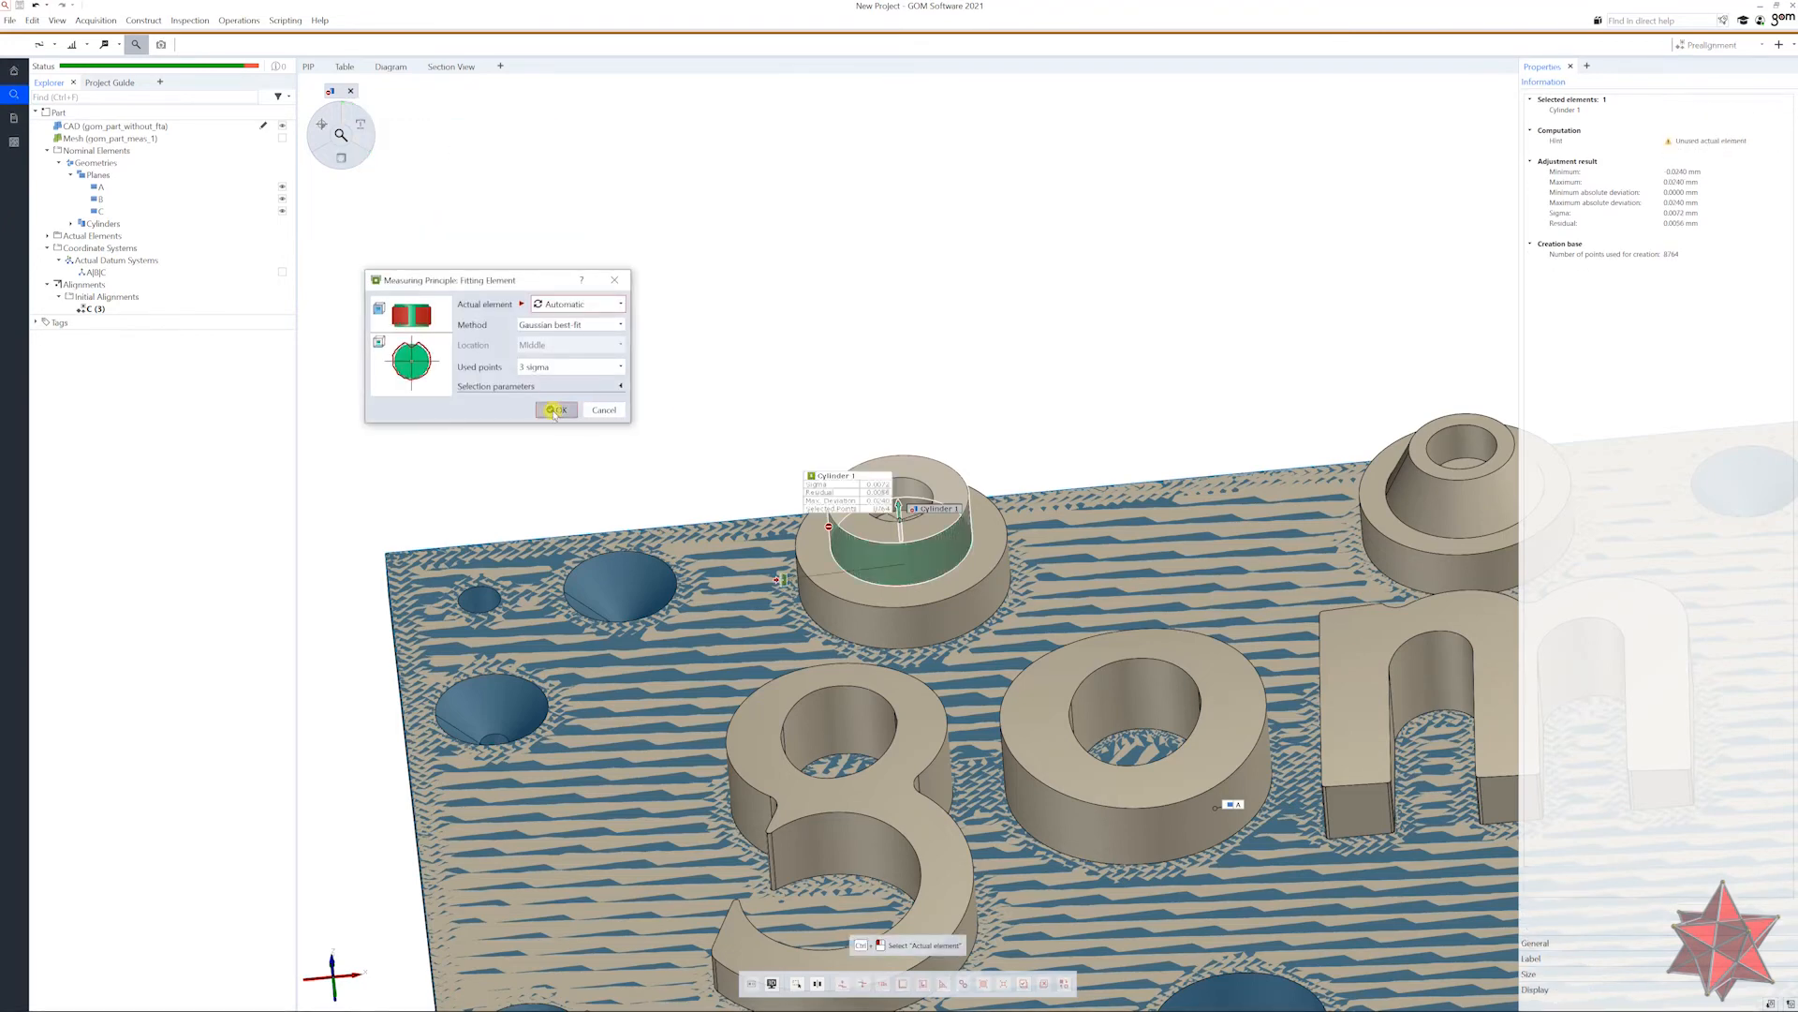
left_click(558, 410)
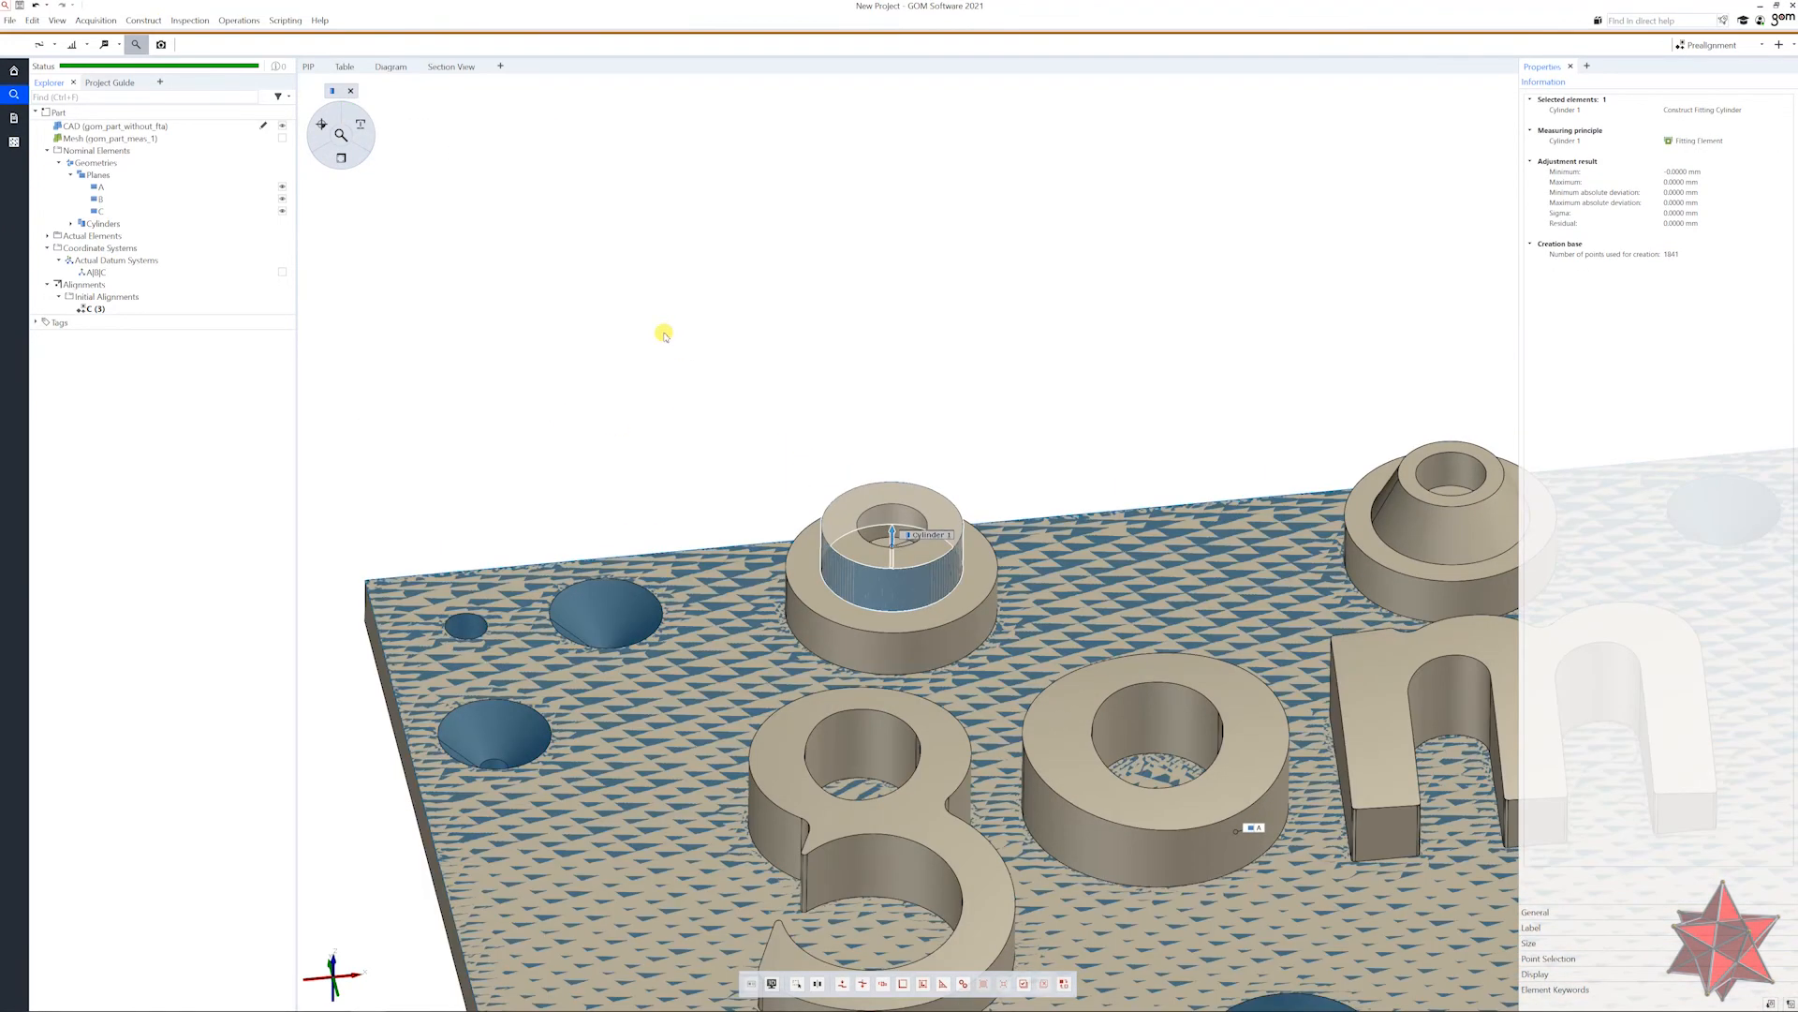
Check perpendicularity of Cylinder 1 to datum A with a 0.2 mm cylindrical tolerance zone.
left_click(190, 19)
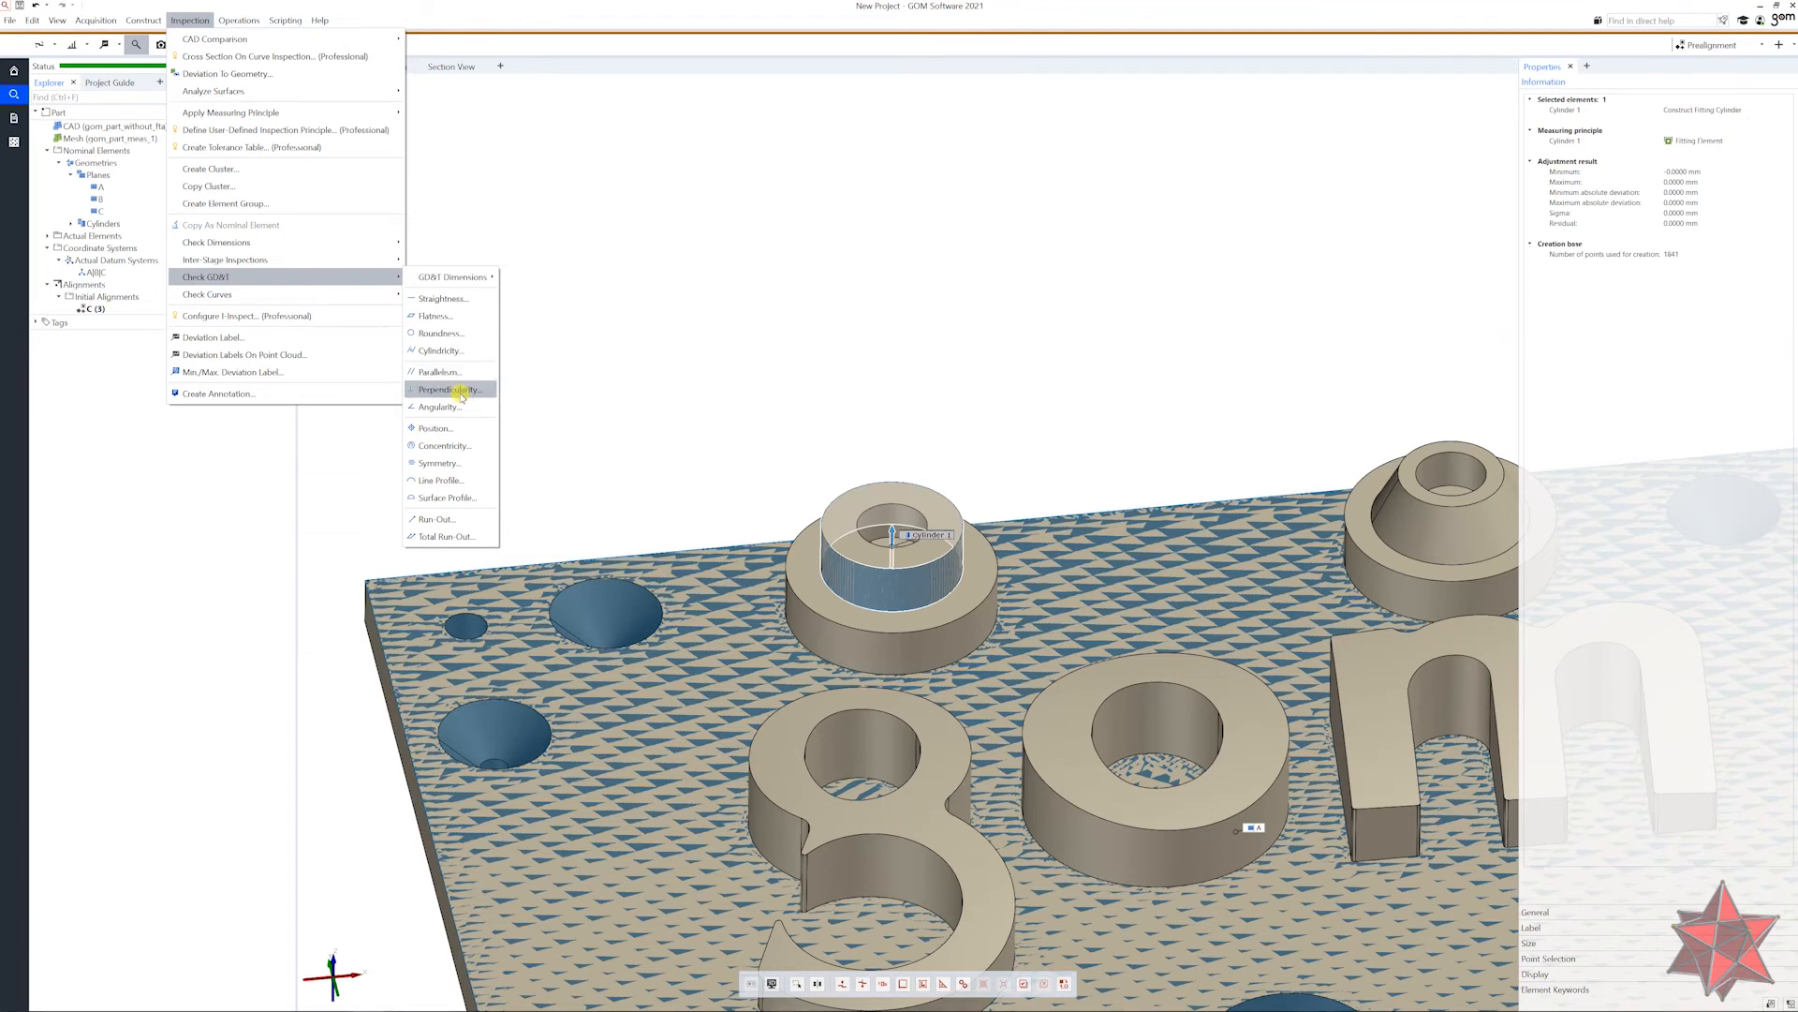
left_click(441, 389)
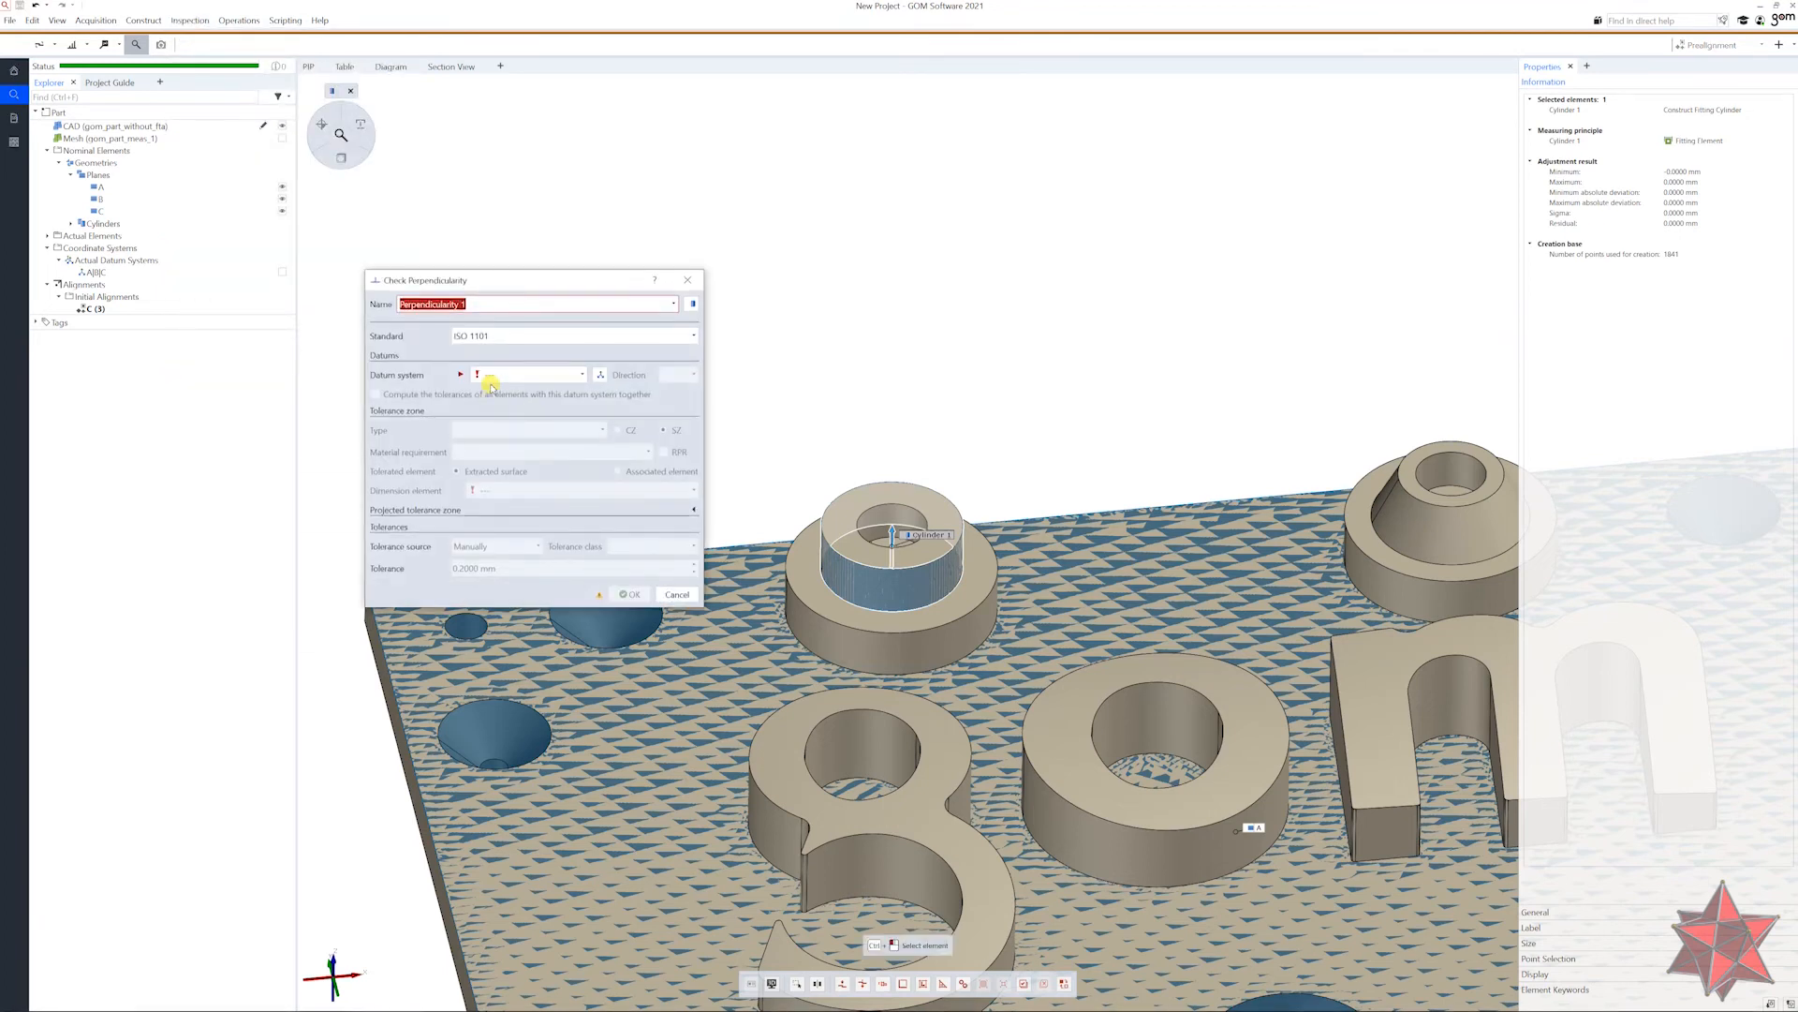
left_click(583, 374)
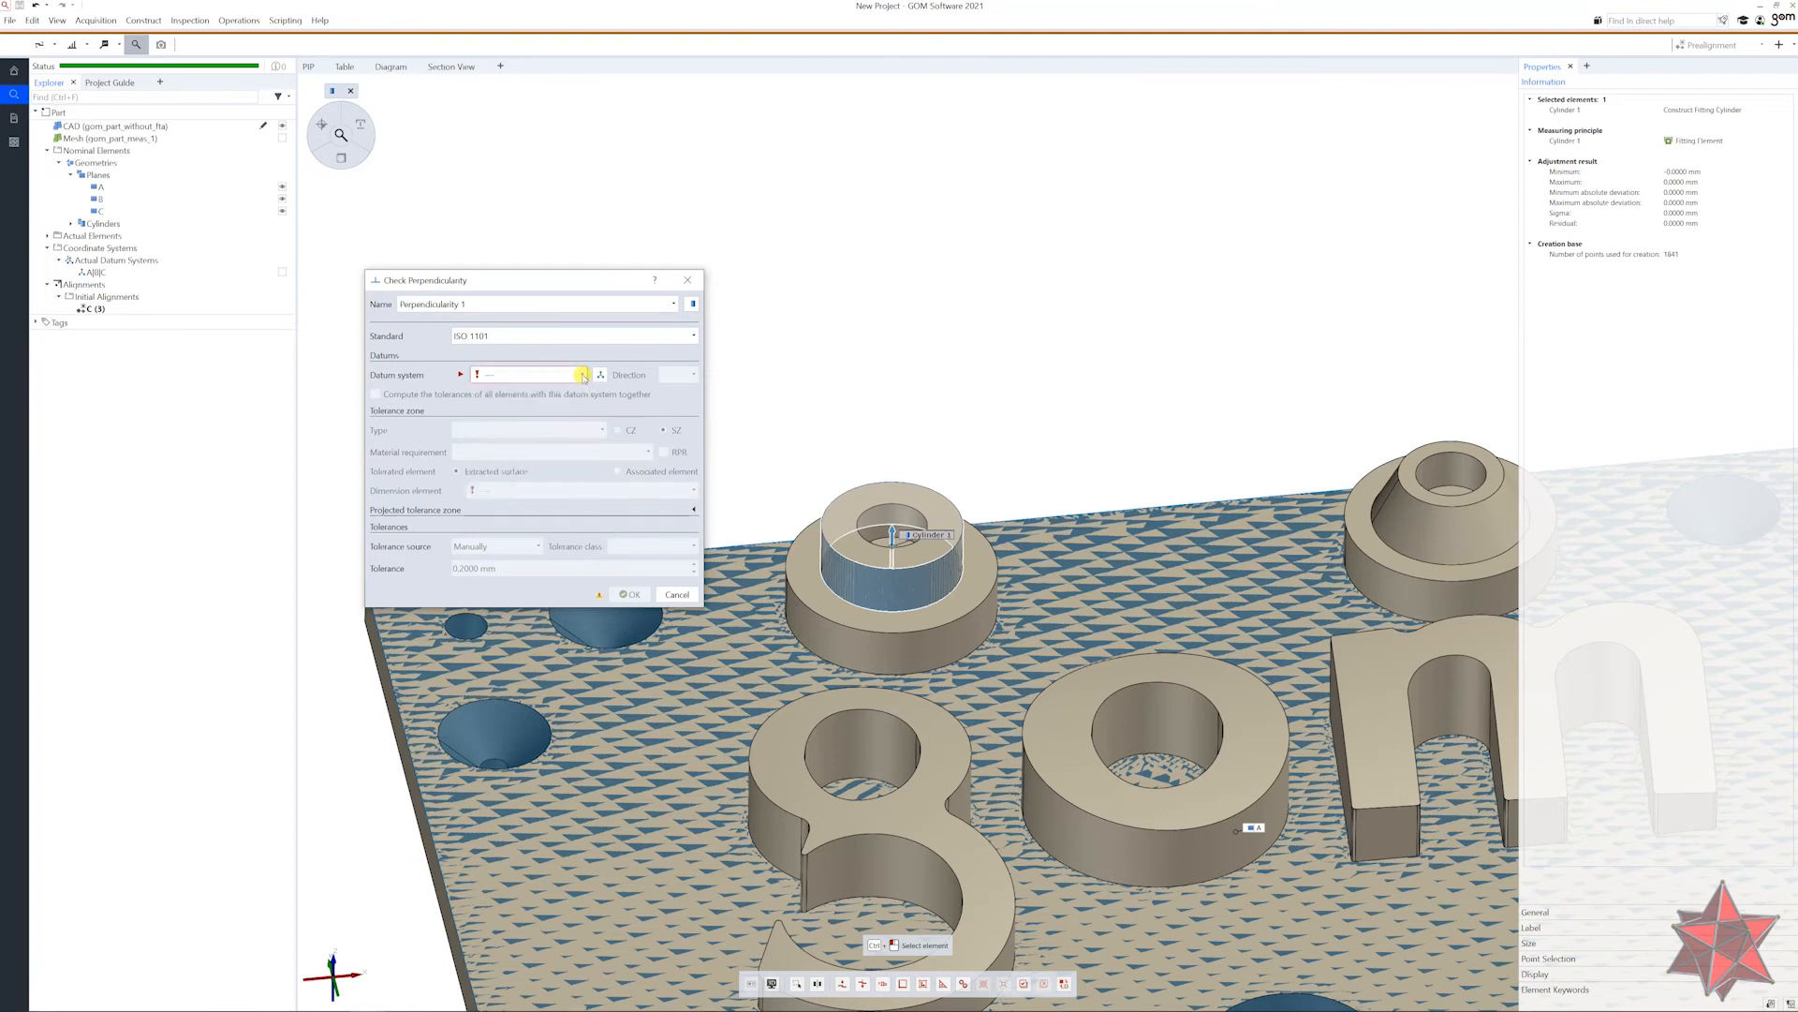
left_click(581, 374)
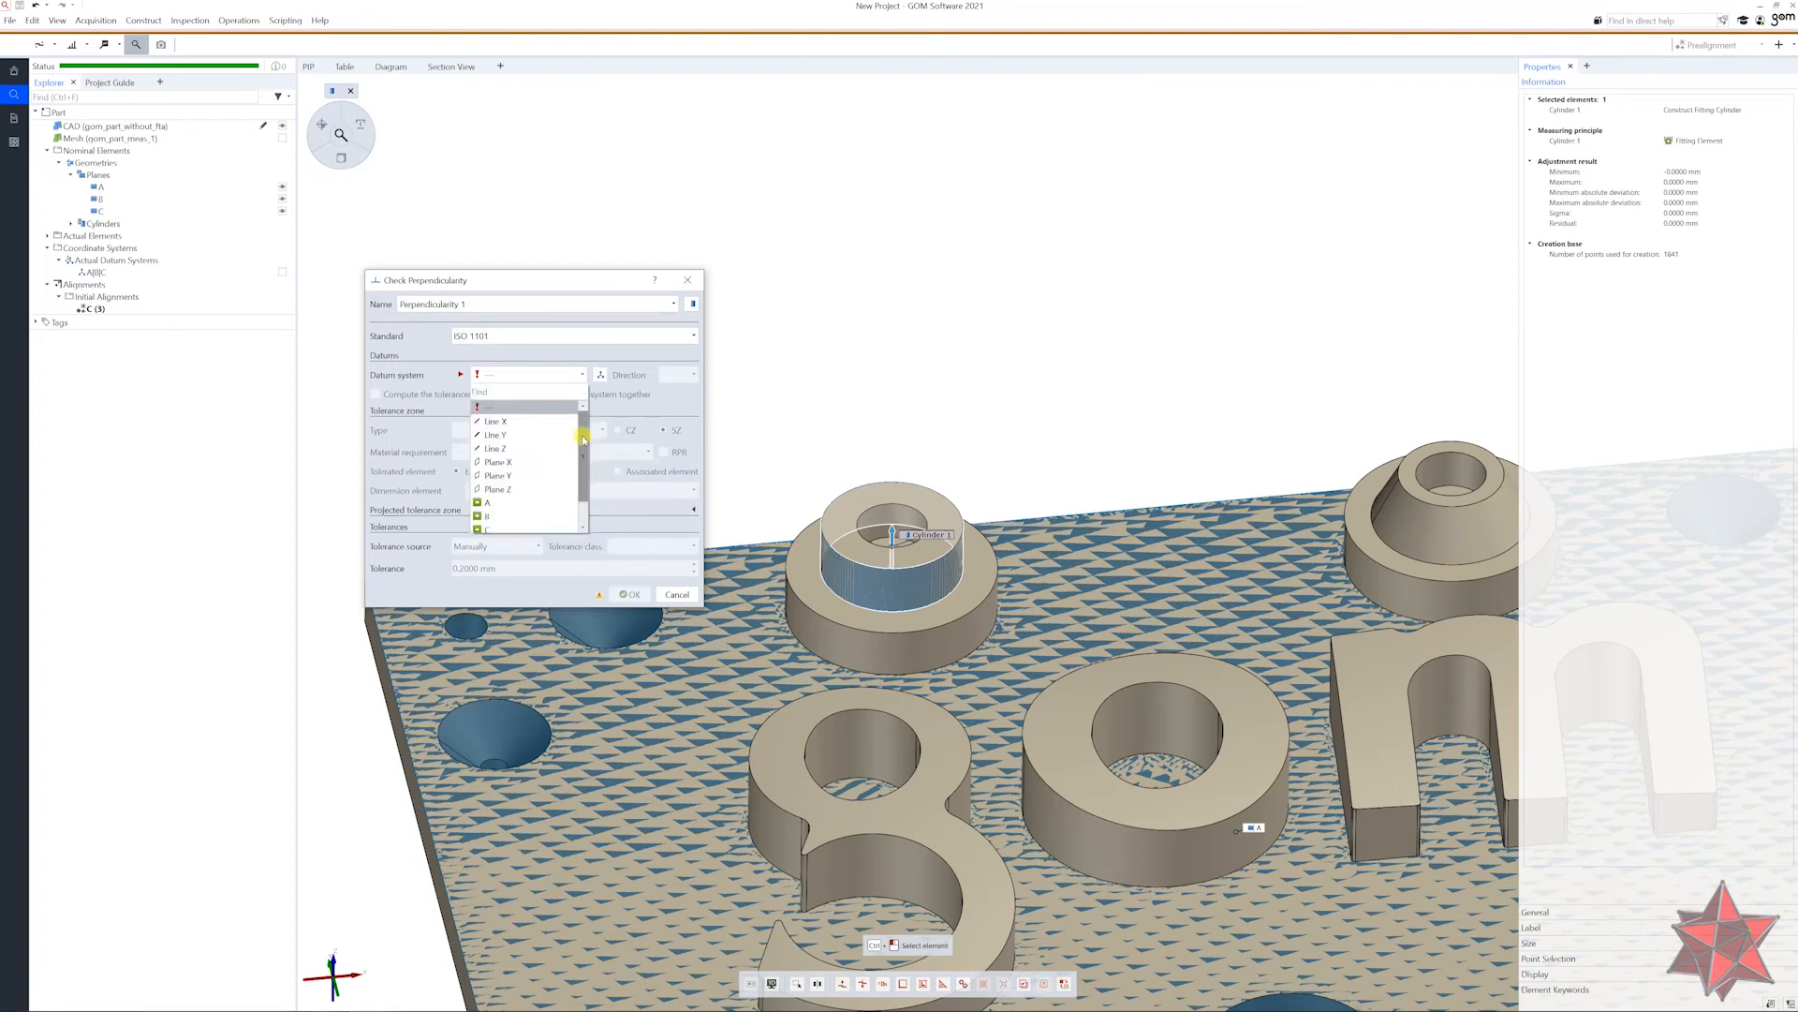
scroll("down", 3)
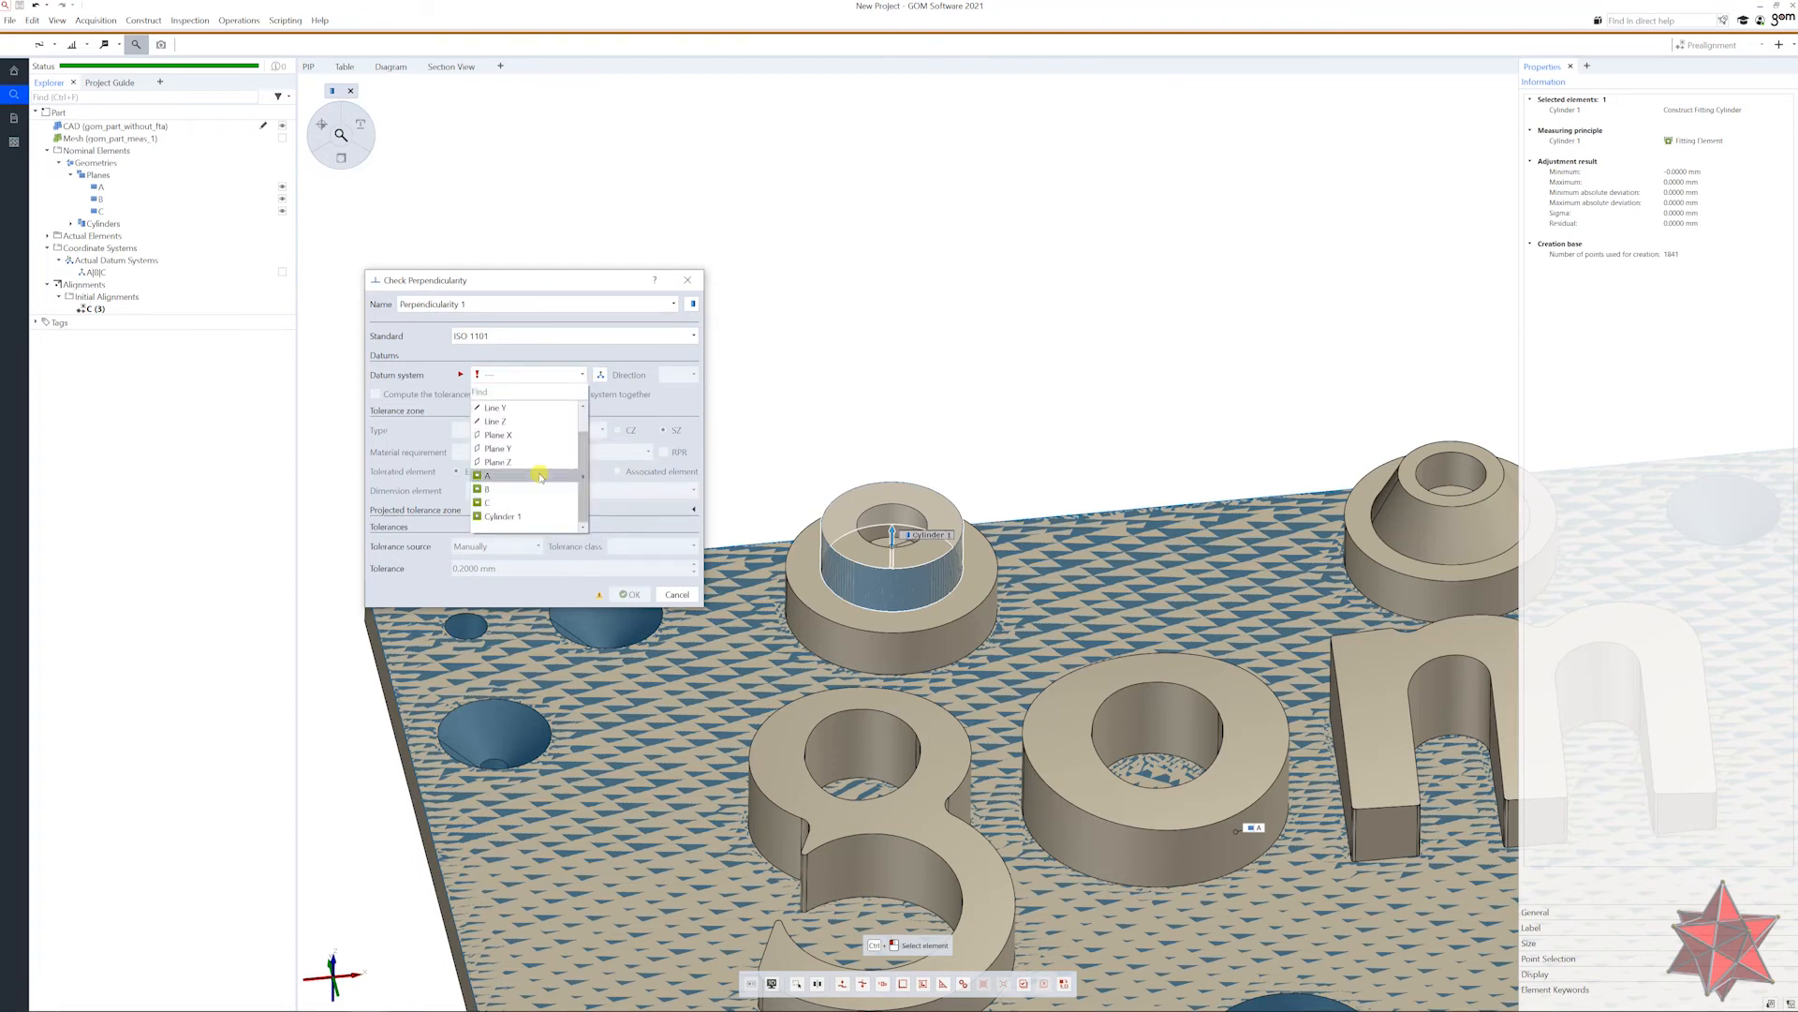
left_click(485, 474)
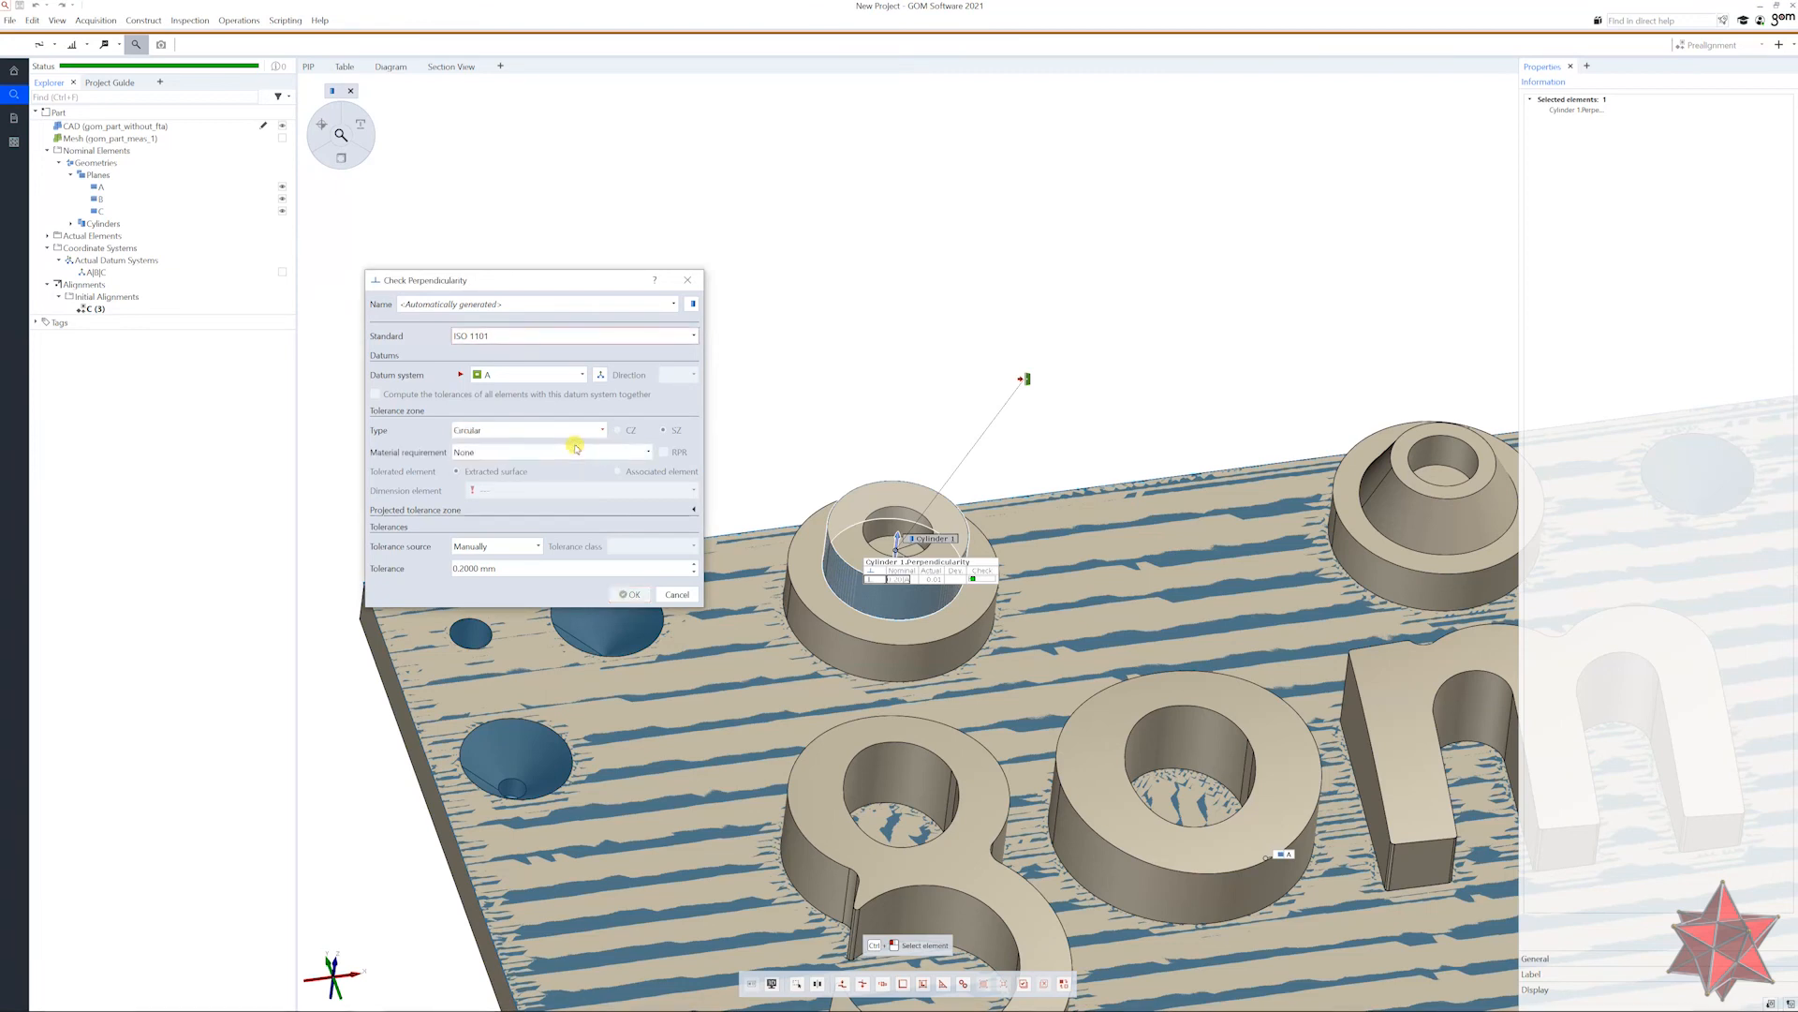
mouse_move(1035, 472)
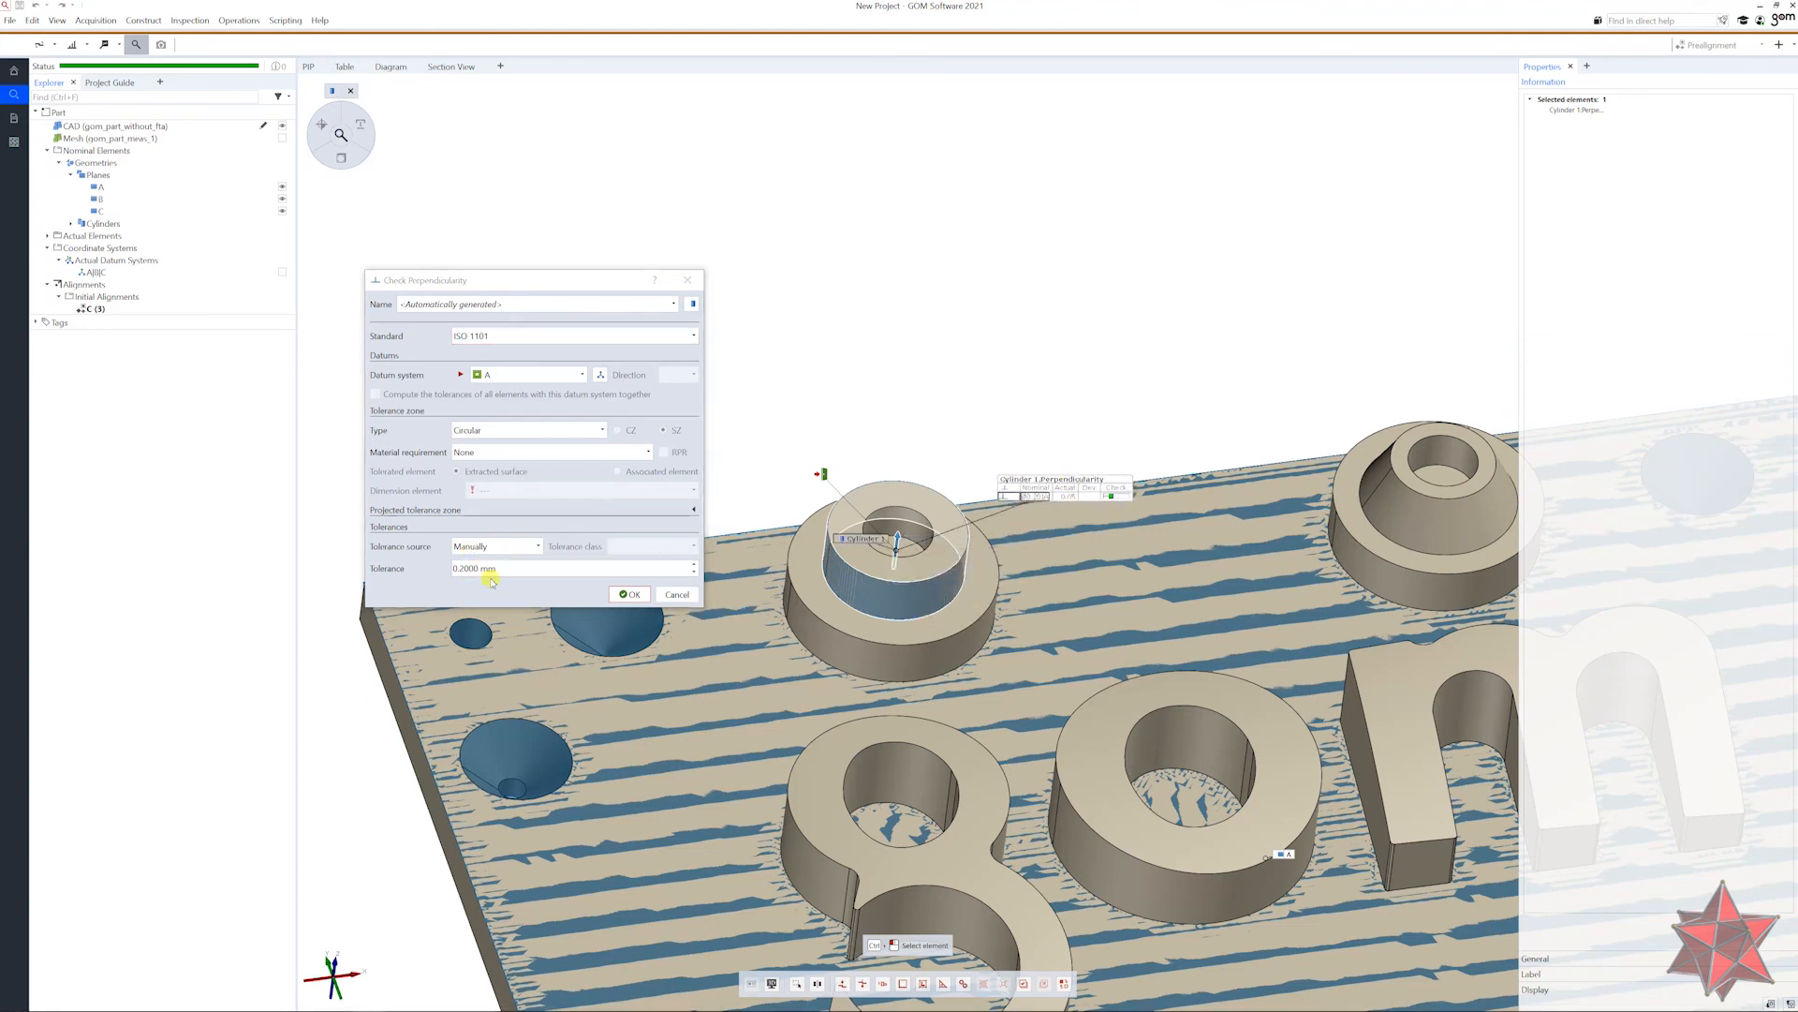
left_click(628, 593)
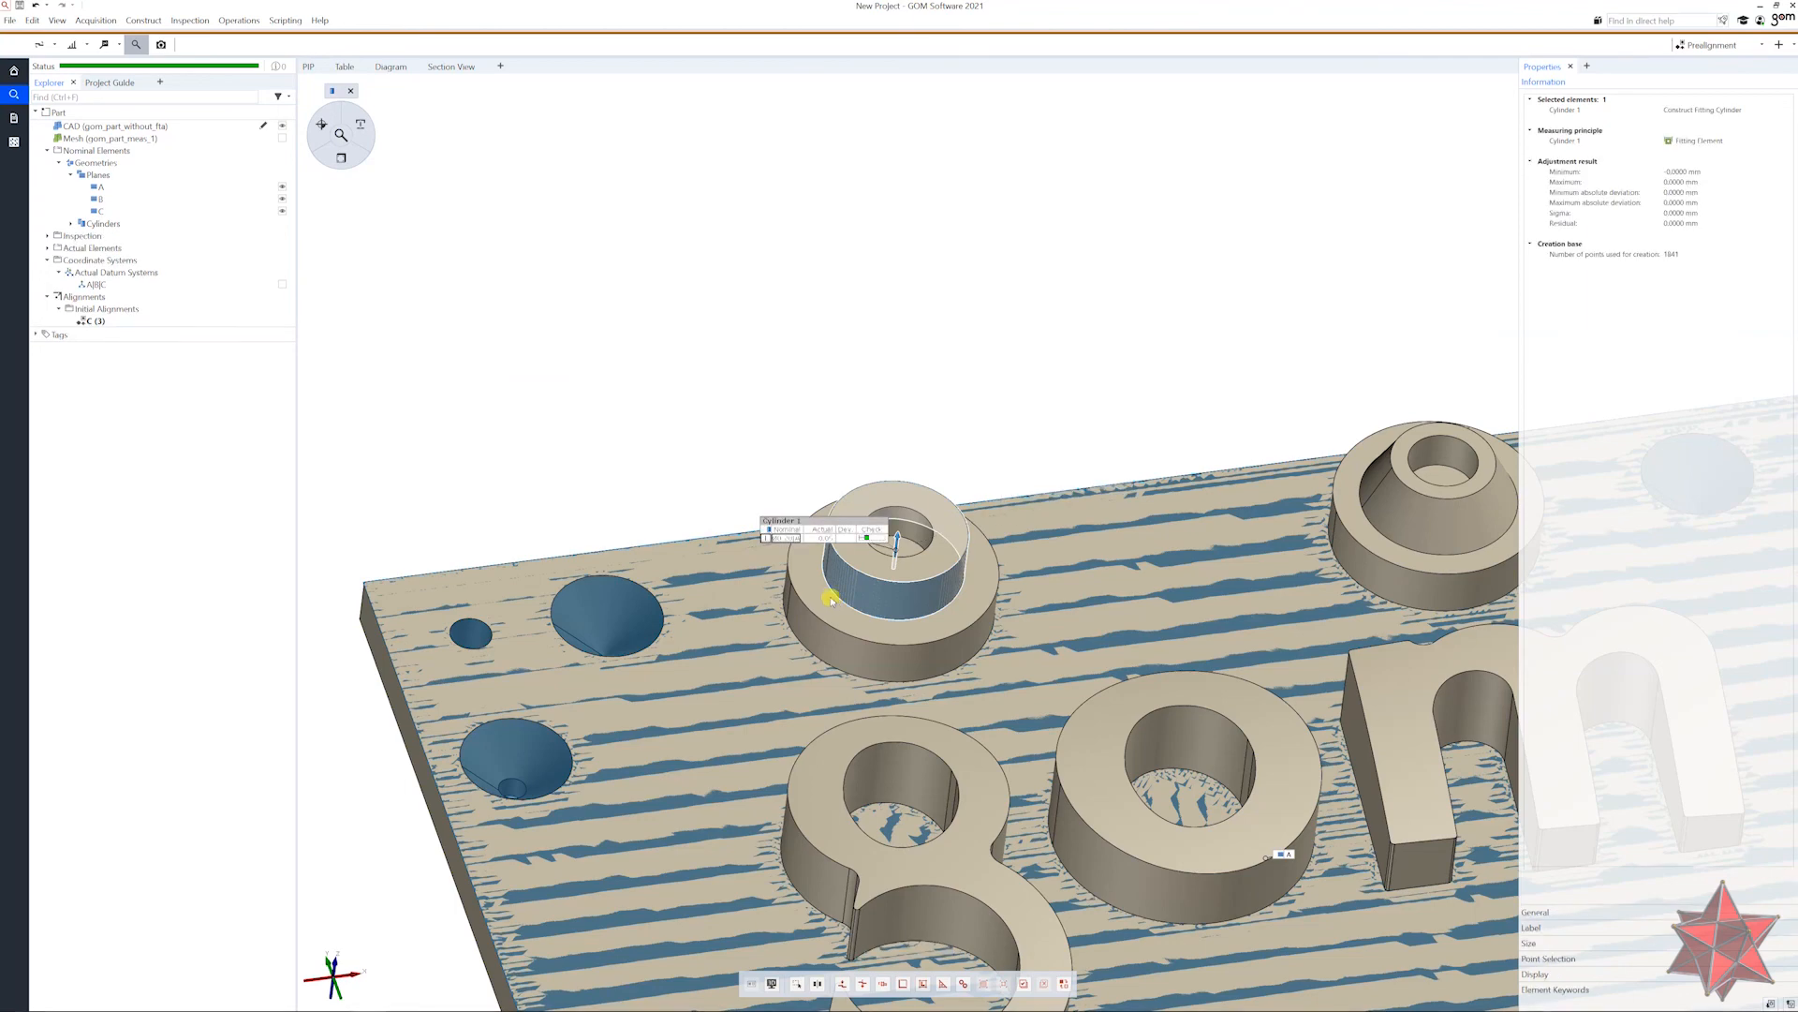